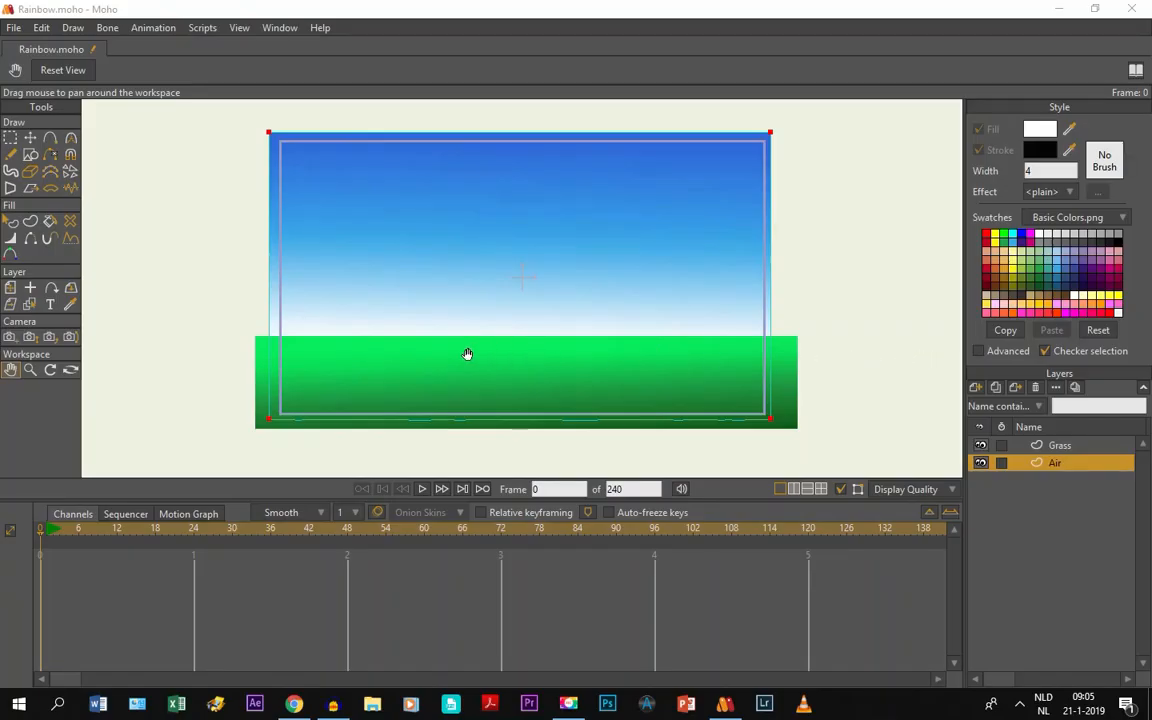
{"action": "mouse_move", "coordinate": [368, 358]}
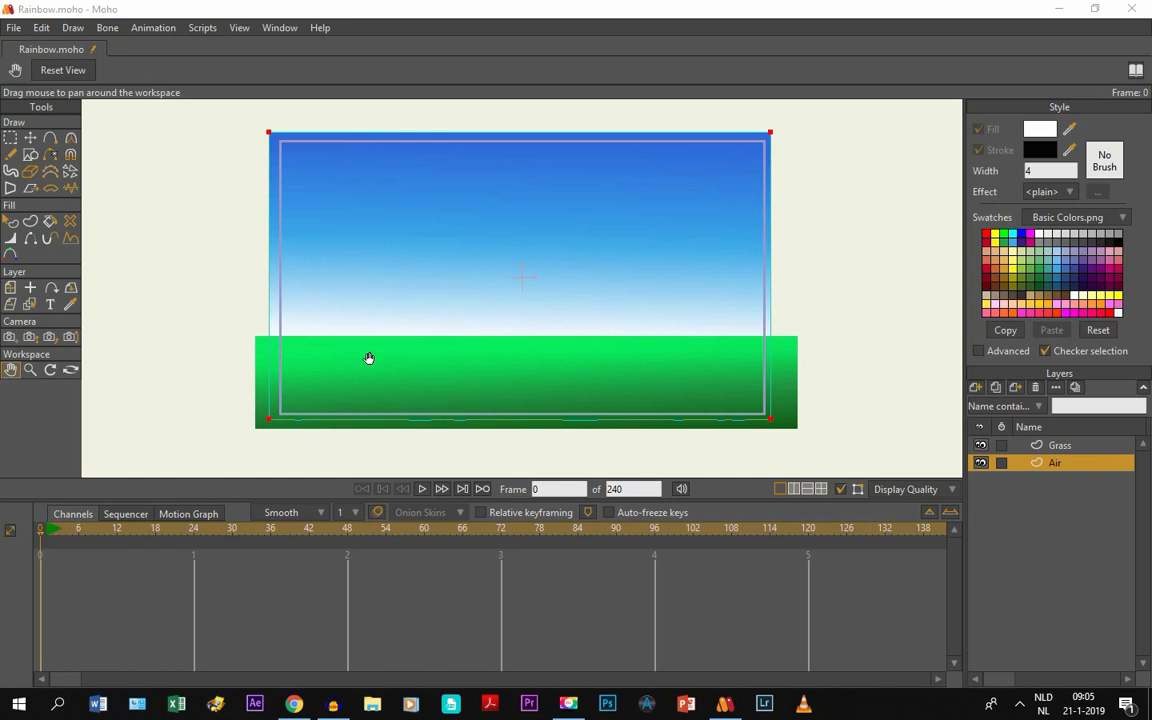
{"action": "mouse_move", "coordinate": [368, 364]}
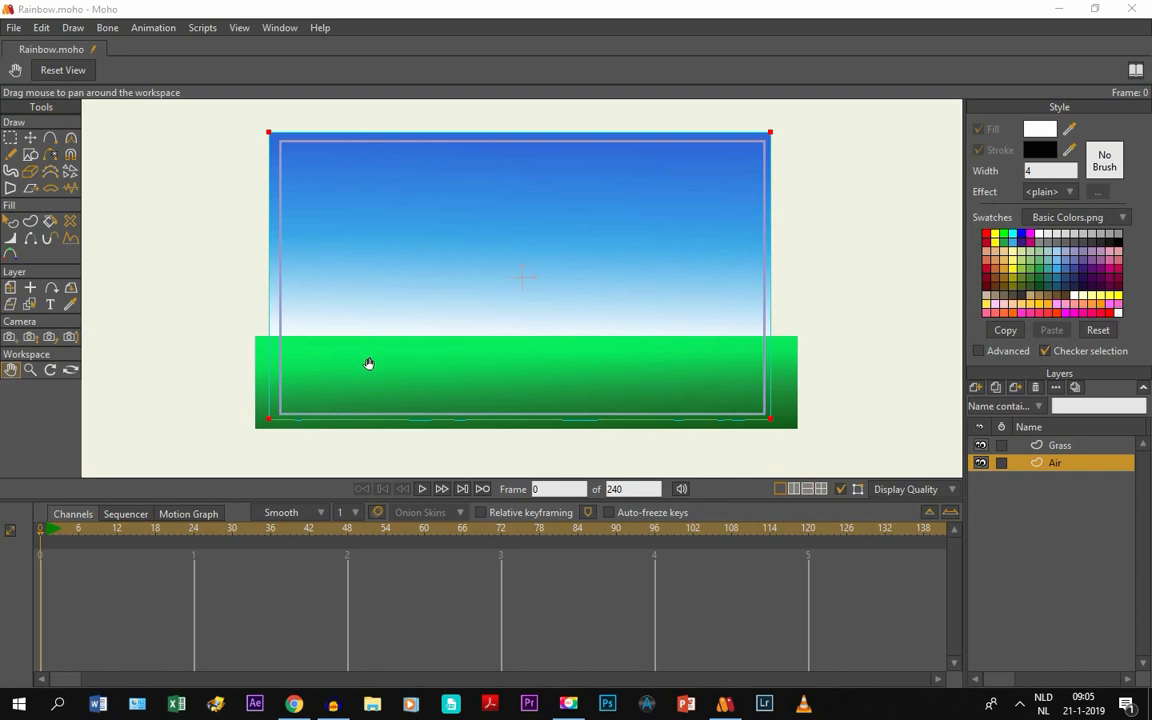
{"action": "mouse_move", "coordinate": [696, 414]}
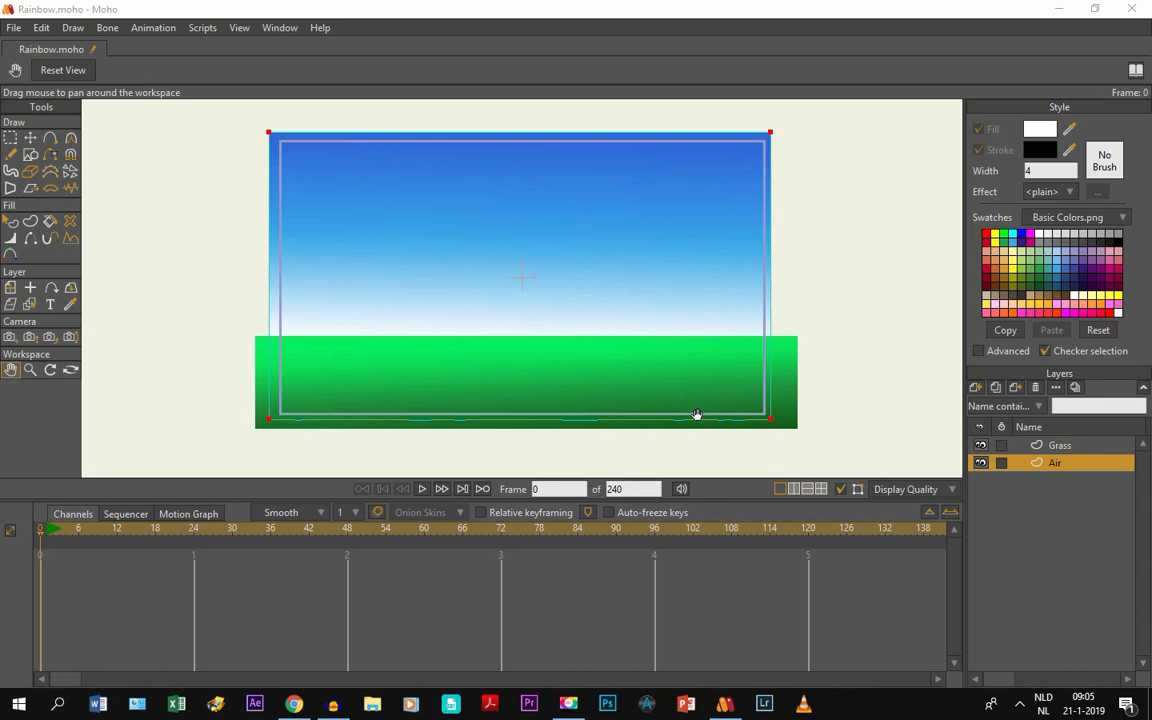
{"action": "mouse_move", "coordinate": [686, 336]}
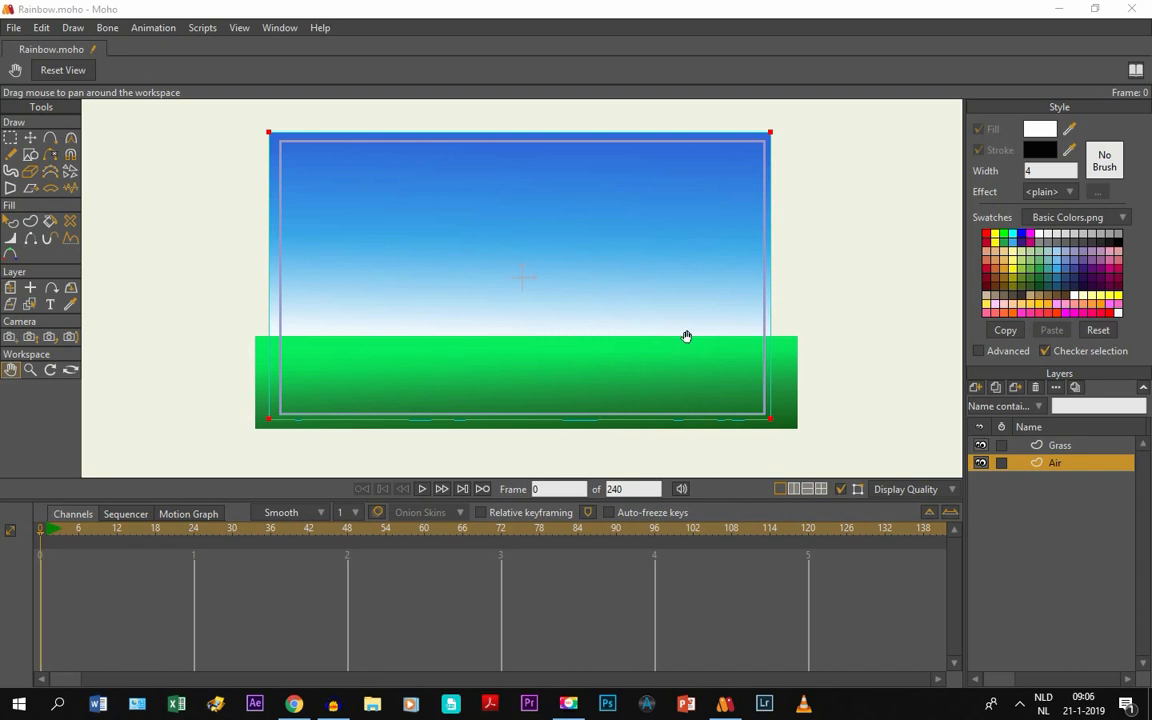
{"action": "mouse_move", "coordinate": [448, 286]}
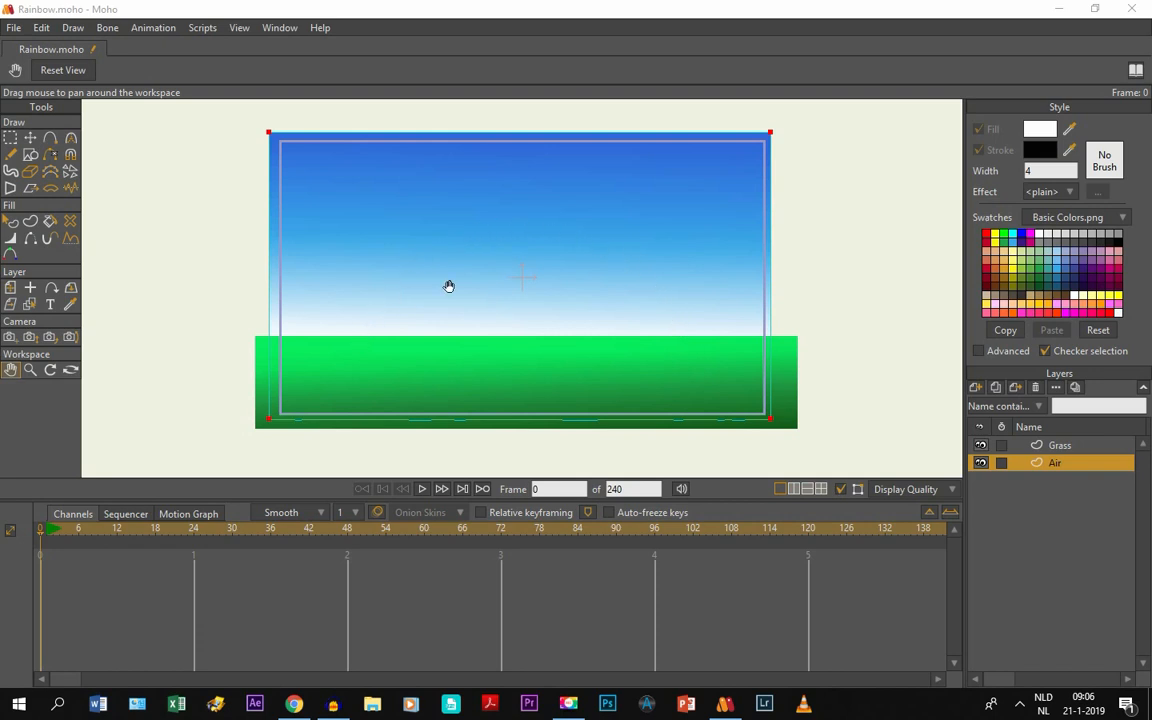
{"action": "mouse_move", "coordinate": [392, 280]}
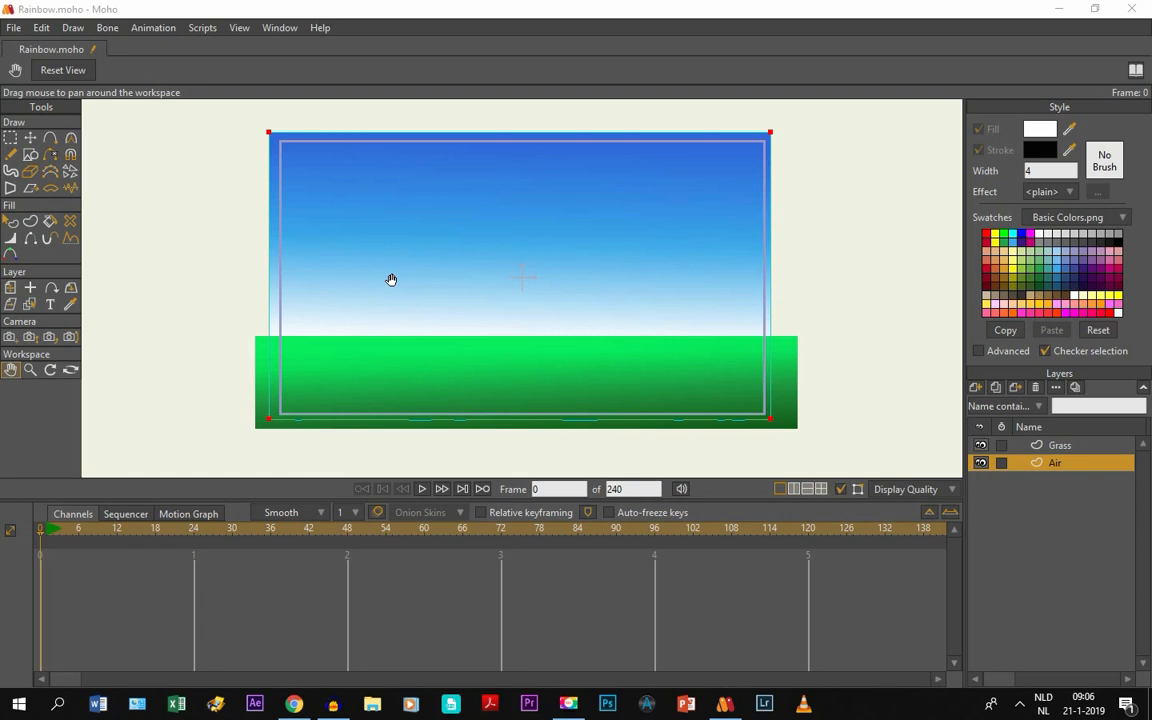
{"action": "mouse_move", "coordinate": [400, 298]}
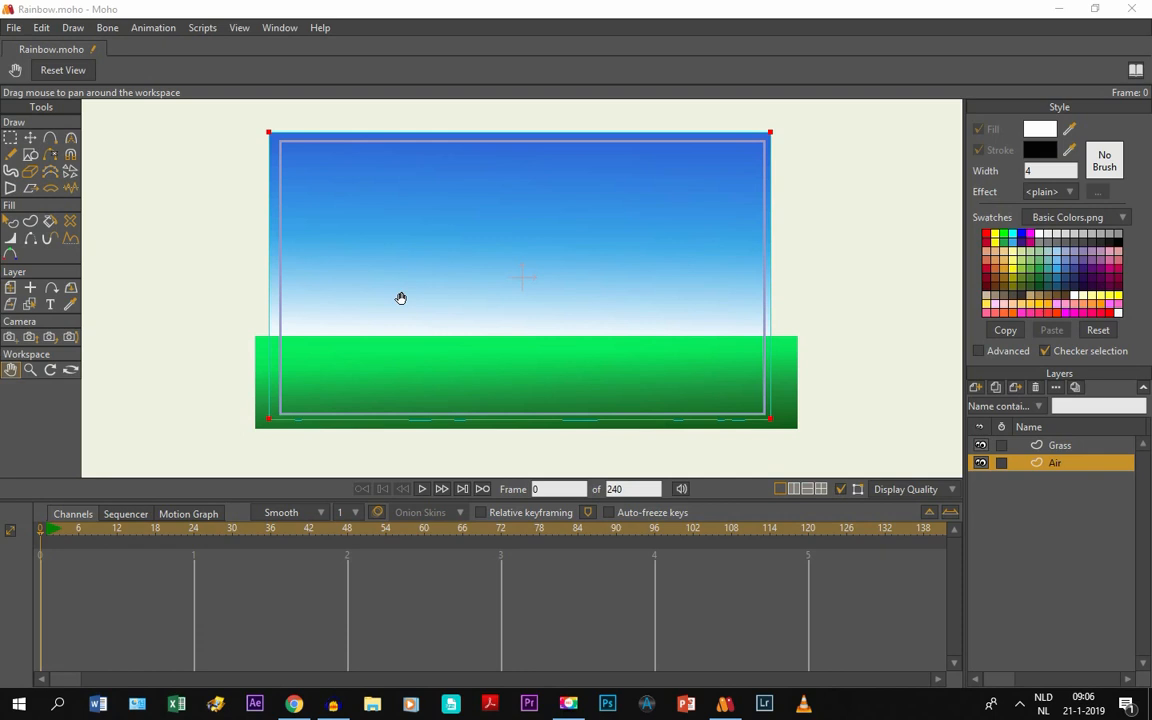
{"action": "mouse_move", "coordinate": [416, 288]}
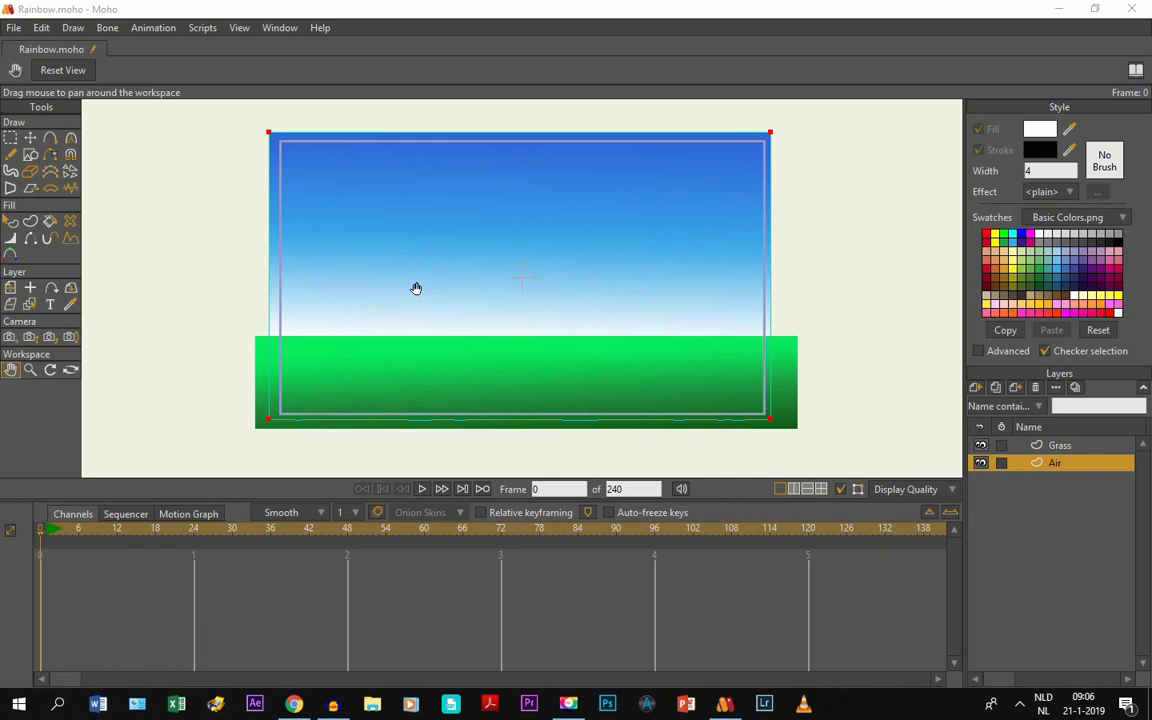
{"action": "mouse_move", "coordinate": [416, 292]}
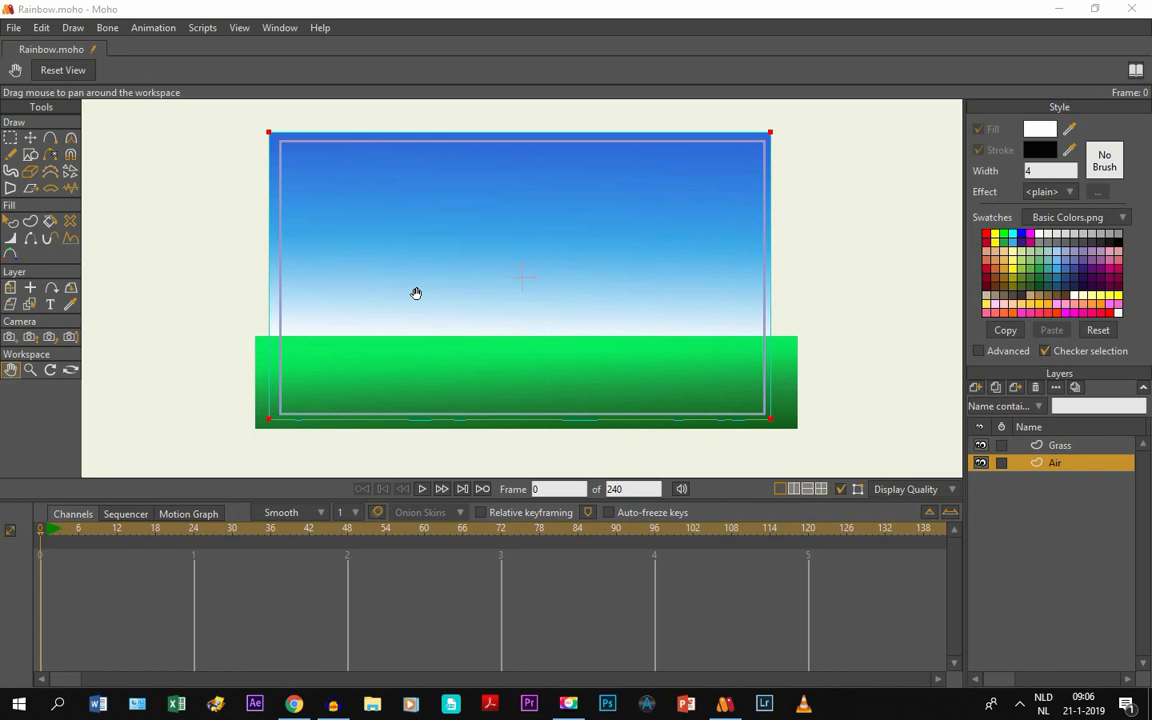
{"action": "mouse_move", "coordinate": [404, 296]}
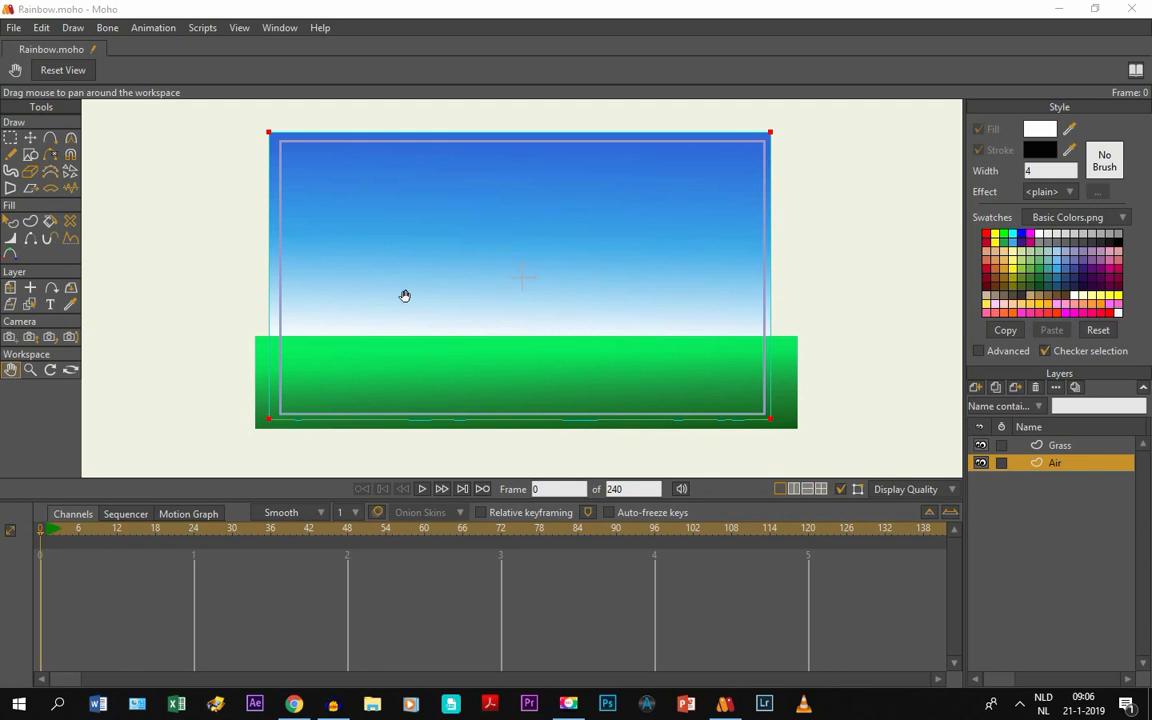
{"action": "mouse_move", "coordinate": [360, 456]}
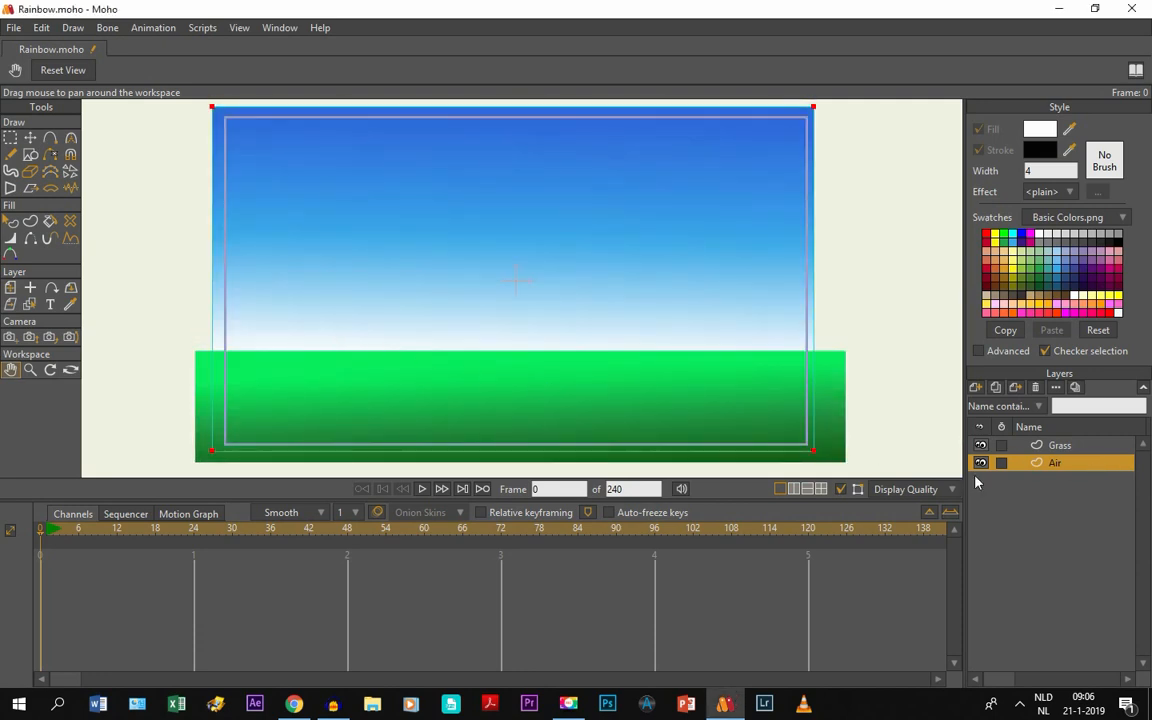
{"action": "mouse_move", "coordinate": [932, 468]}
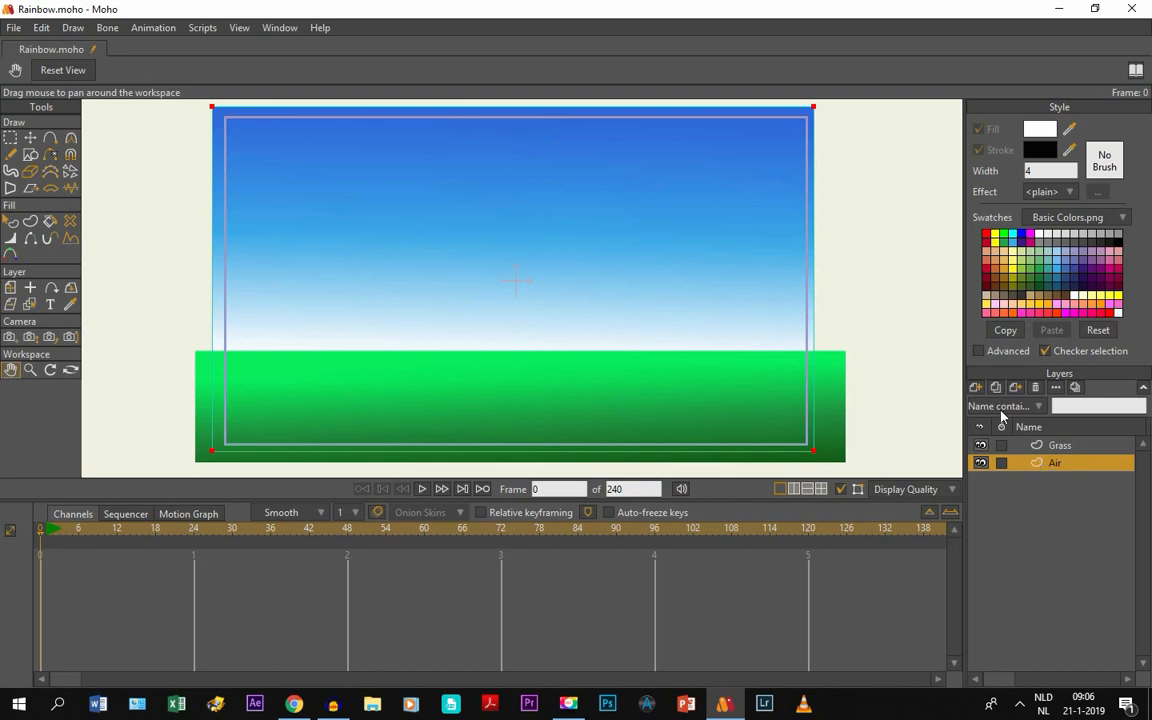
Create a new layer between Grass and Air and rename it Rainbow in Layer Settings.
{"action": "left_click", "coordinate": [974, 388]}
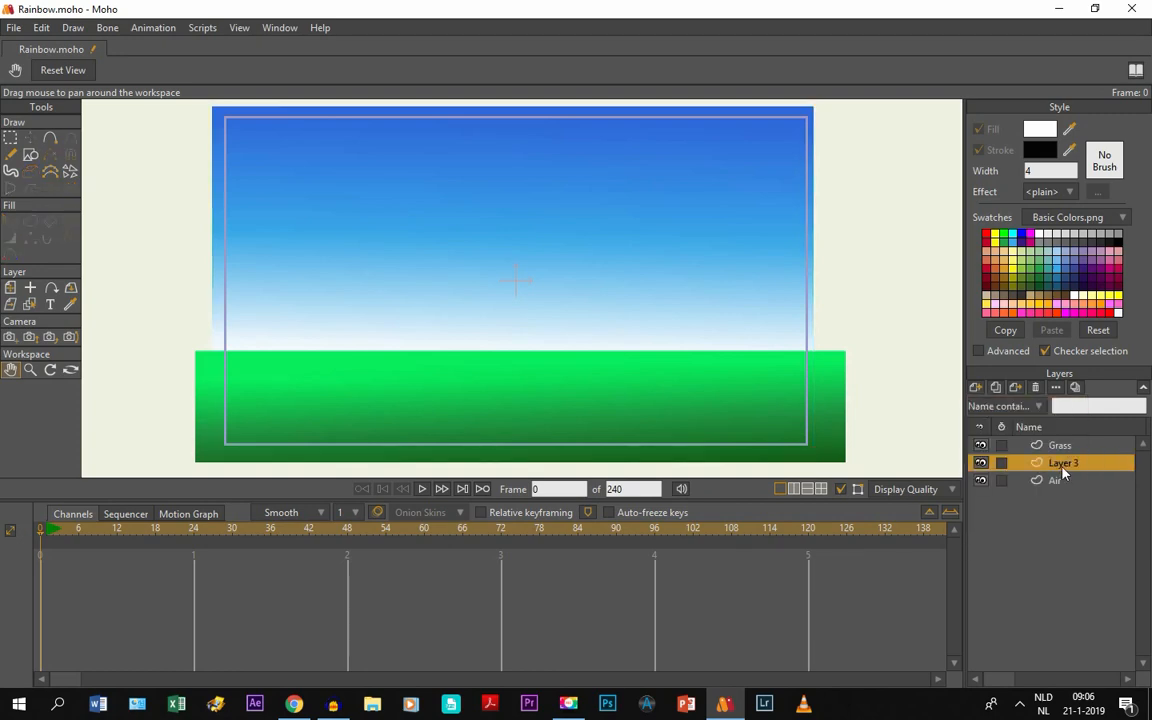
{"action": "double_click", "coordinate": [1064, 462]}
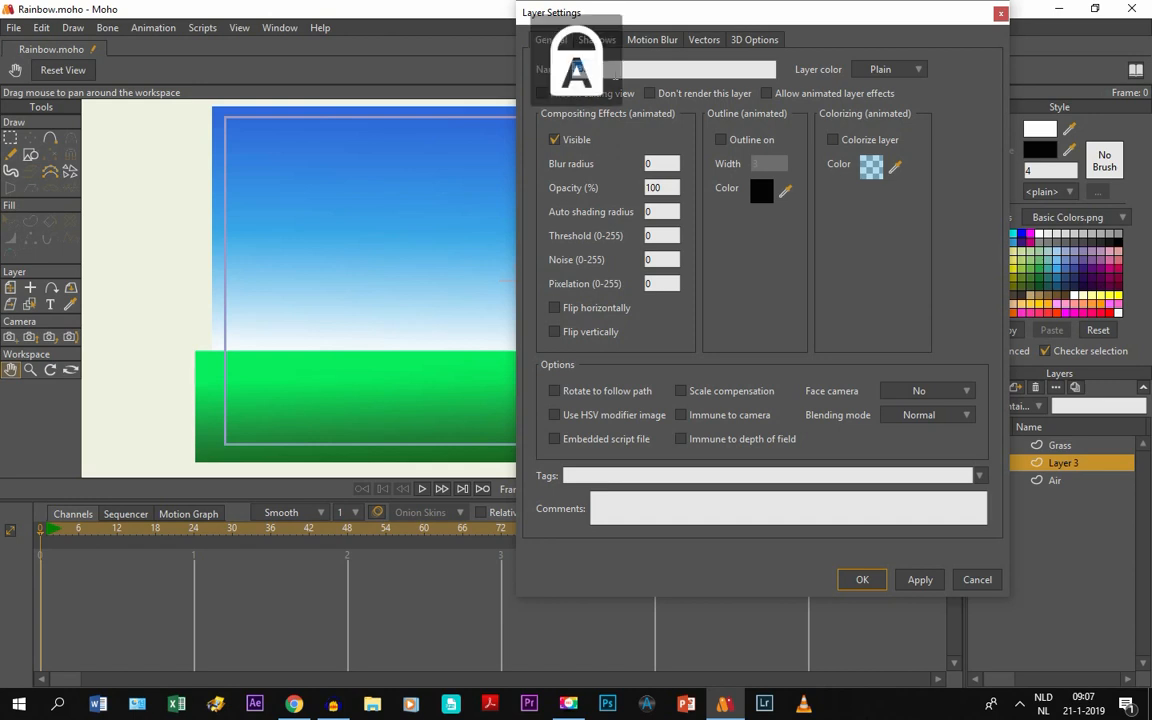
{"action": "type", "text": "Rainbow"}
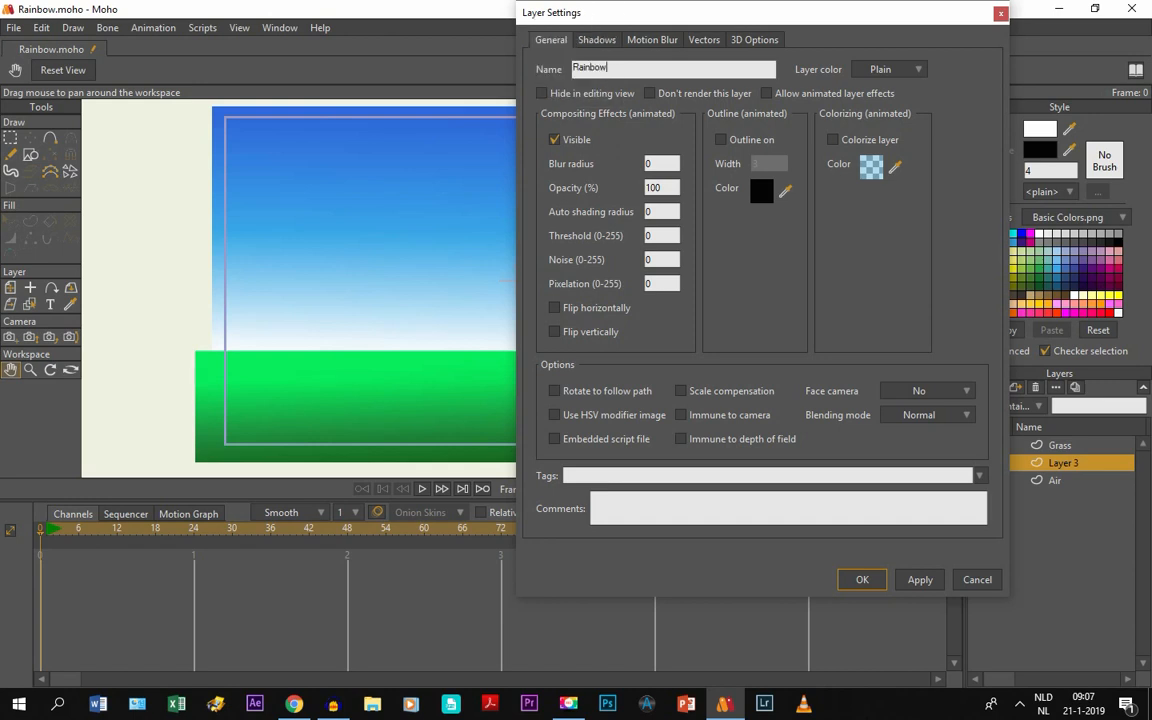
{"action": "left_click", "coordinate": [860, 580]}
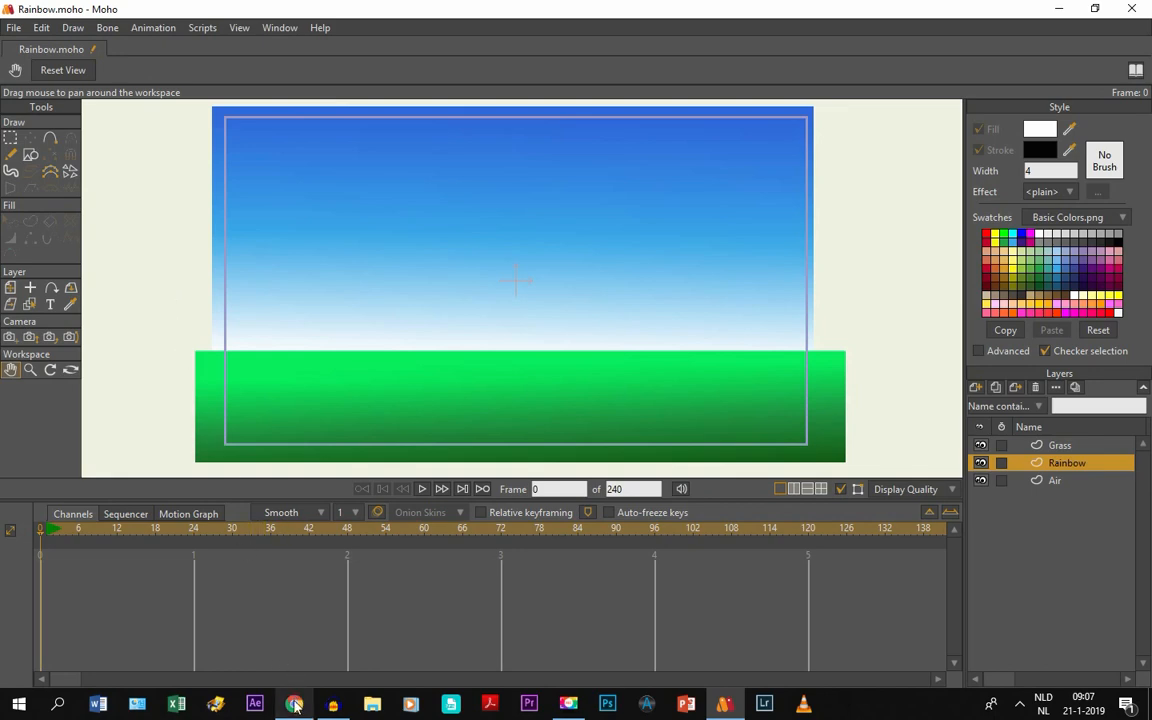
Switch to Chrome showing the Google Images results for 'rainbow cartoon'.
{"action": "left_click", "coordinate": [294, 704]}
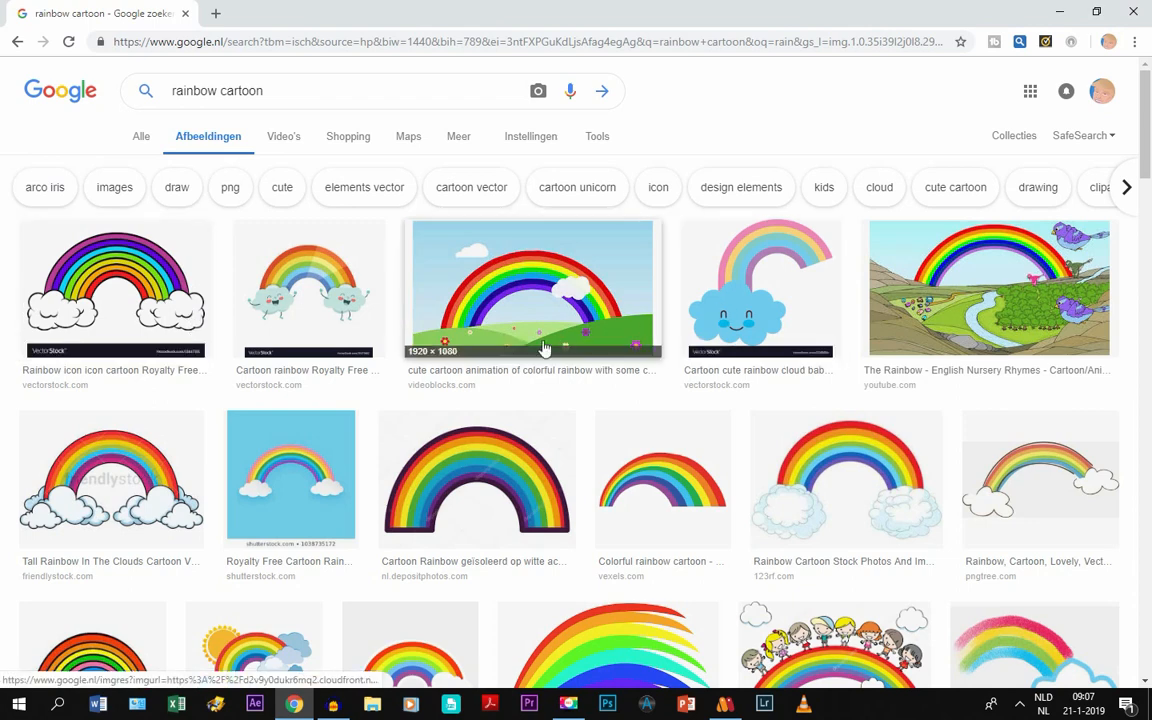
{"action": "mouse_move", "coordinate": [496, 308]}
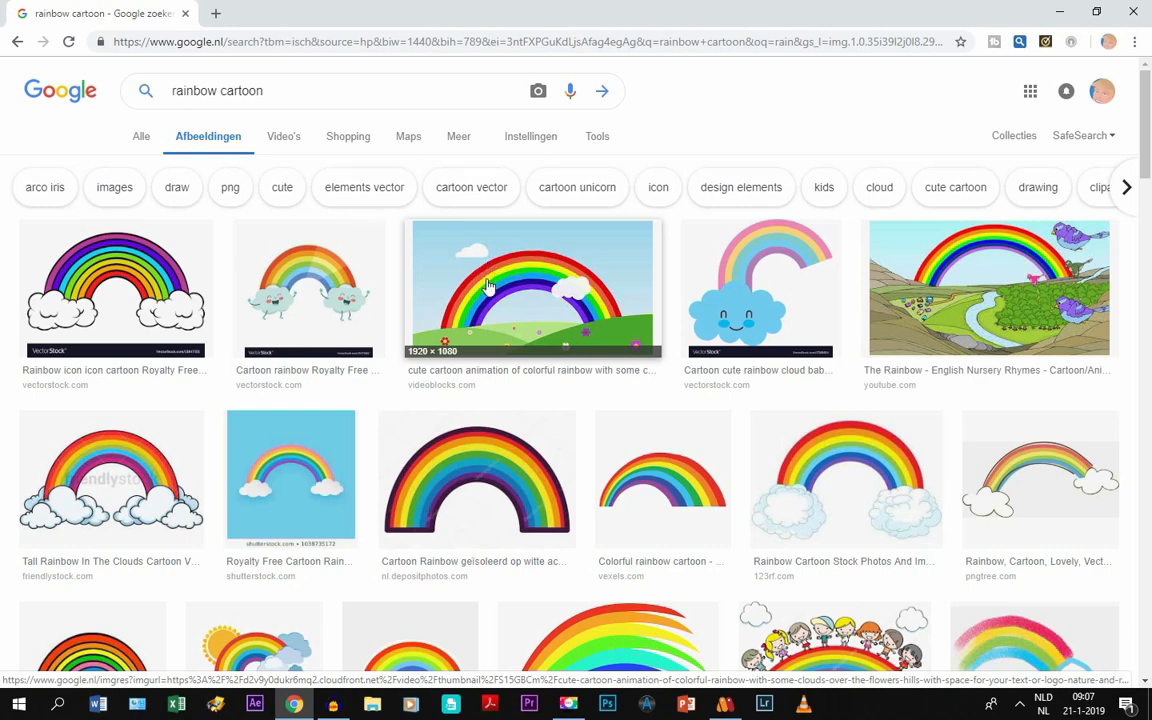
{"action": "mouse_move", "coordinate": [488, 310]}
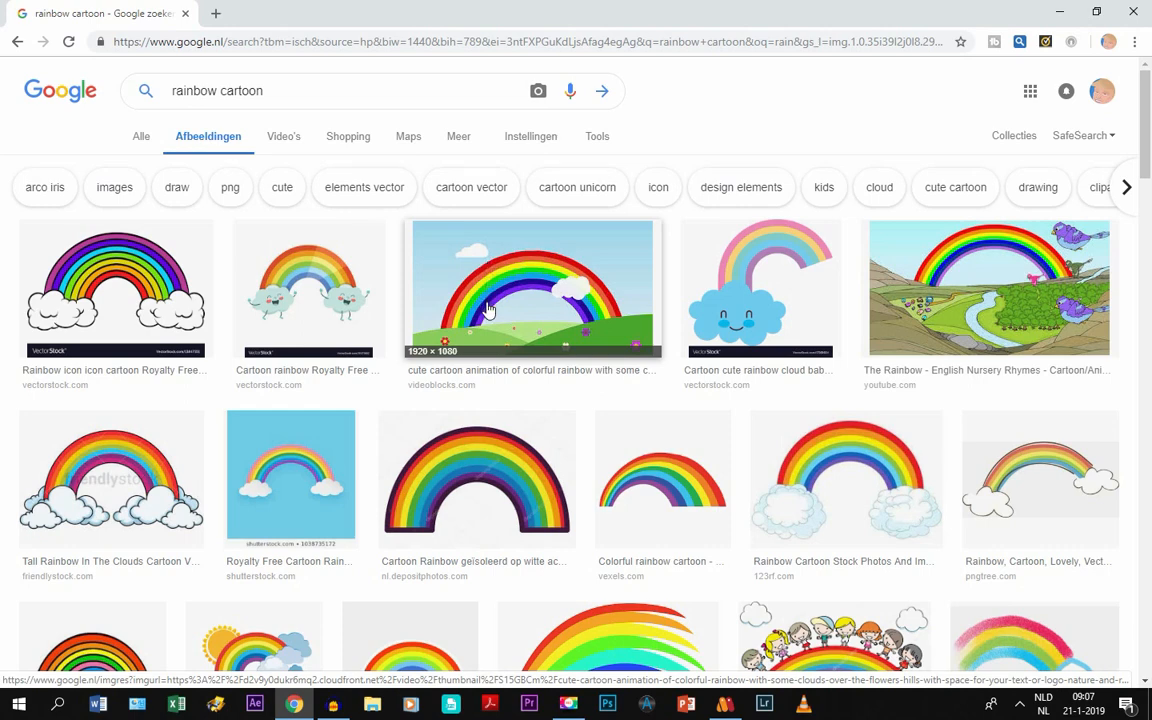
{"action": "mouse_move", "coordinate": [516, 300]}
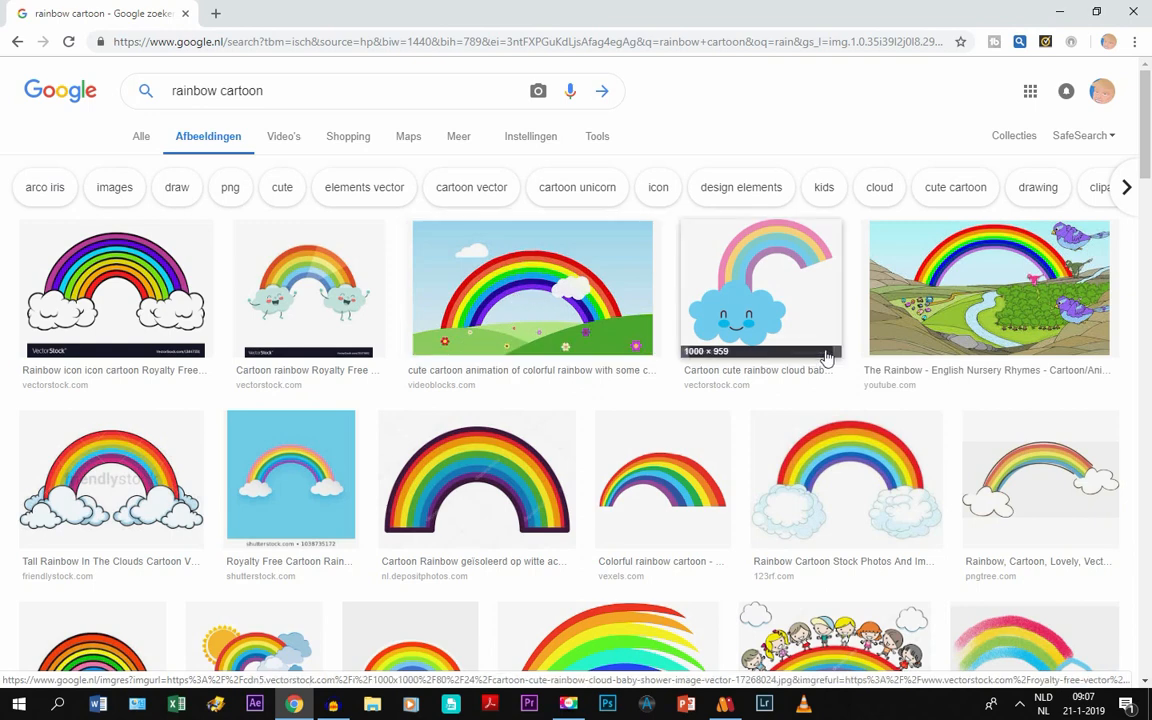
{"action": "mouse_move", "coordinate": [490, 284]}
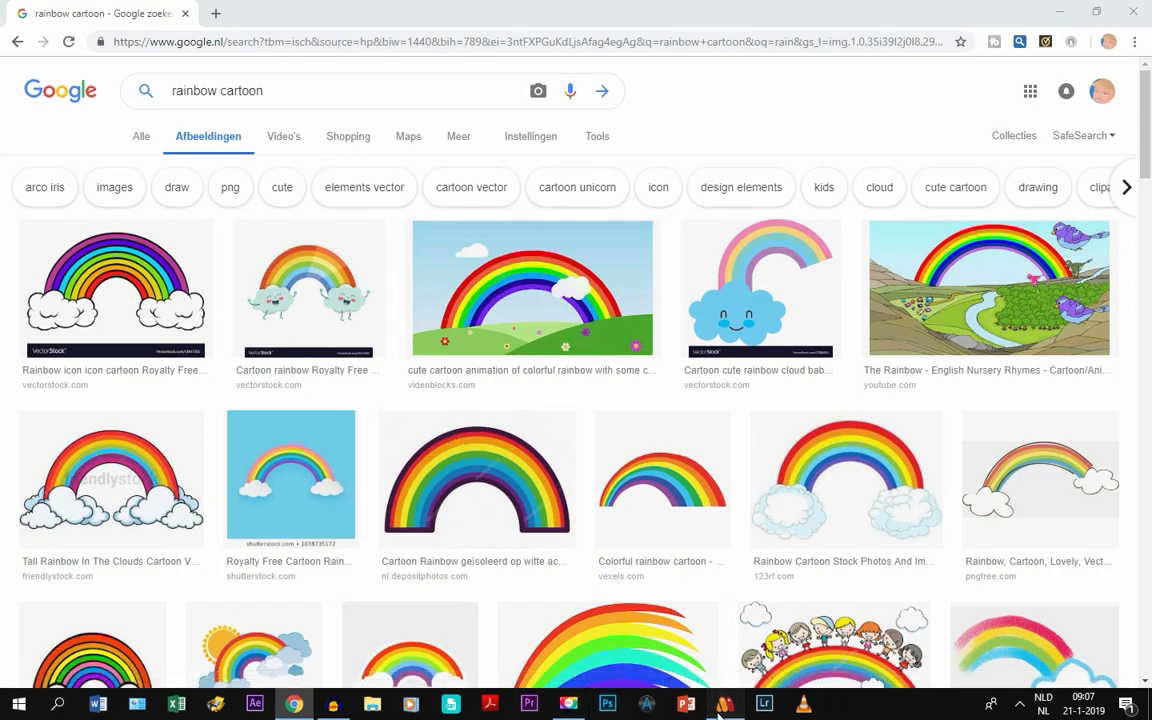
Back in Moho, draw a thin red rectangle on the Rainbow layer just above the grass.
{"action": "left_click", "coordinate": [724, 704]}
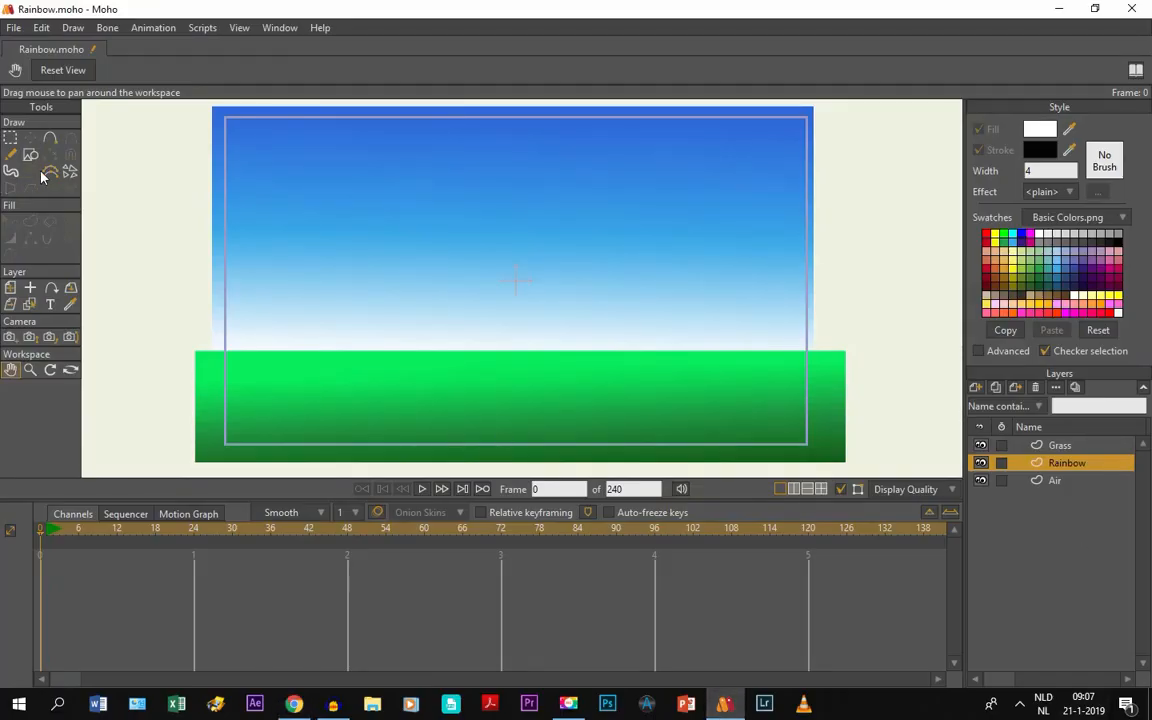
{"action": "left_click", "coordinate": [32, 154]}
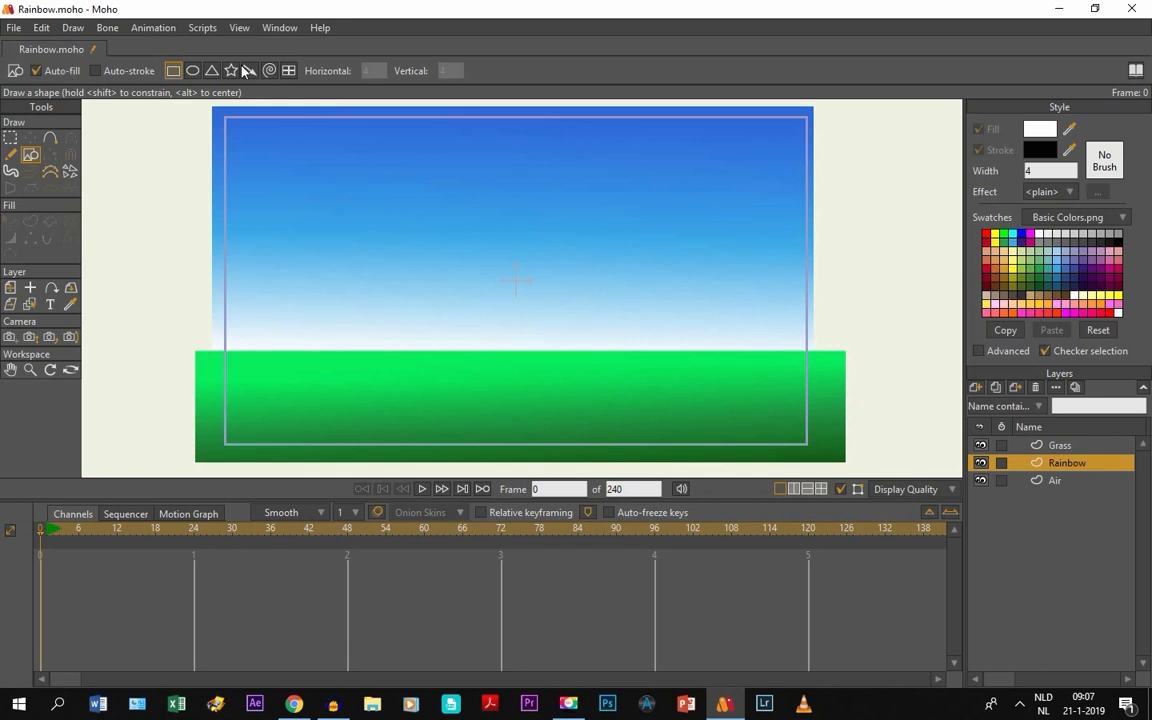
{"action": "mouse_move", "coordinate": [192, 70]}
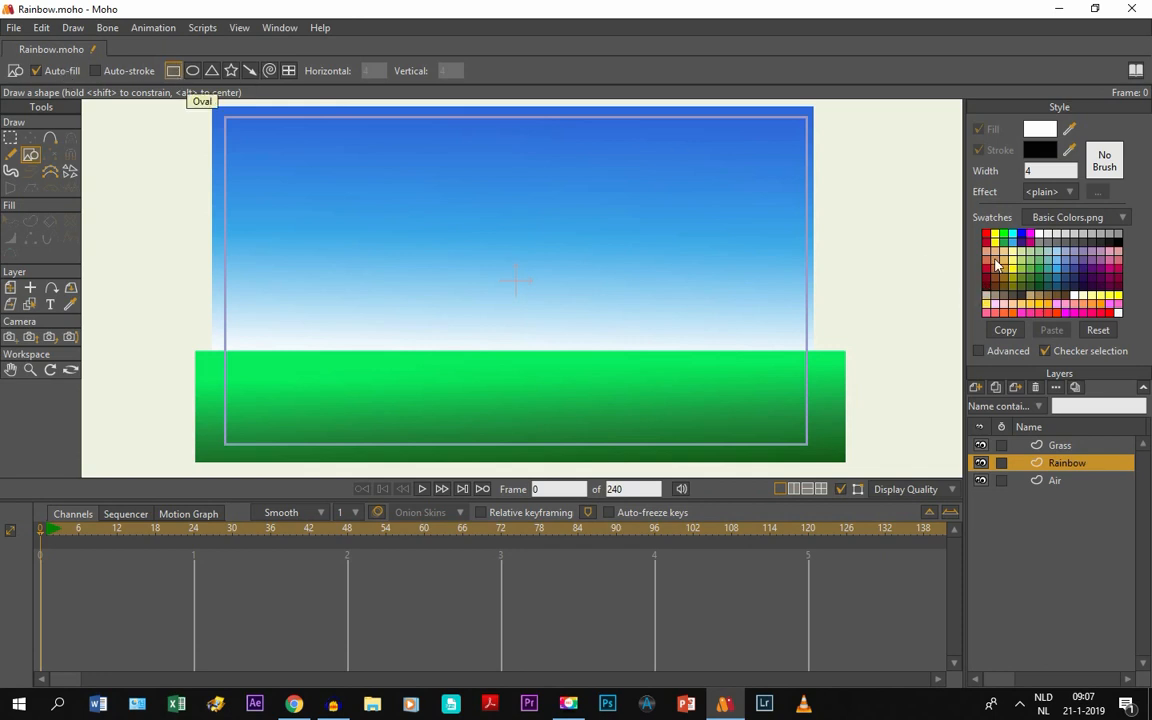
{"action": "left_click", "coordinate": [988, 236]}
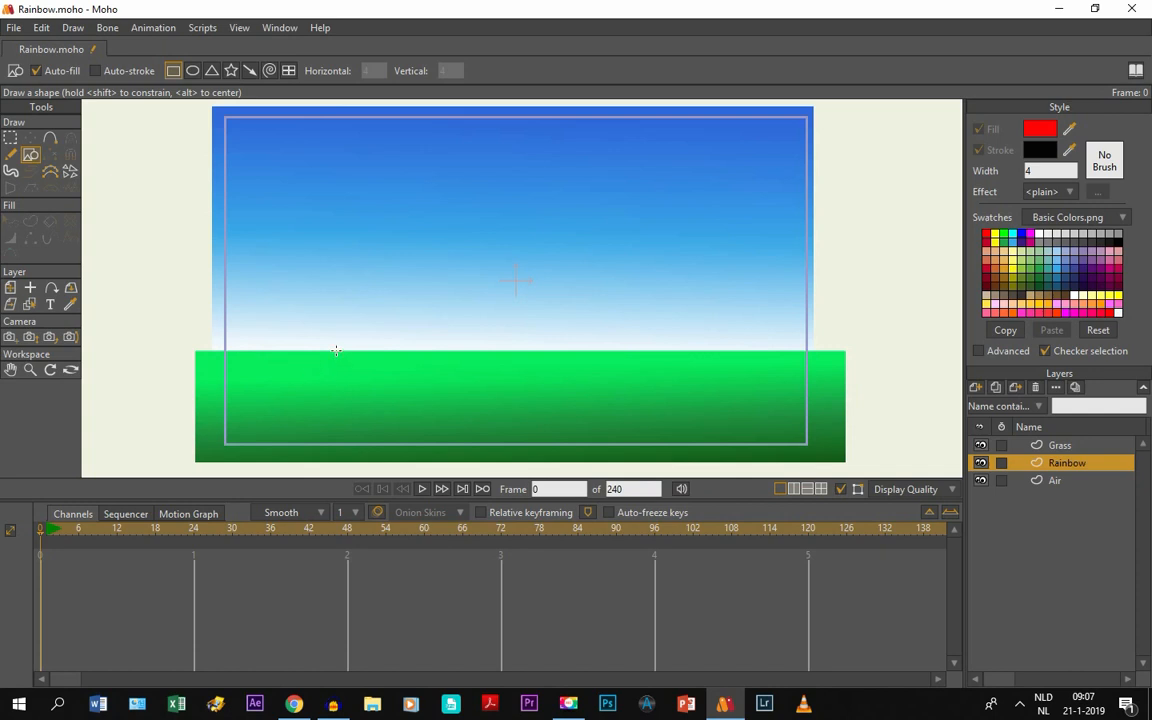
{"action": "left_click_drag", "start_coordinate": [336, 348], "coordinate": [558, 344]}
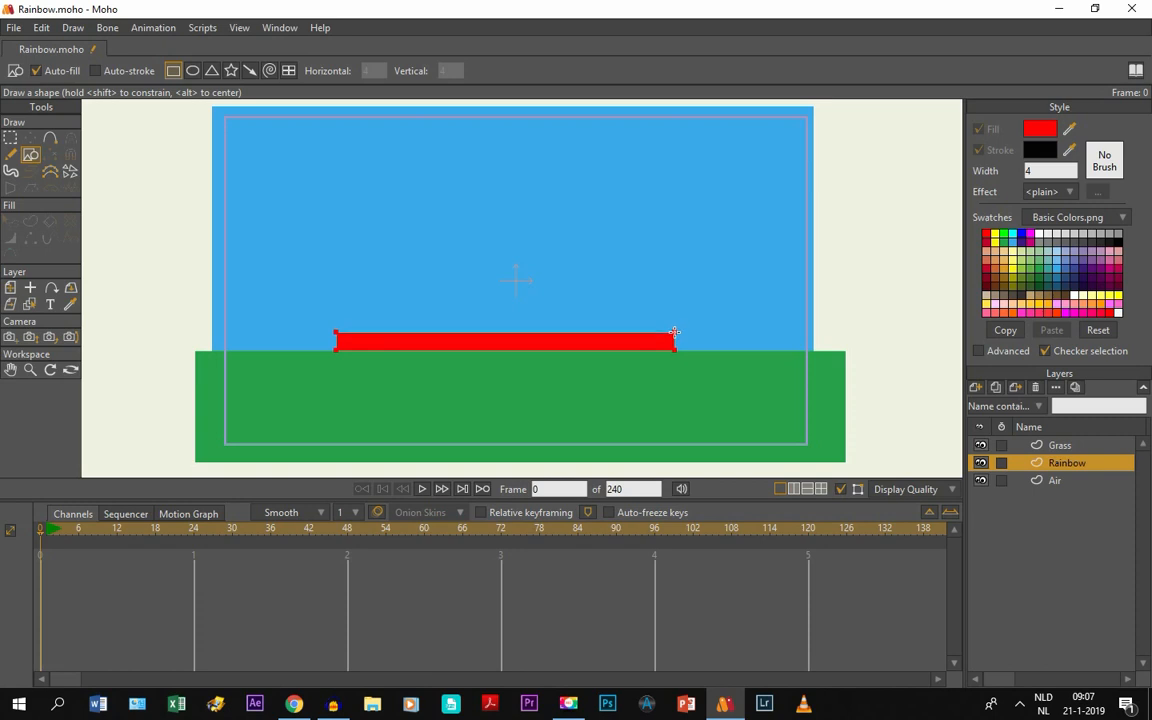
{"action": "left_click_drag", "start_coordinate": [672, 338], "coordinate": [688, 344]}
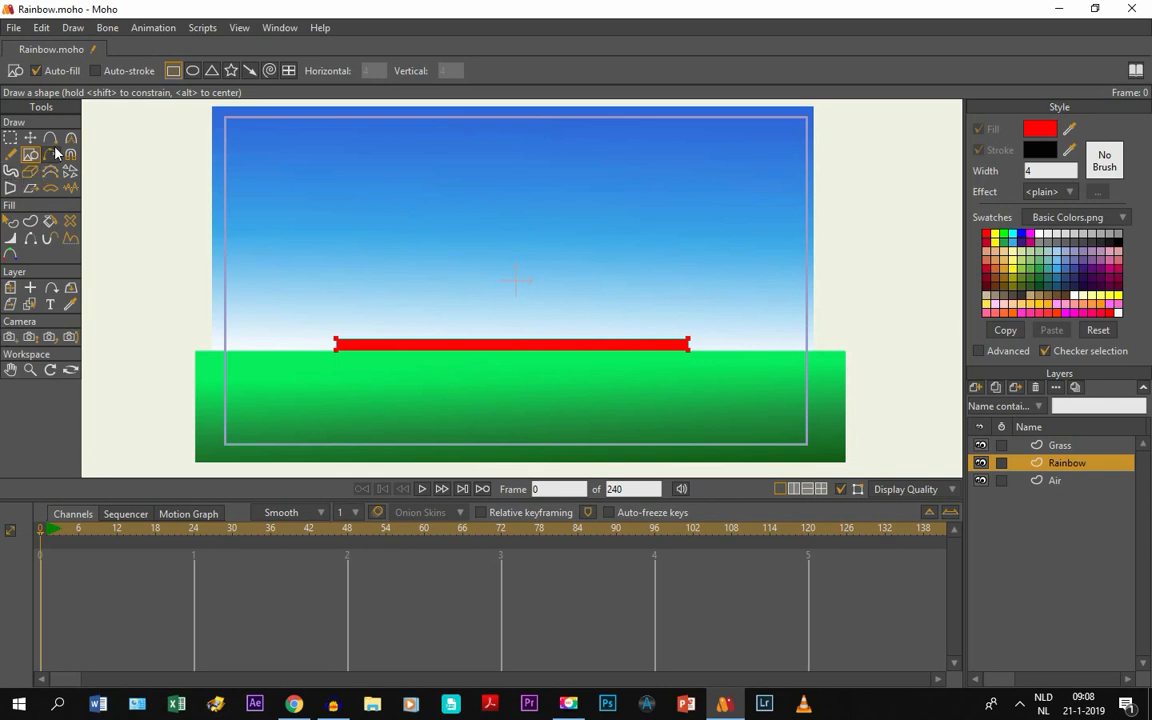
With Transform Points, pull the red bar's middle upward into an arch.
{"action": "left_click", "coordinate": [30, 152]}
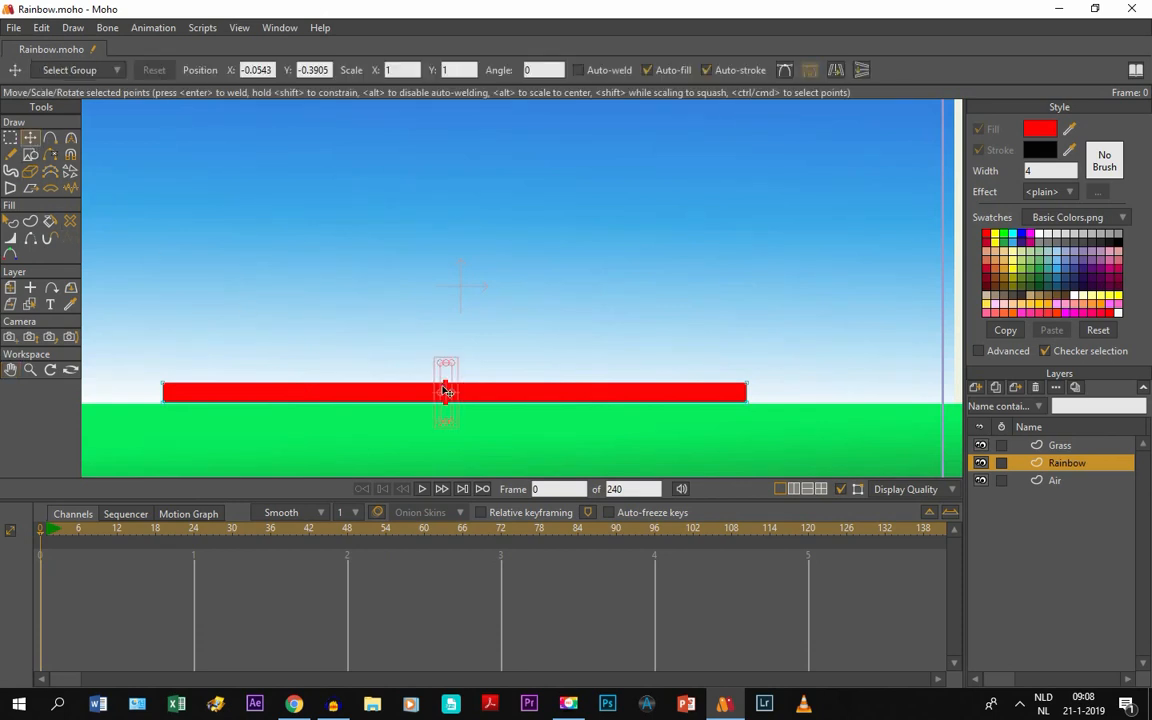
{"action": "left_click_drag", "start_coordinate": [444, 390], "coordinate": [444, 258]}
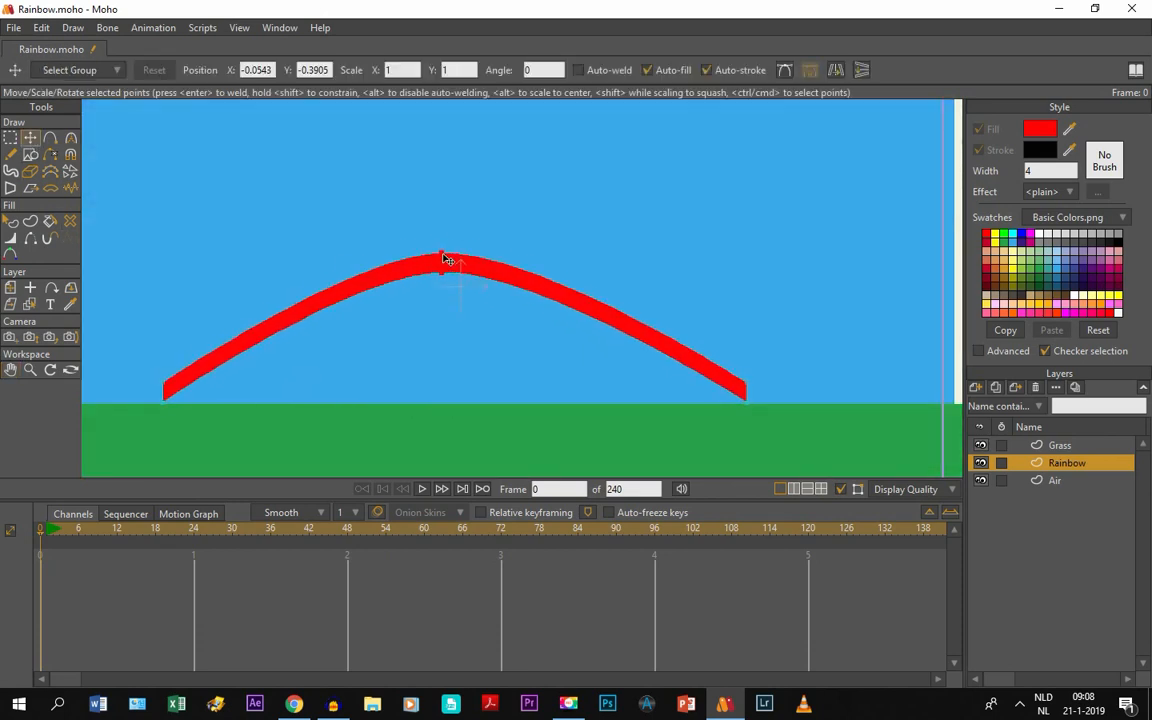
{"action": "left_click_drag", "start_coordinate": [444, 258], "coordinate": [462, 188]}
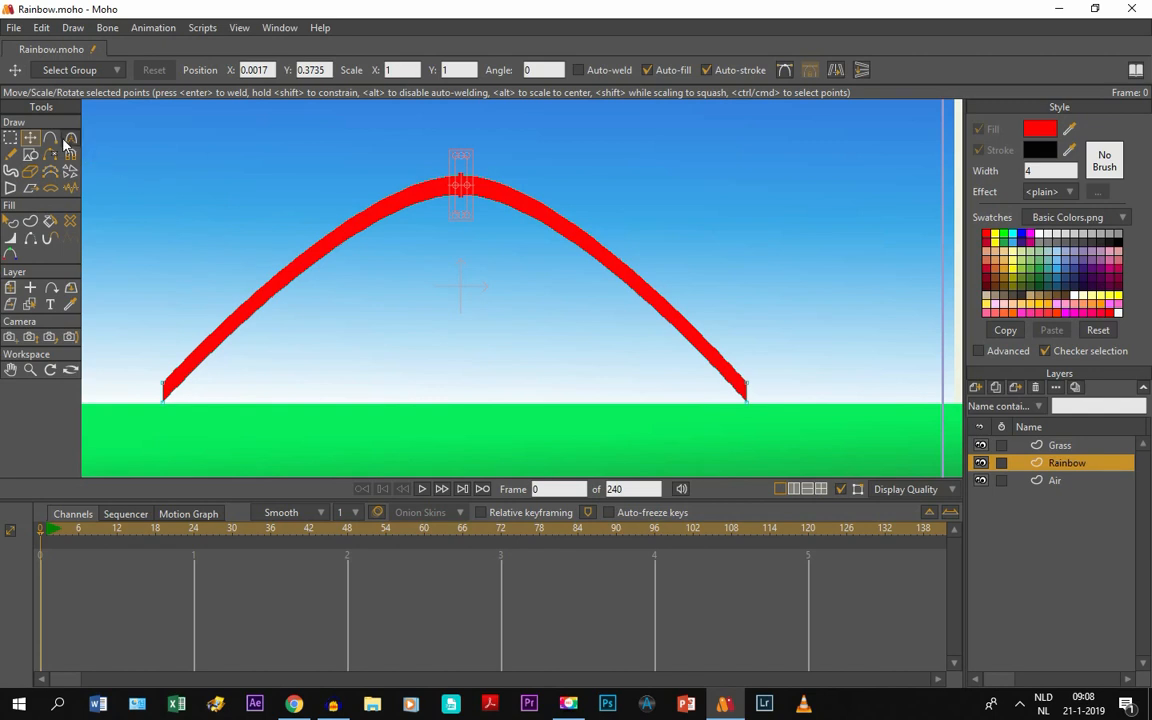
Switch to the Curvature tool to round the red arch's peak into a dome.
{"action": "left_click", "coordinate": [30, 154]}
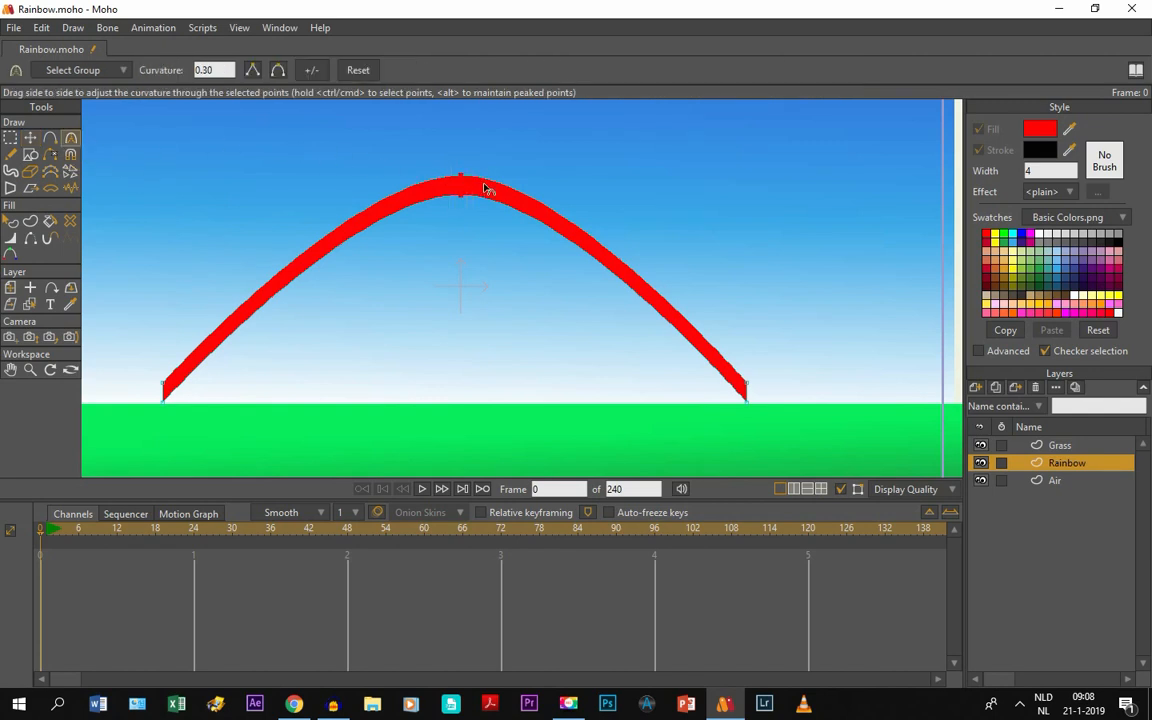
{"action": "mouse_move", "coordinate": [460, 188]}
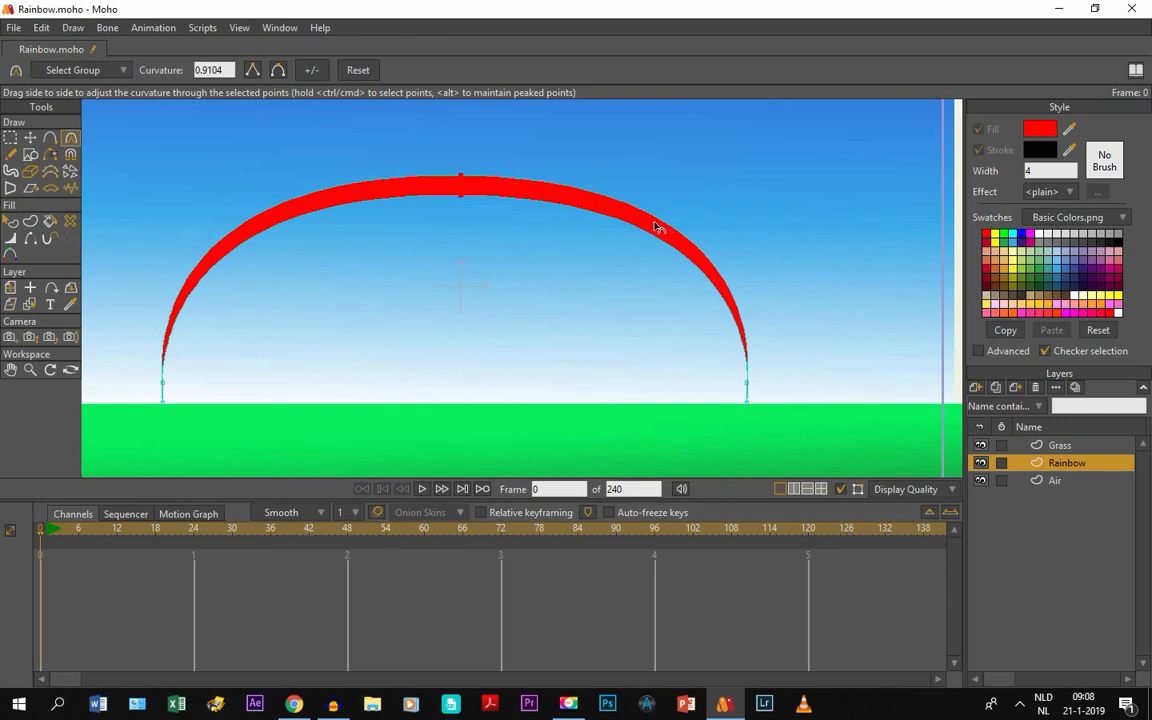
{"action": "mouse_move", "coordinate": [176, 360]}
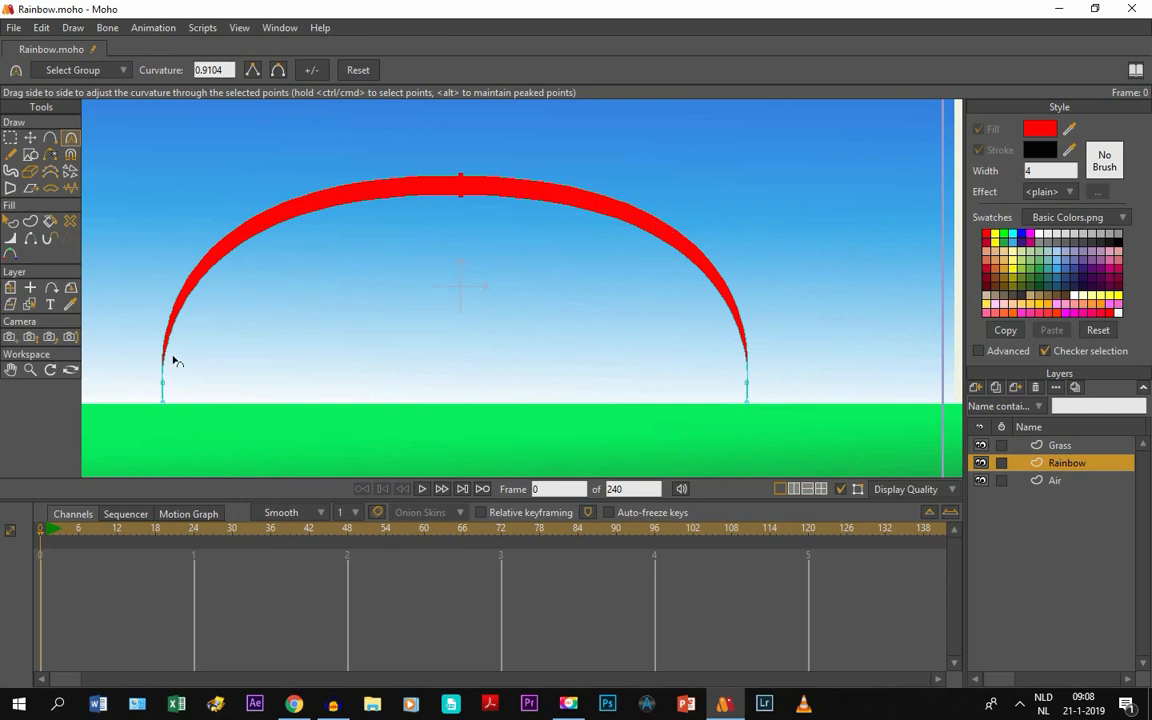
{"action": "mouse_move", "coordinate": [630, 402]}
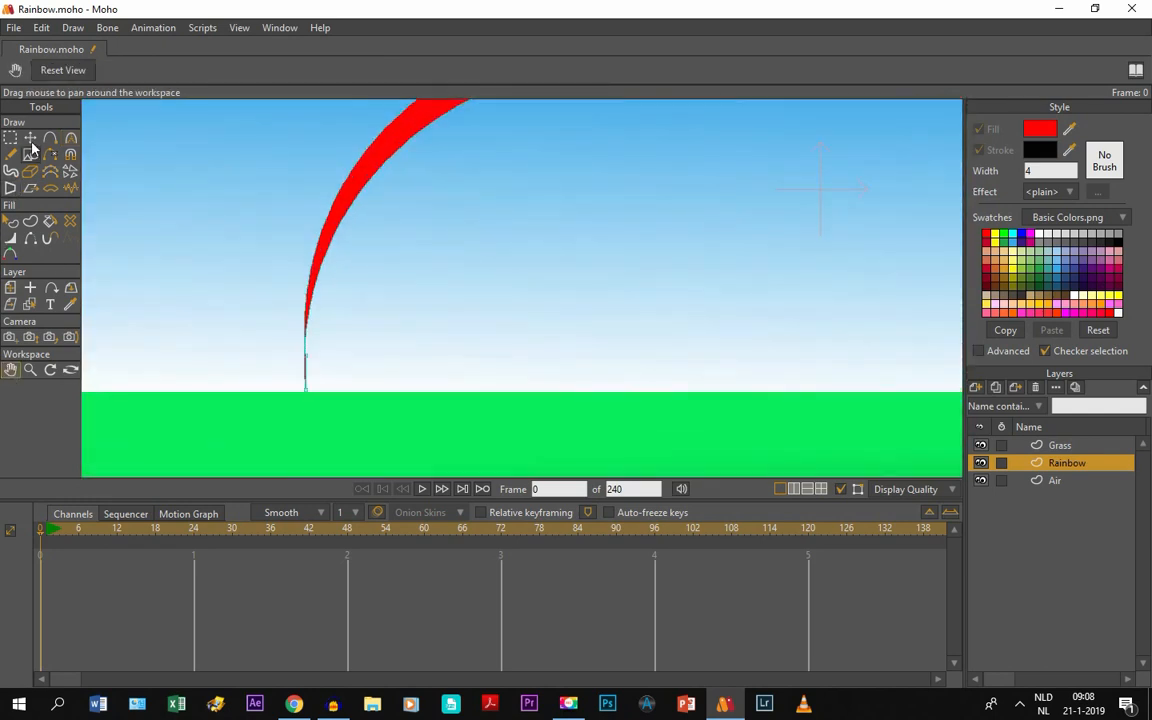
Drag the arch's left end point down onto the grass line with Transform Points.
{"action": "left_click", "coordinate": [32, 138]}
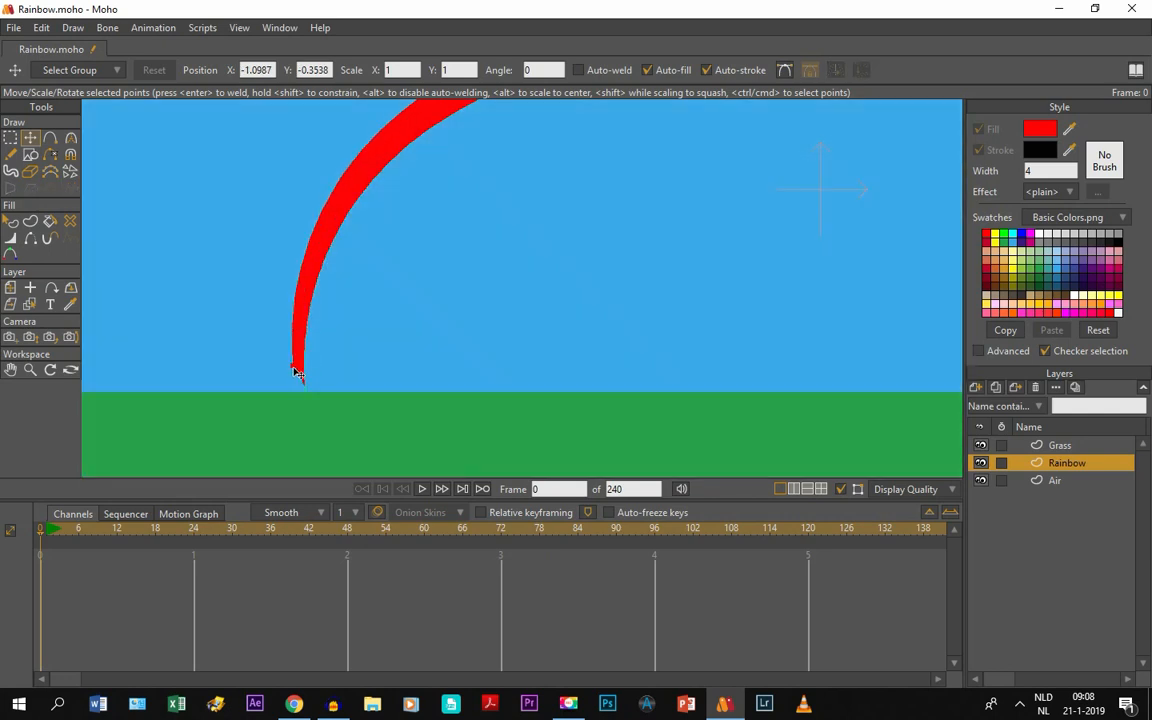
{"action": "left_click_drag", "start_coordinate": [296, 370], "coordinate": [304, 404]}
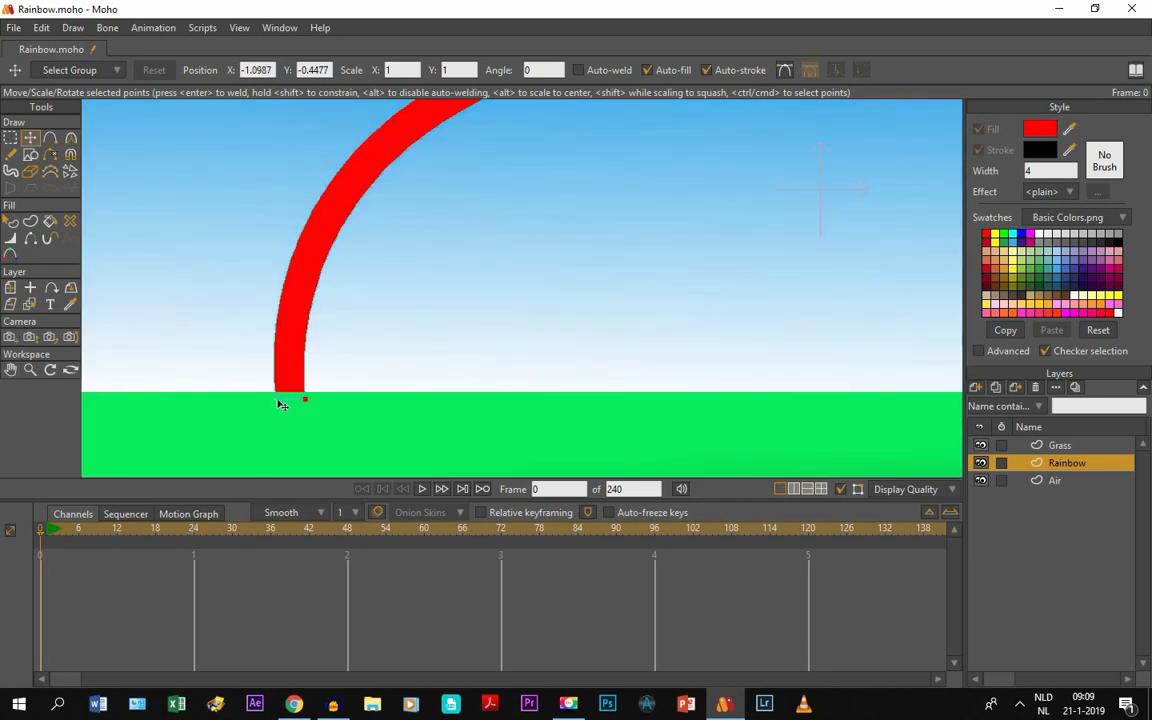
{"action": "left_click_drag", "start_coordinate": [304, 400], "coordinate": [298, 398]}
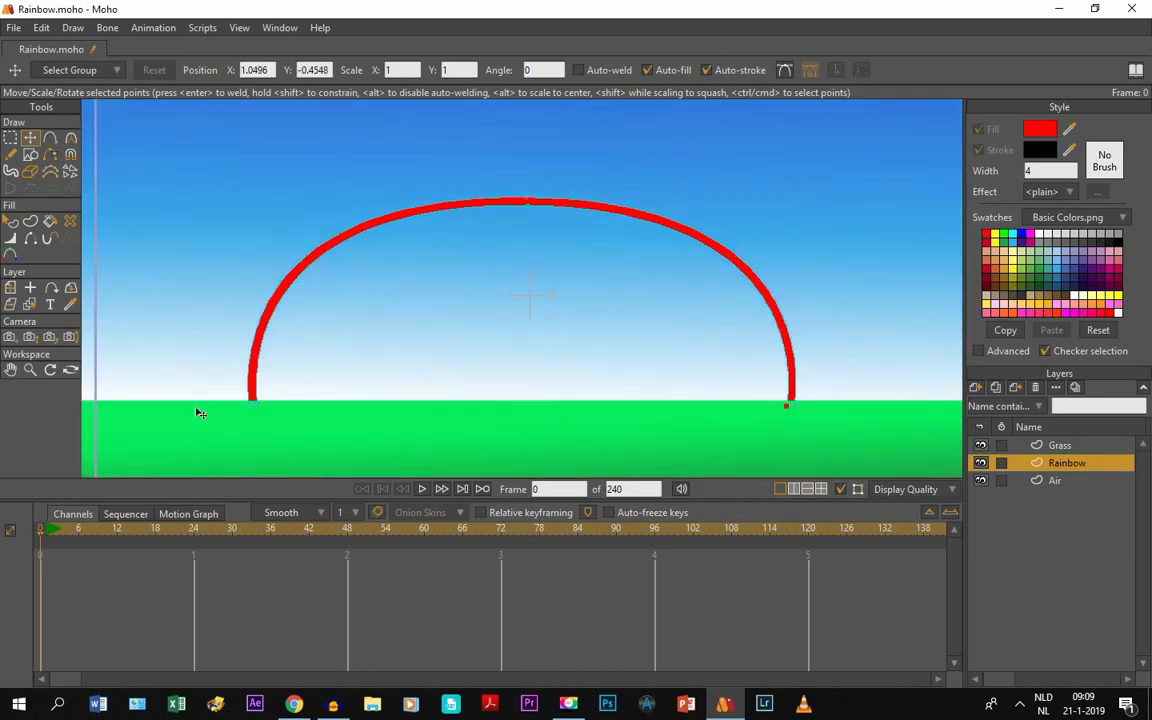
{"action": "mouse_move", "coordinate": [380, 248]}
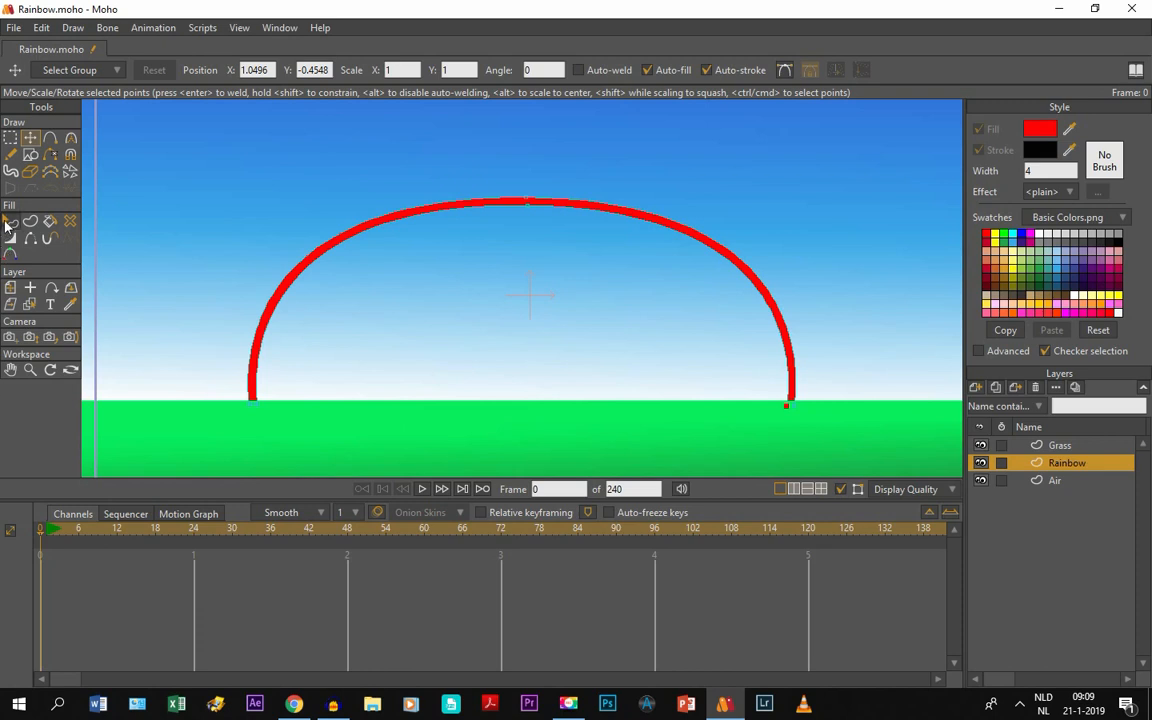
Select the rainbow shape and open the Effect dropdown in the Style panel.
{"action": "left_click", "coordinate": [12, 220]}
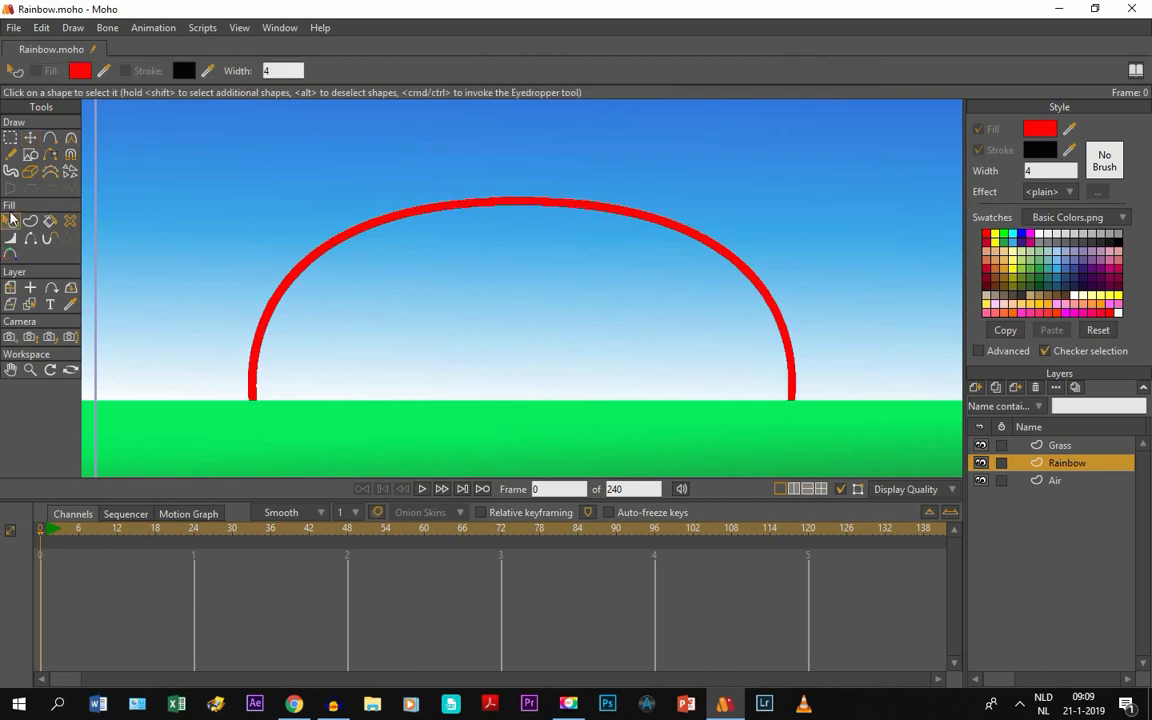
{"action": "mouse_move", "coordinate": [392, 220]}
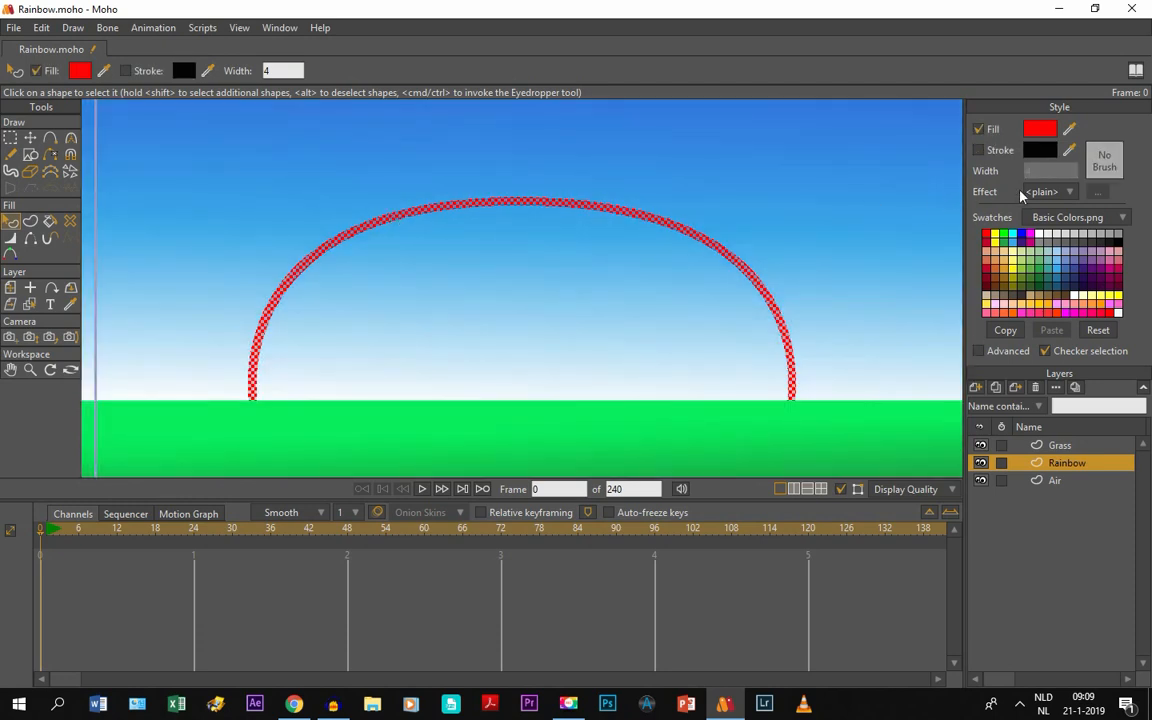
{"action": "left_click", "coordinate": [1046, 192]}
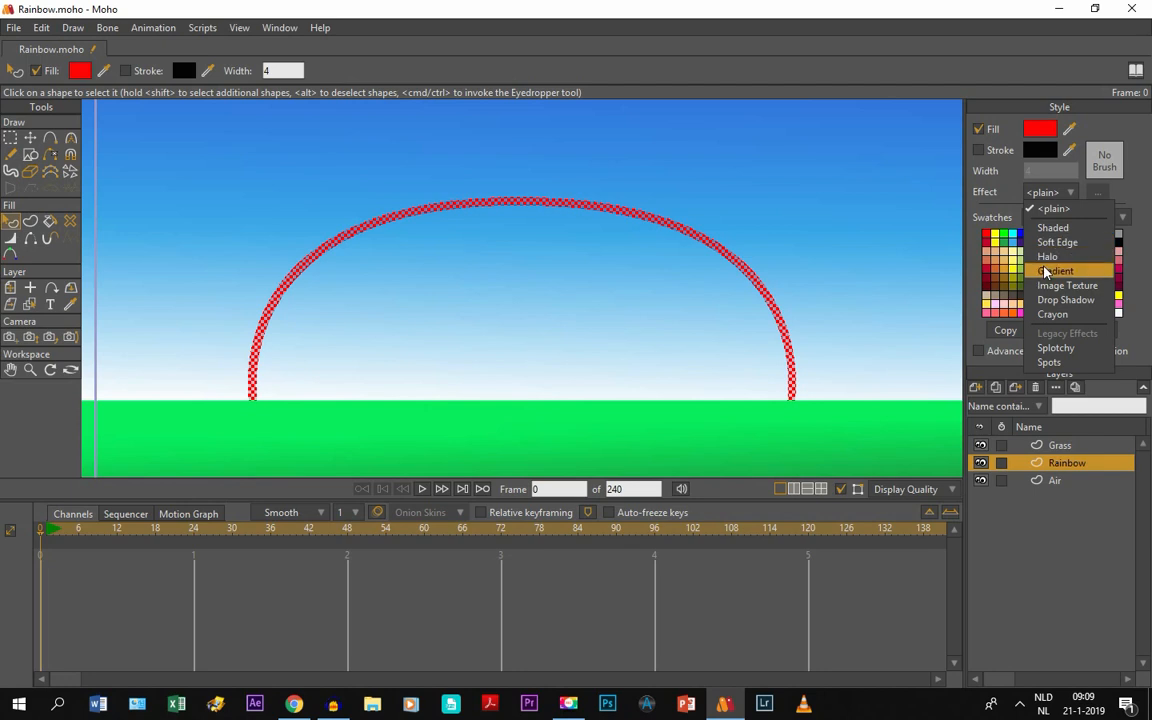
Apply a Gradient fill starting in red, tick Allow transparency, and select the right stop.
{"action": "left_click", "coordinate": [1056, 270]}
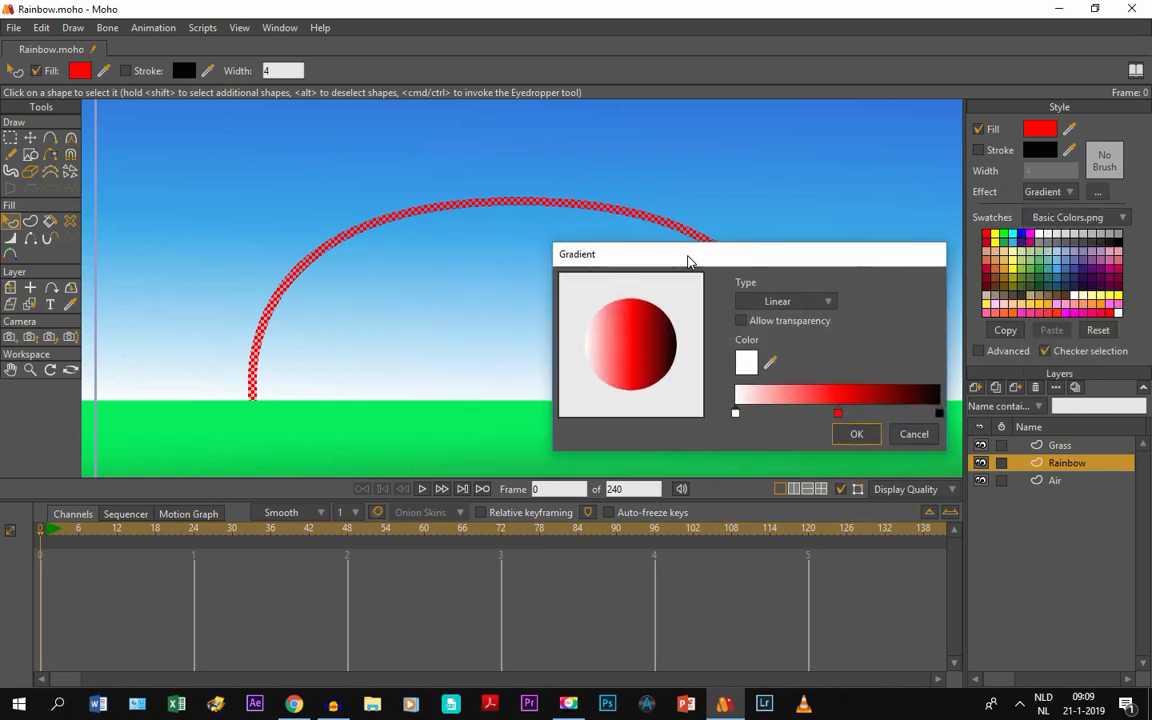
{"action": "left_click_drag", "start_coordinate": [688, 252], "coordinate": [444, 308]}
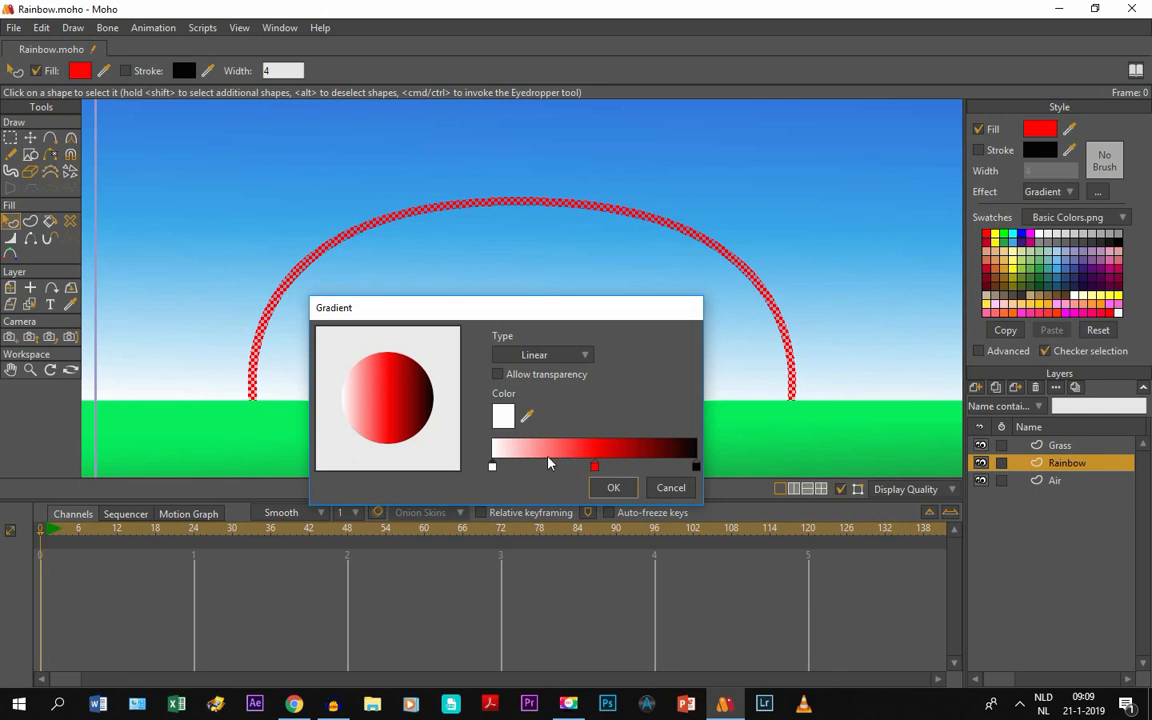
{"action": "mouse_move", "coordinate": [564, 464]}
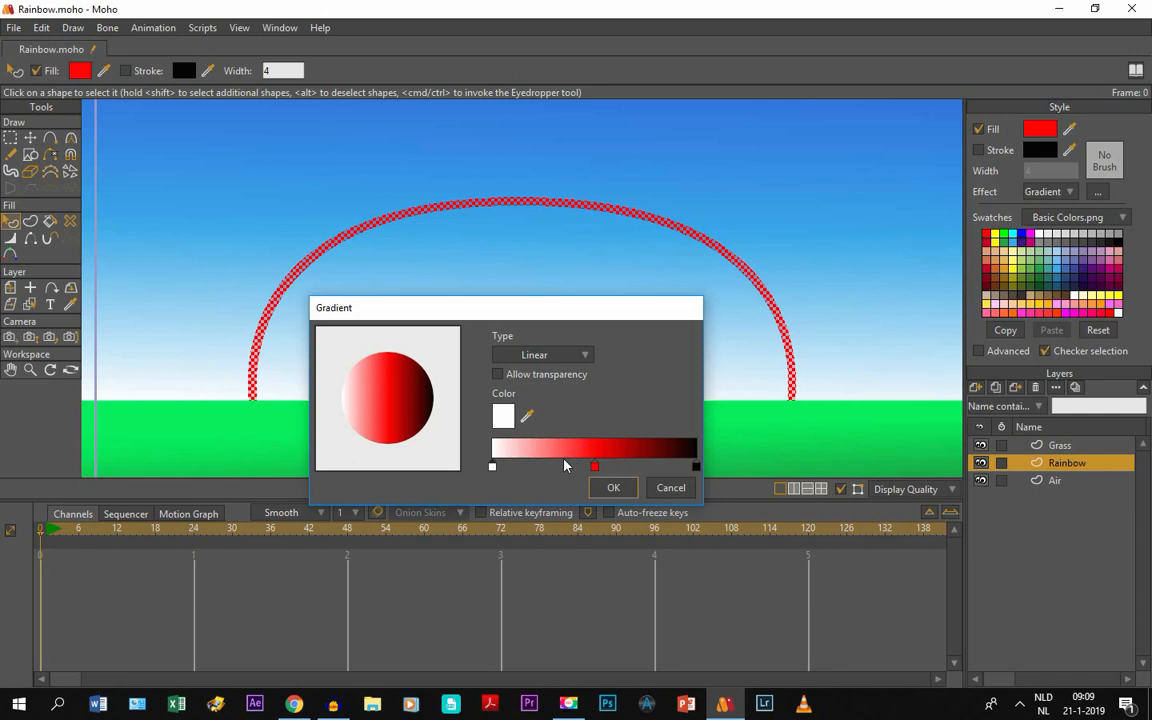
{"action": "mouse_move", "coordinate": [618, 212]}
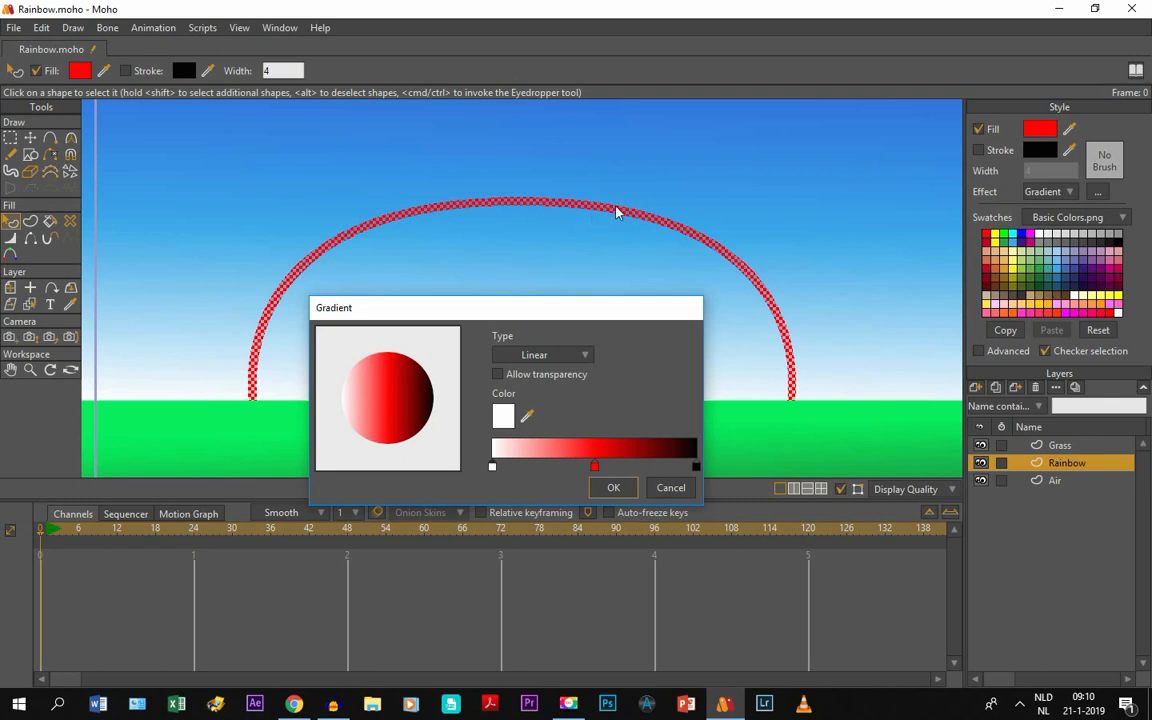
{"action": "mouse_move", "coordinate": [416, 276]}
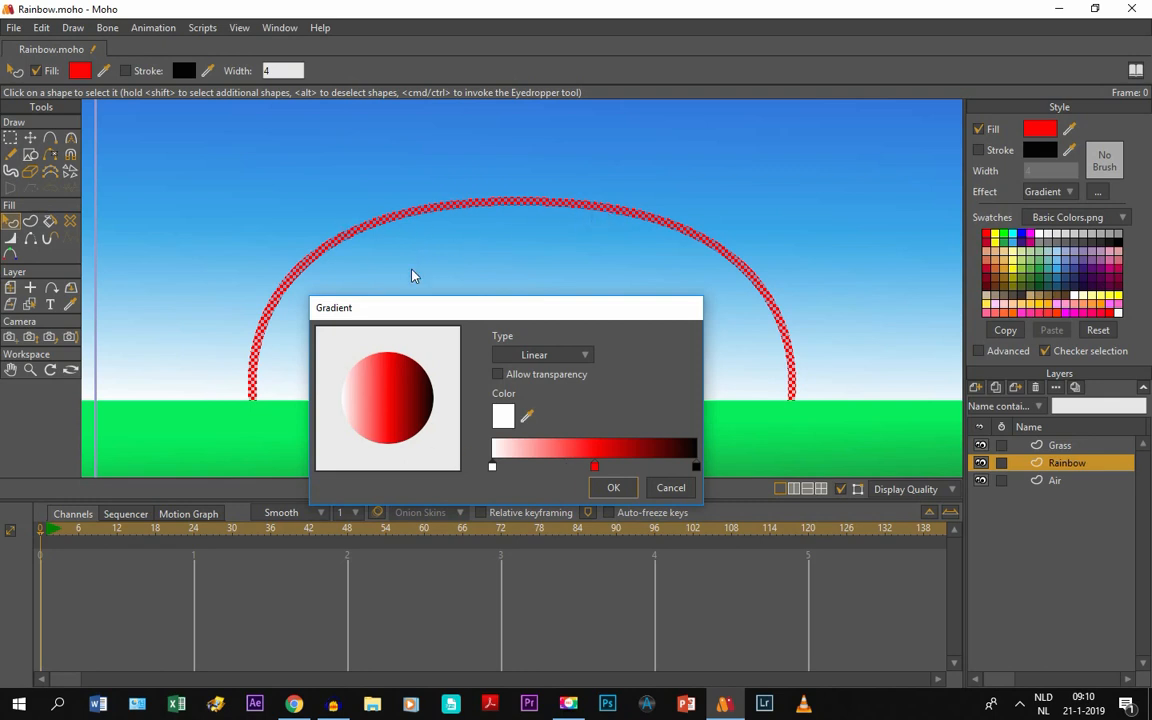
{"action": "mouse_move", "coordinate": [380, 486]}
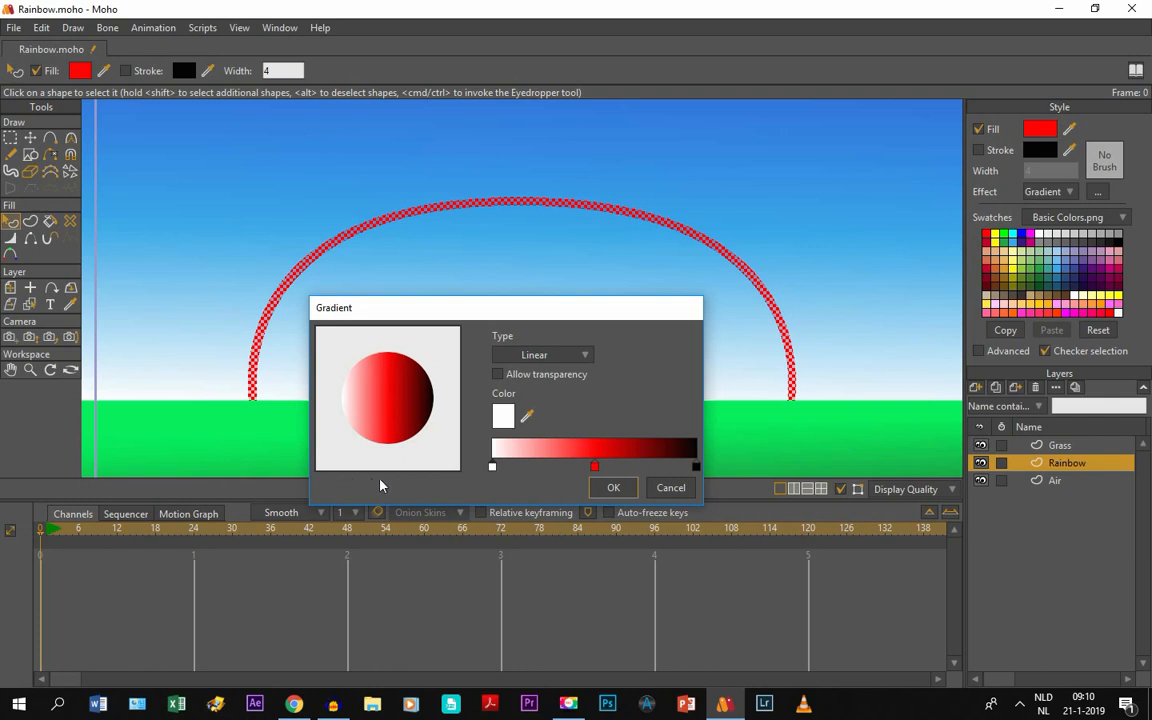
{"action": "mouse_move", "coordinate": [492, 472]}
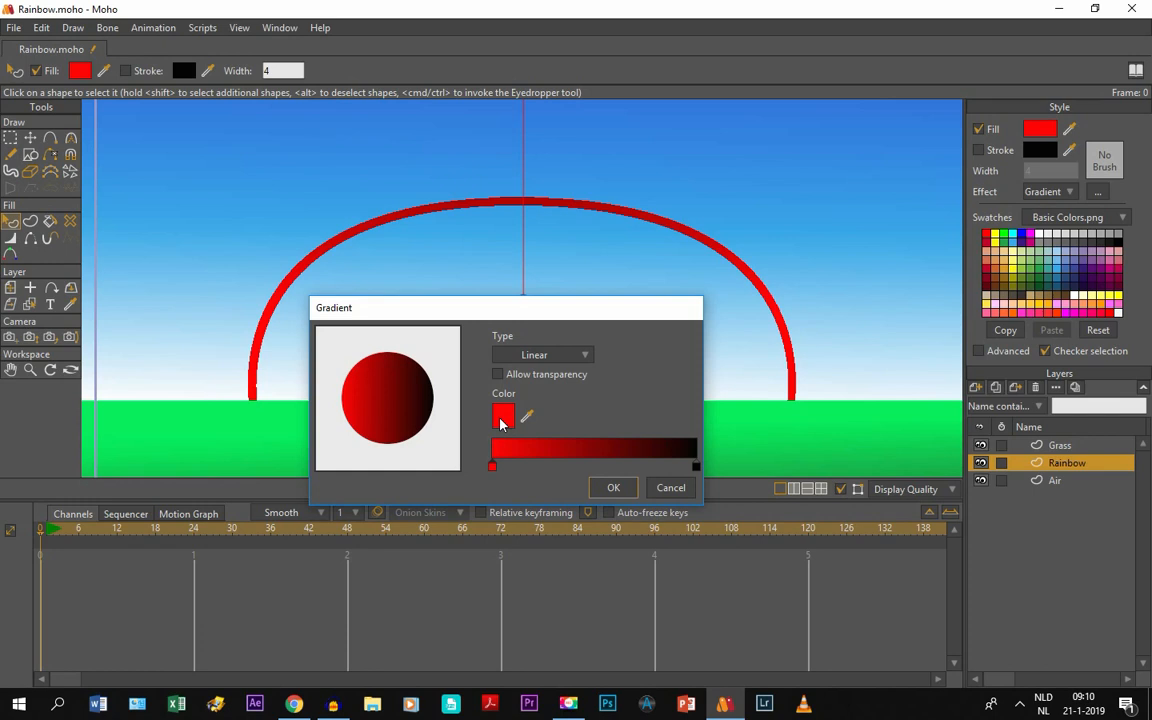
{"action": "mouse_move", "coordinate": [500, 384]}
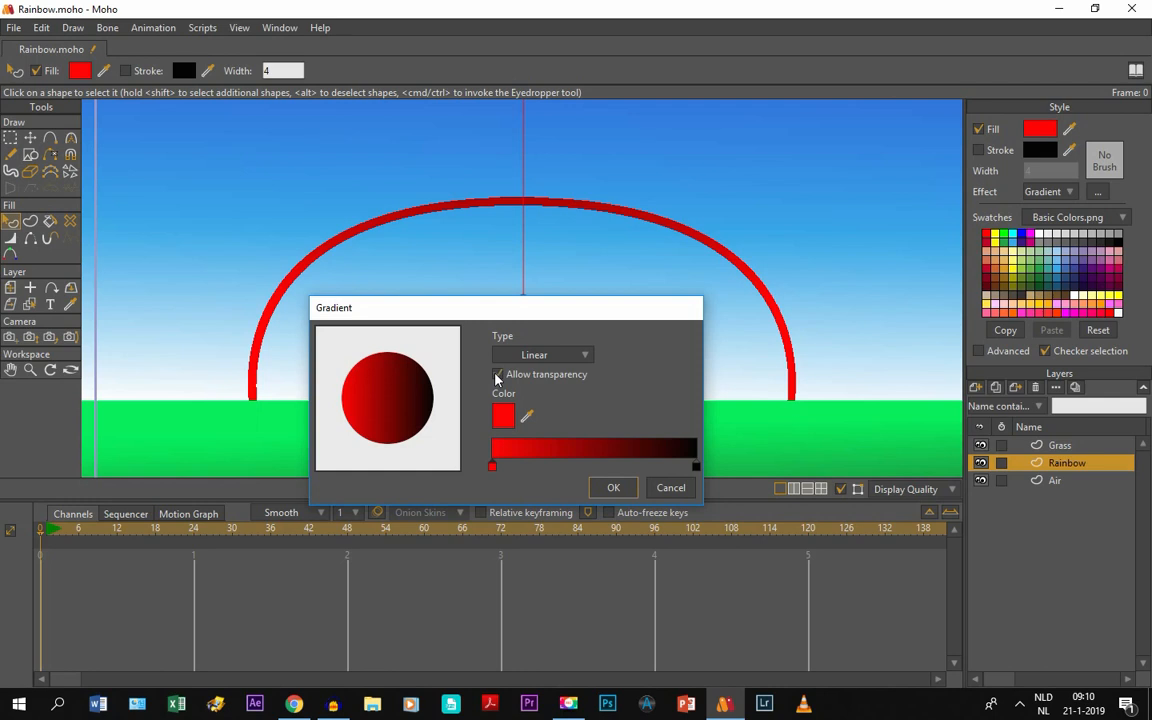
{"action": "left_click", "coordinate": [498, 374]}
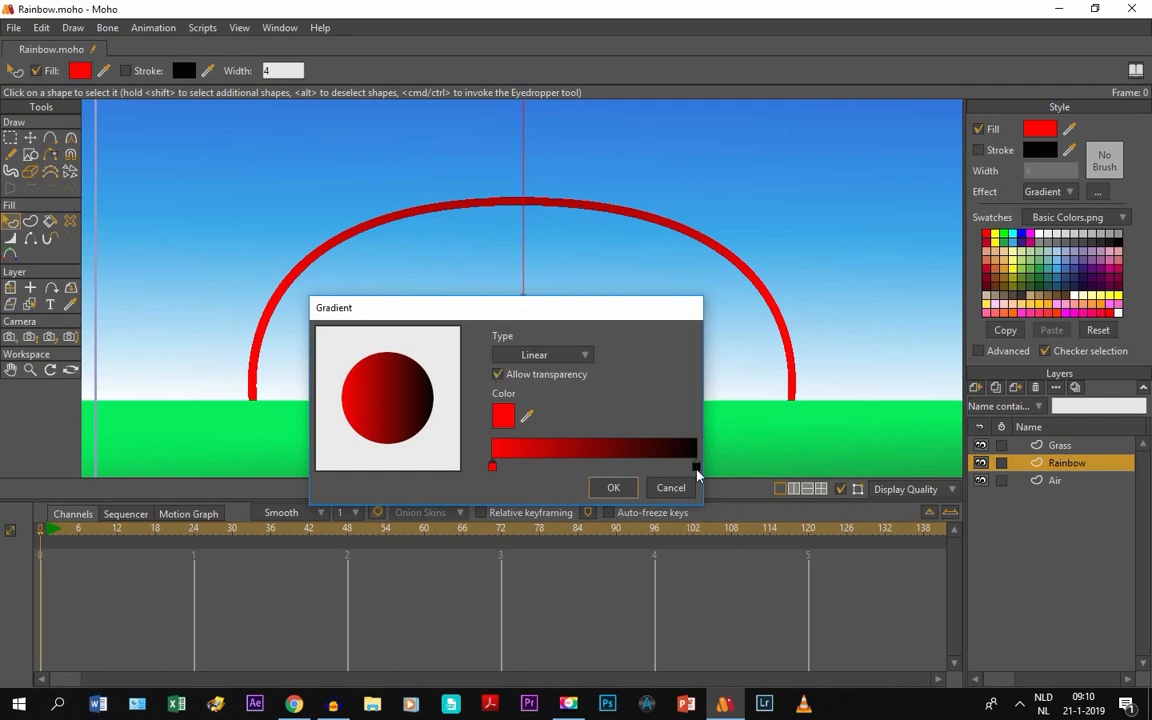
{"action": "left_click", "coordinate": [504, 416]}
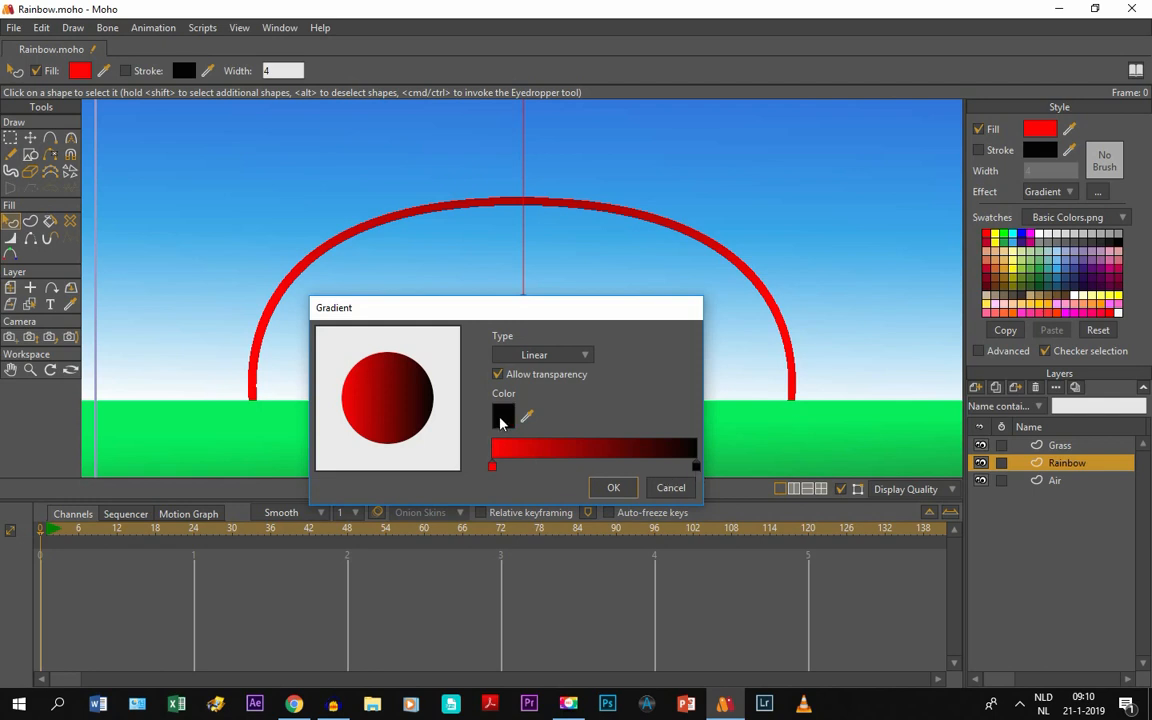
Set the gradient's far-end stop colour to Alpha 0 in the Color Picker.
{"action": "left_click", "coordinate": [504, 416]}
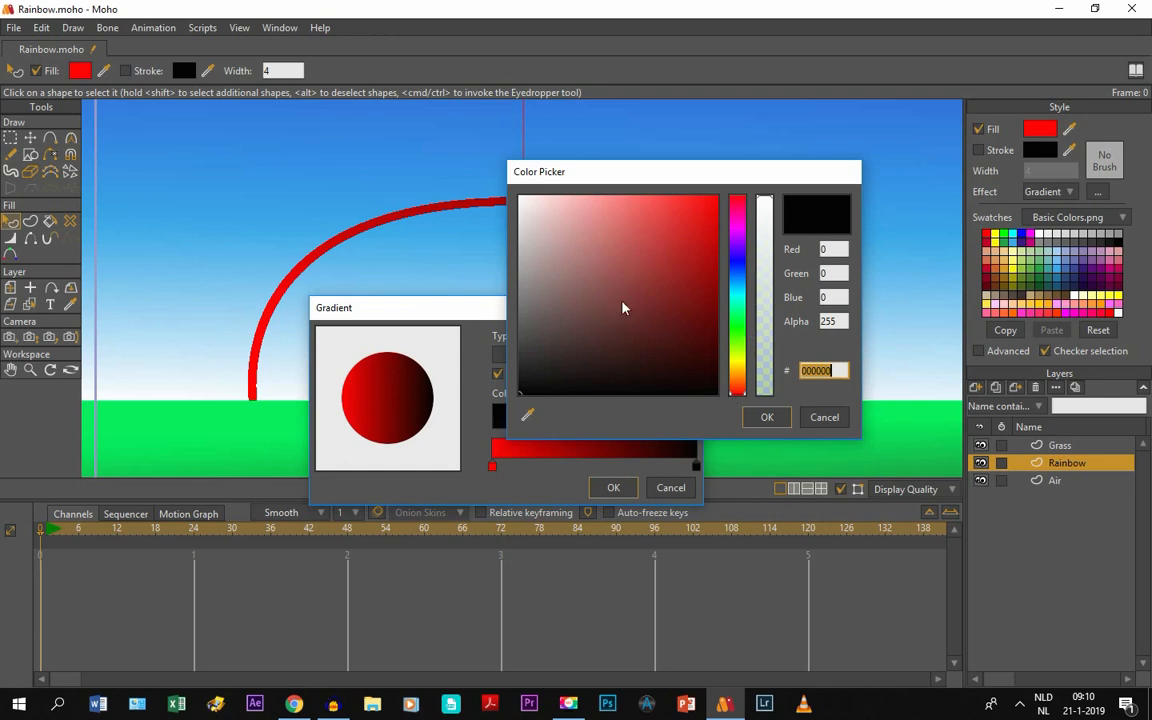
{"action": "mouse_move", "coordinate": [762, 208]}
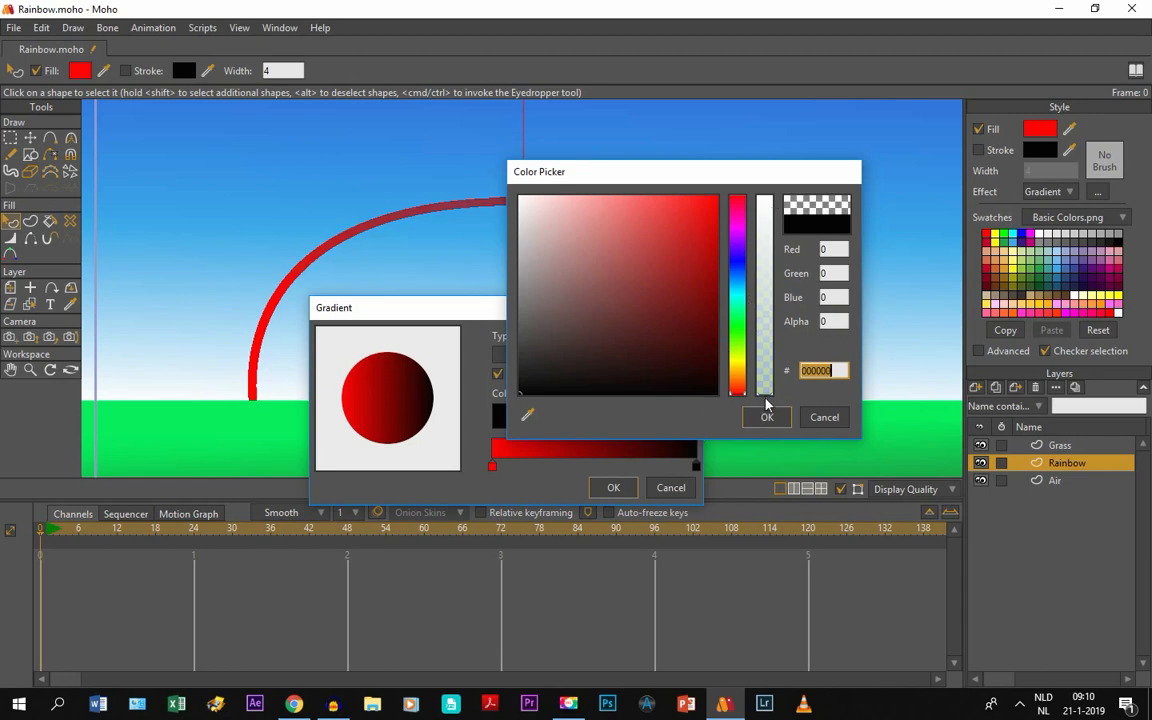
{"action": "mouse_move", "coordinate": [760, 424]}
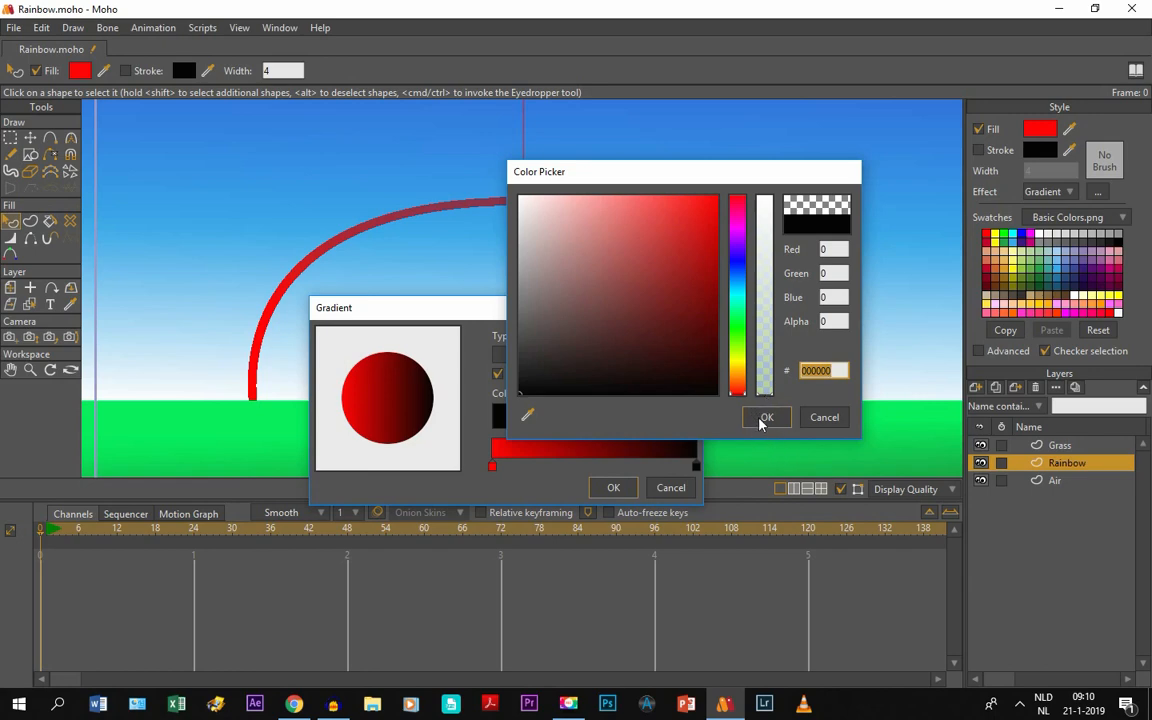
{"action": "left_click", "coordinate": [766, 418]}
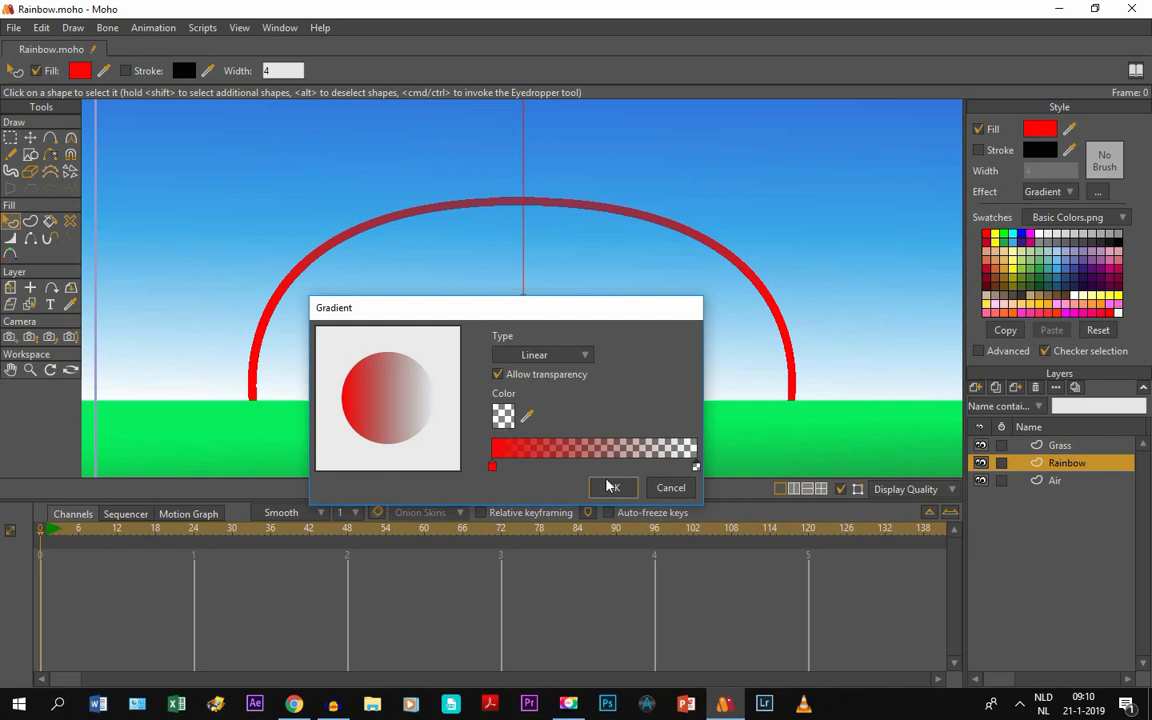
Confirm the Gradient dialog, applying the red-to-transparent fill to the arch.
{"action": "left_click", "coordinate": [612, 488]}
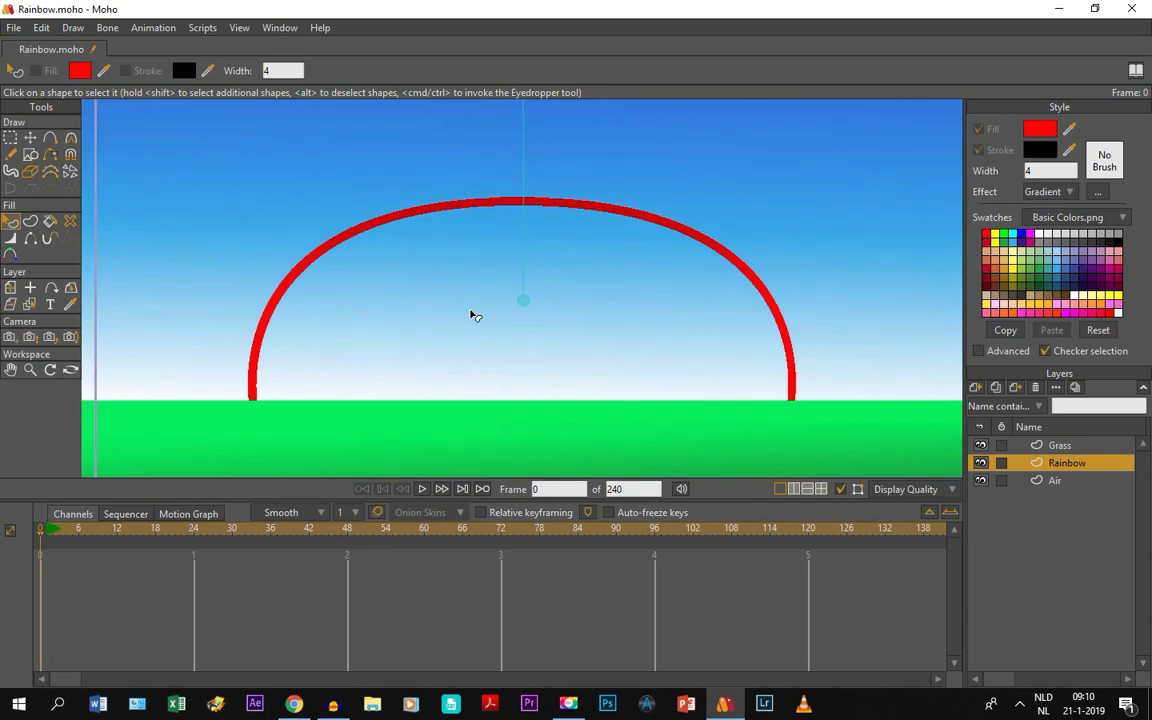
{"action": "mouse_move", "coordinate": [540, 512]}
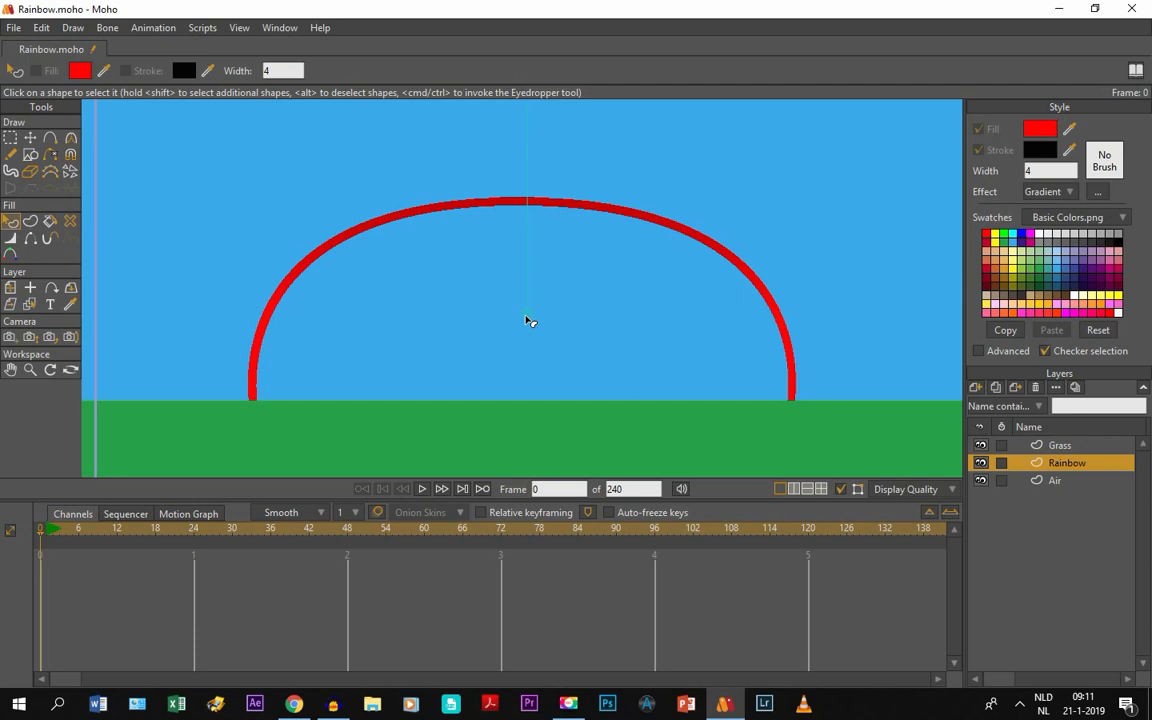
{"action": "mouse_move", "coordinate": [518, 378]}
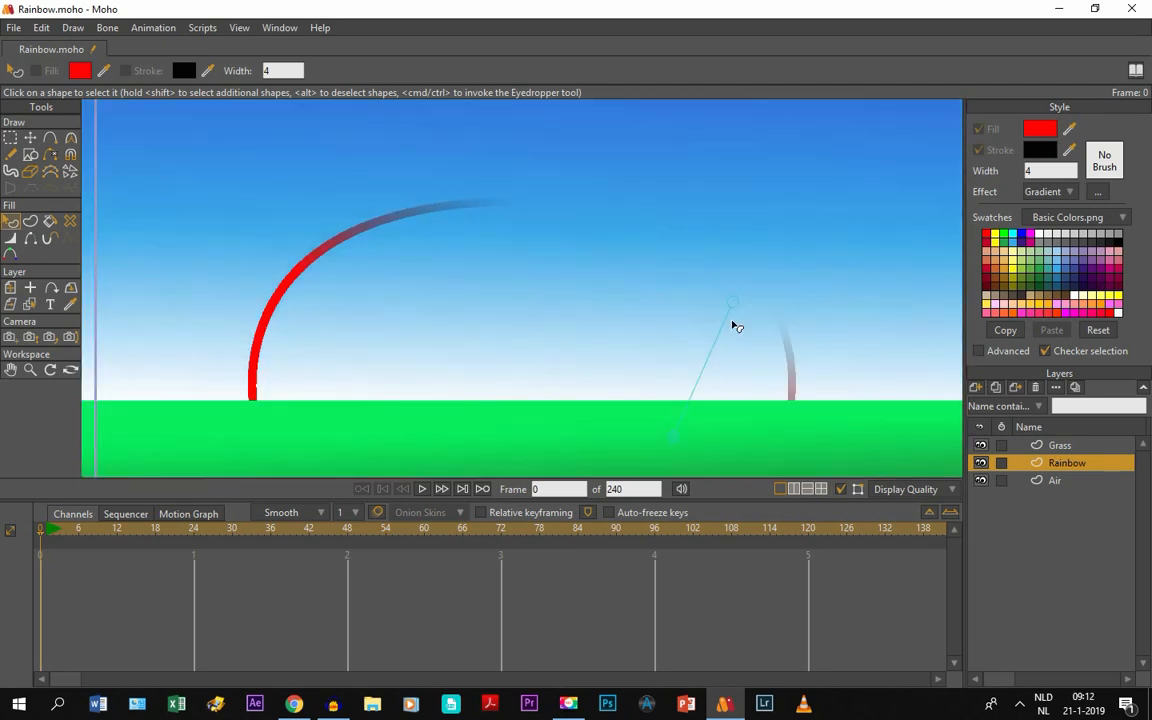
{"action": "mouse_move", "coordinate": [736, 310]}
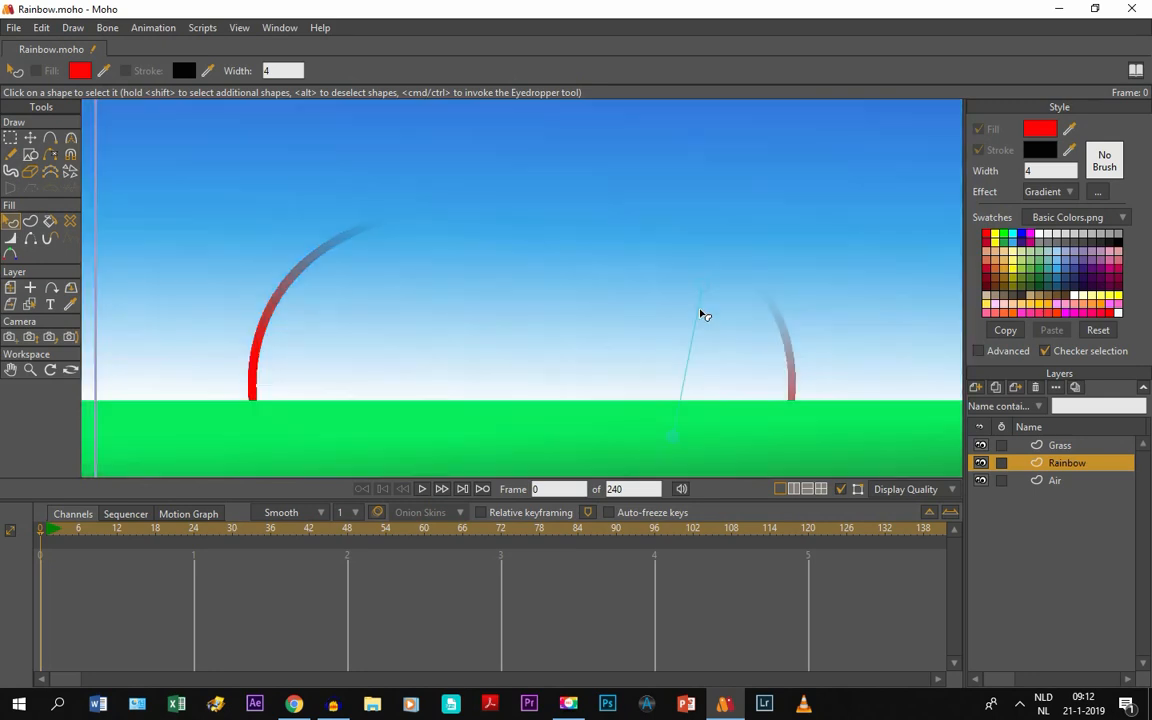
{"action": "mouse_move", "coordinate": [688, 436]}
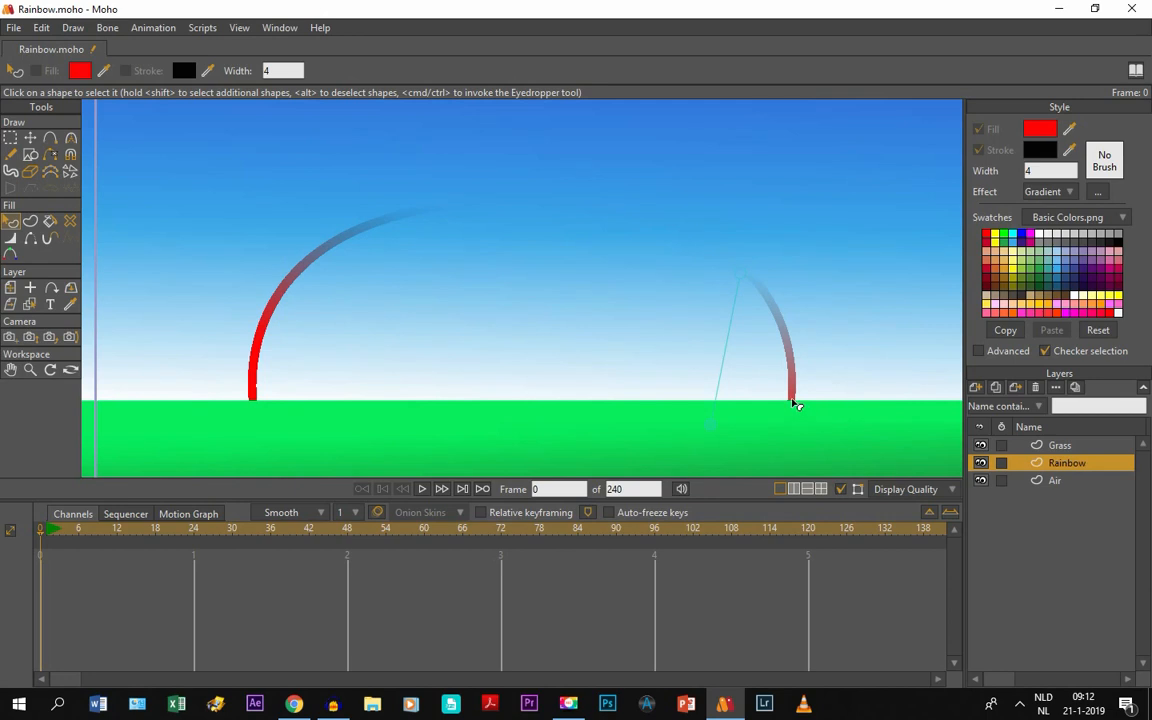
{"action": "mouse_move", "coordinate": [720, 424]}
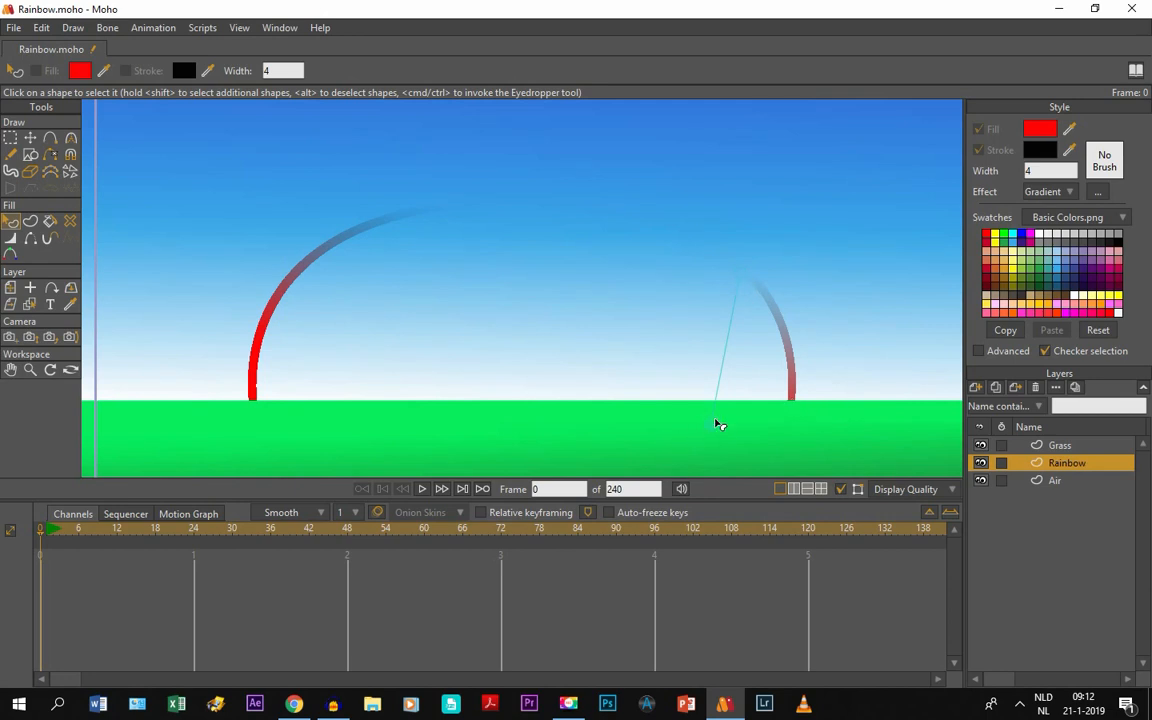
{"action": "mouse_move", "coordinate": [740, 278]}
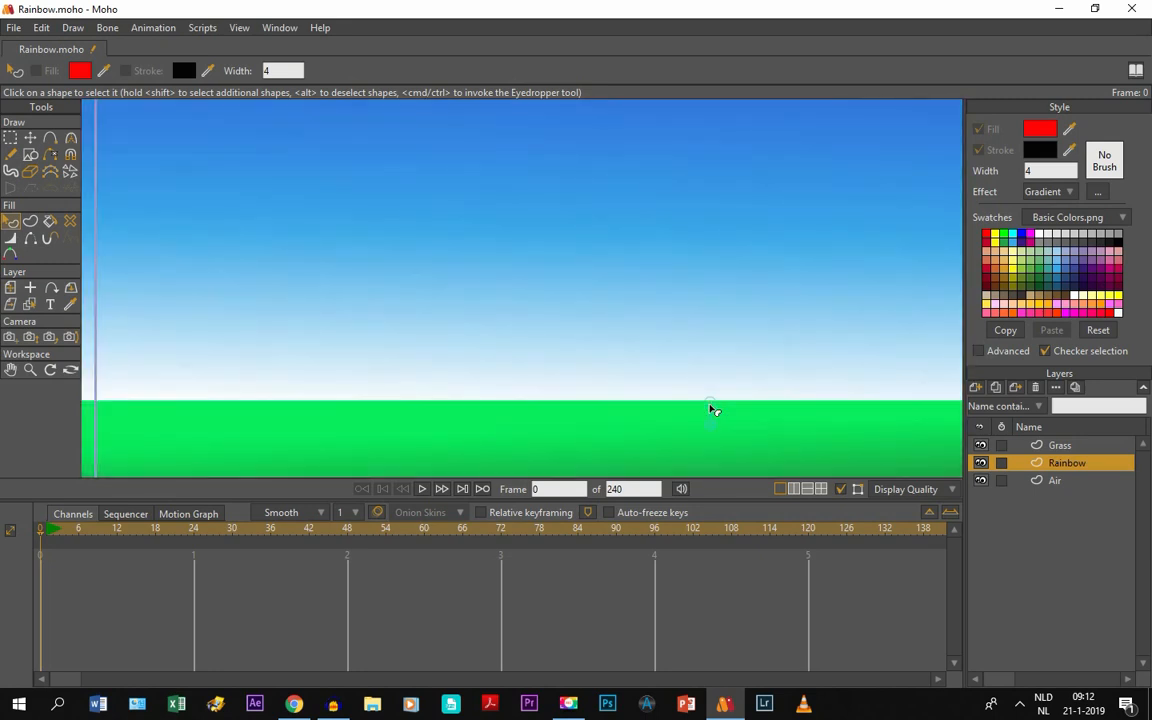
{"action": "mouse_move", "coordinate": [296, 540]}
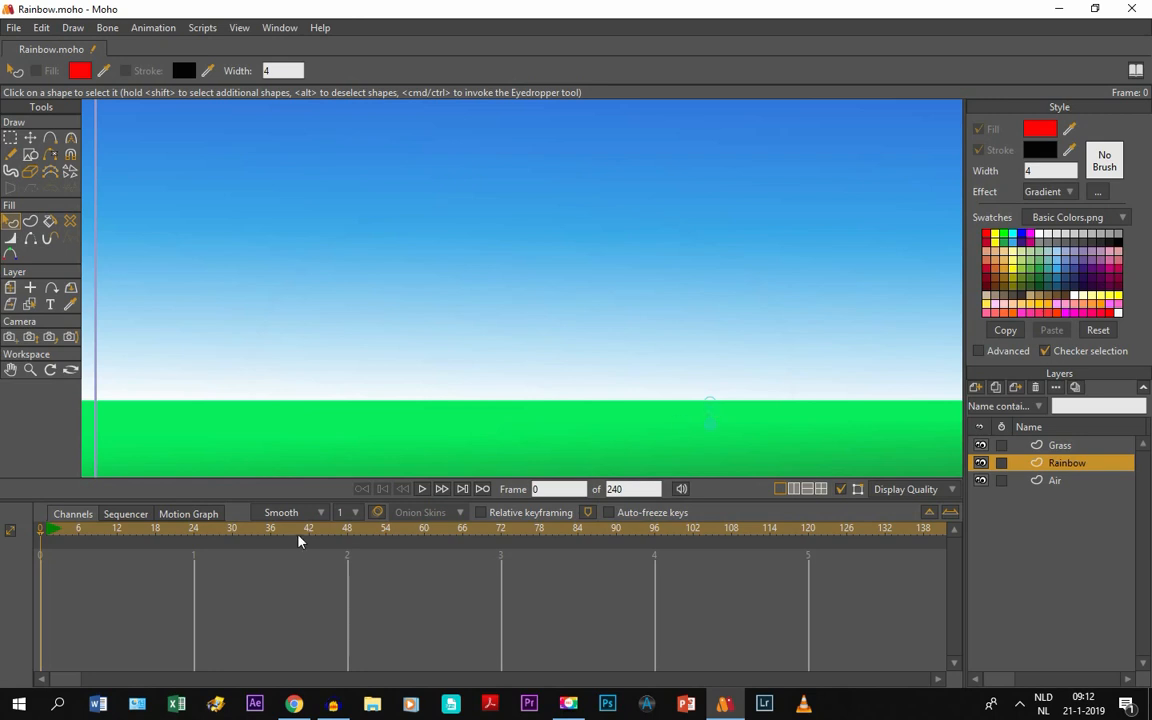
{"action": "mouse_move", "coordinate": [284, 572]}
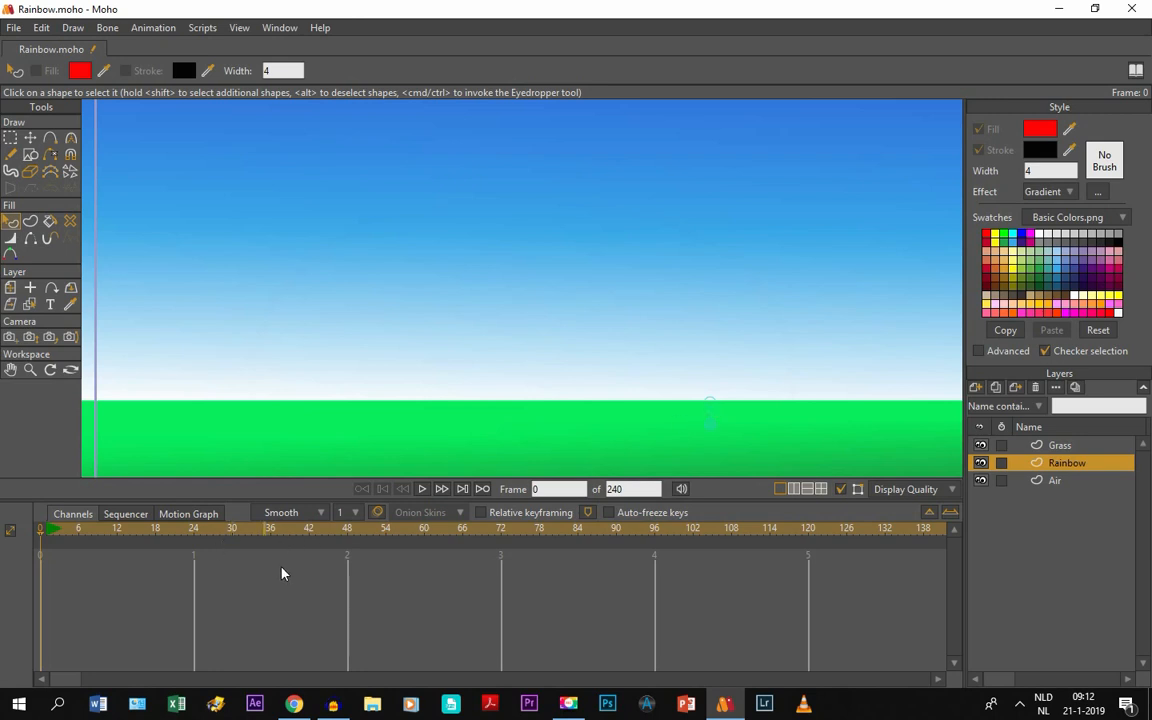
Jump the timeline to frame 48 on the Rainbow layer.
{"action": "left_click", "coordinate": [348, 528]}
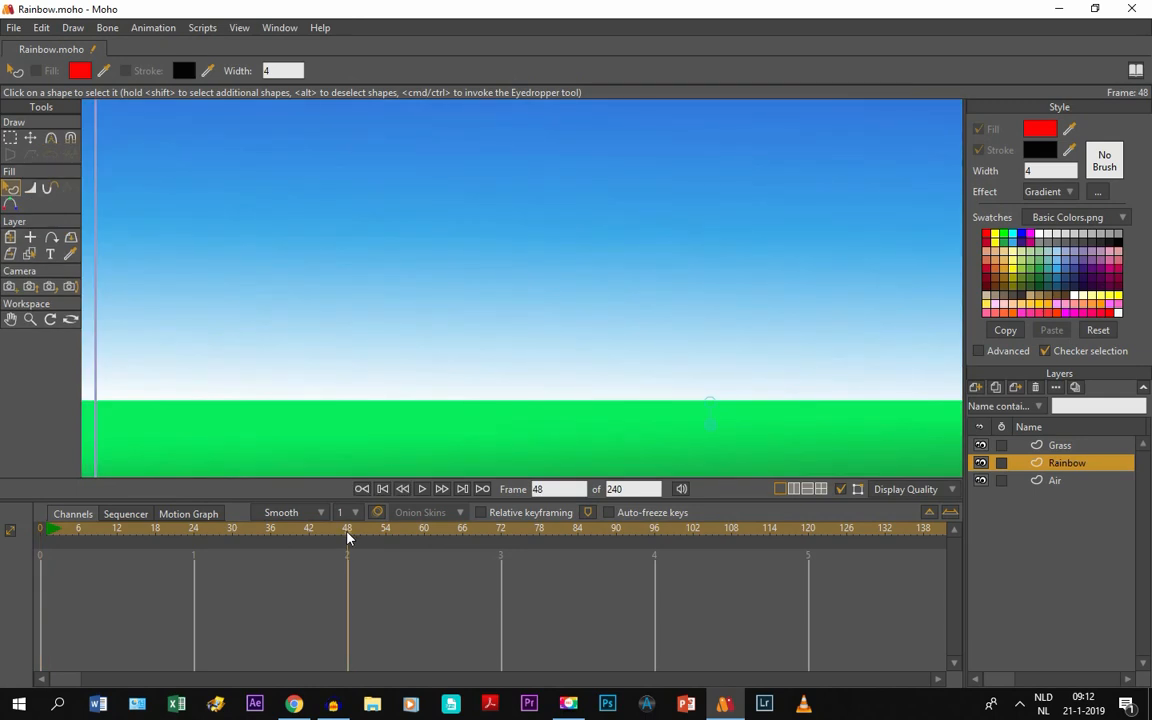
{"action": "mouse_move", "coordinate": [712, 410]}
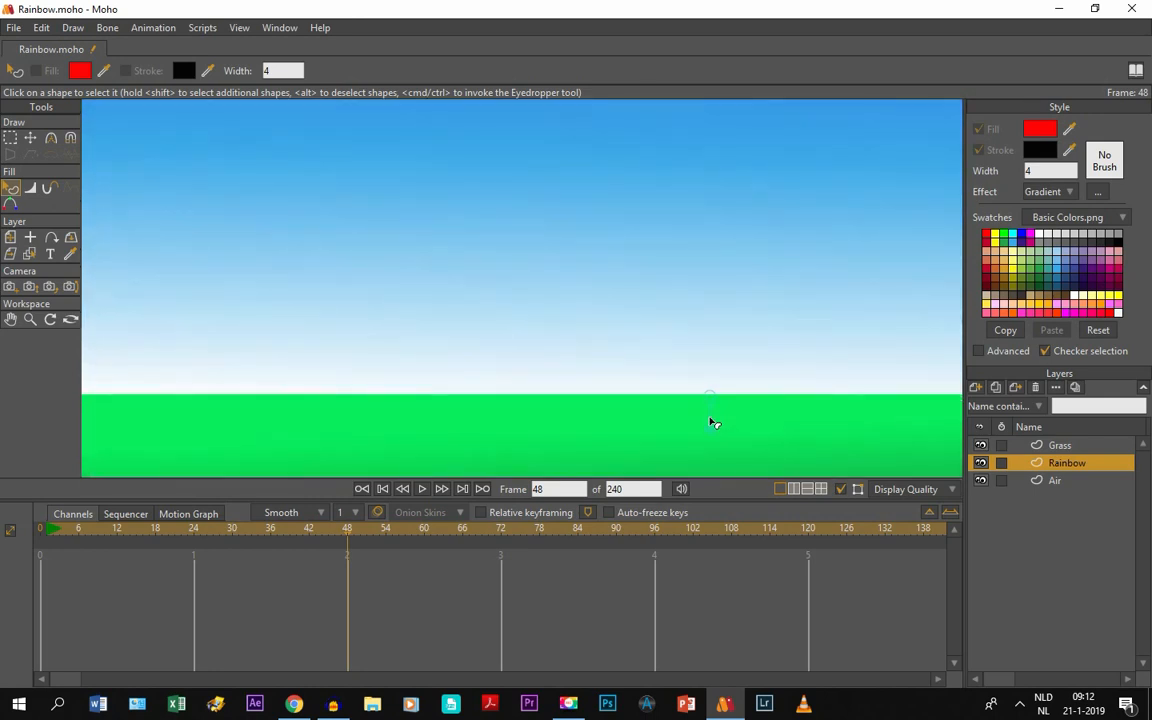
{"action": "mouse_move", "coordinate": [712, 400]}
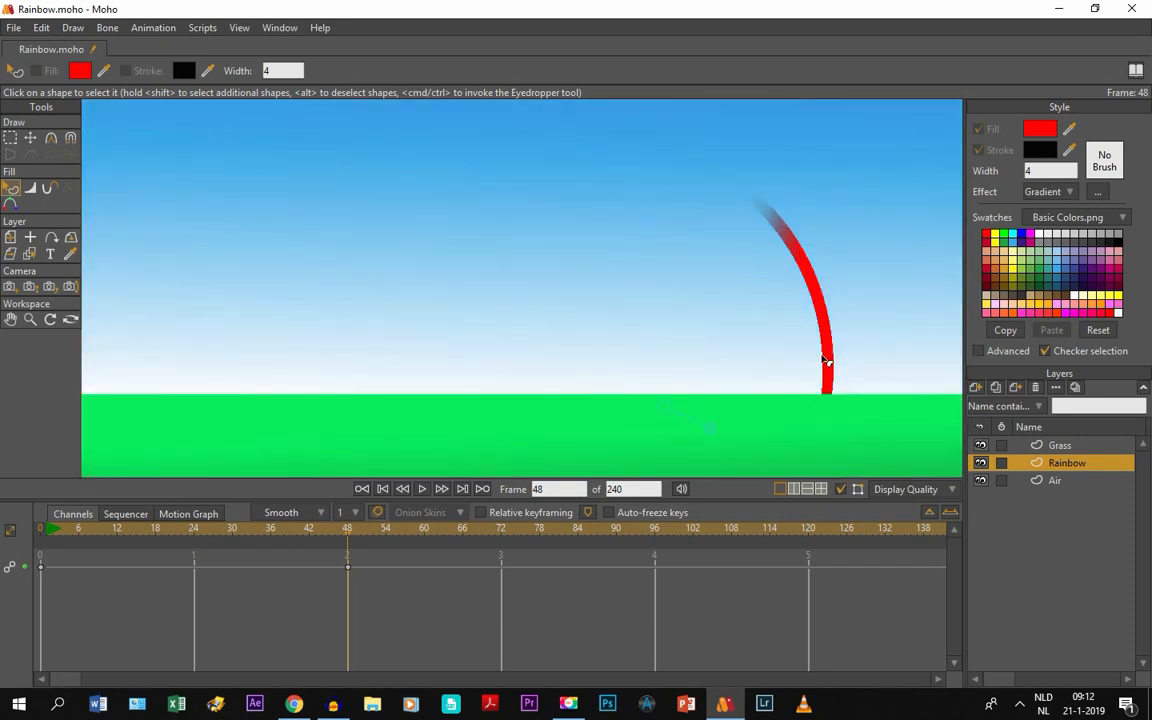
{"action": "mouse_move", "coordinate": [788, 416]}
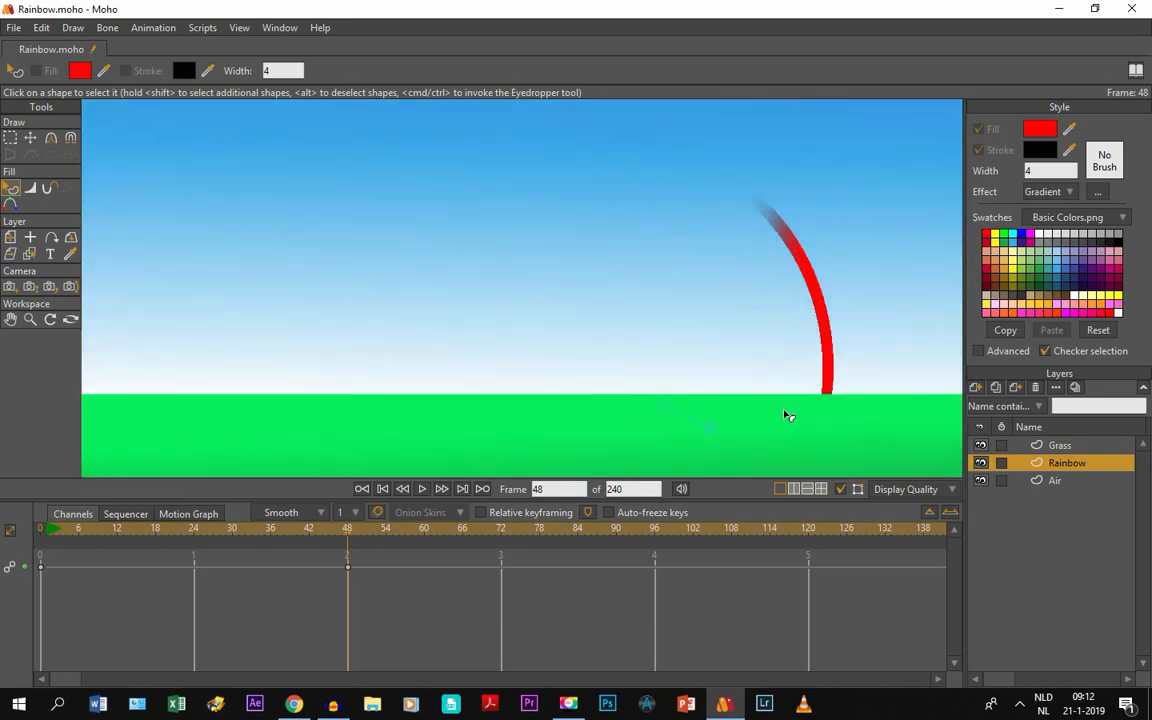
{"action": "mouse_move", "coordinate": [748, 204]}
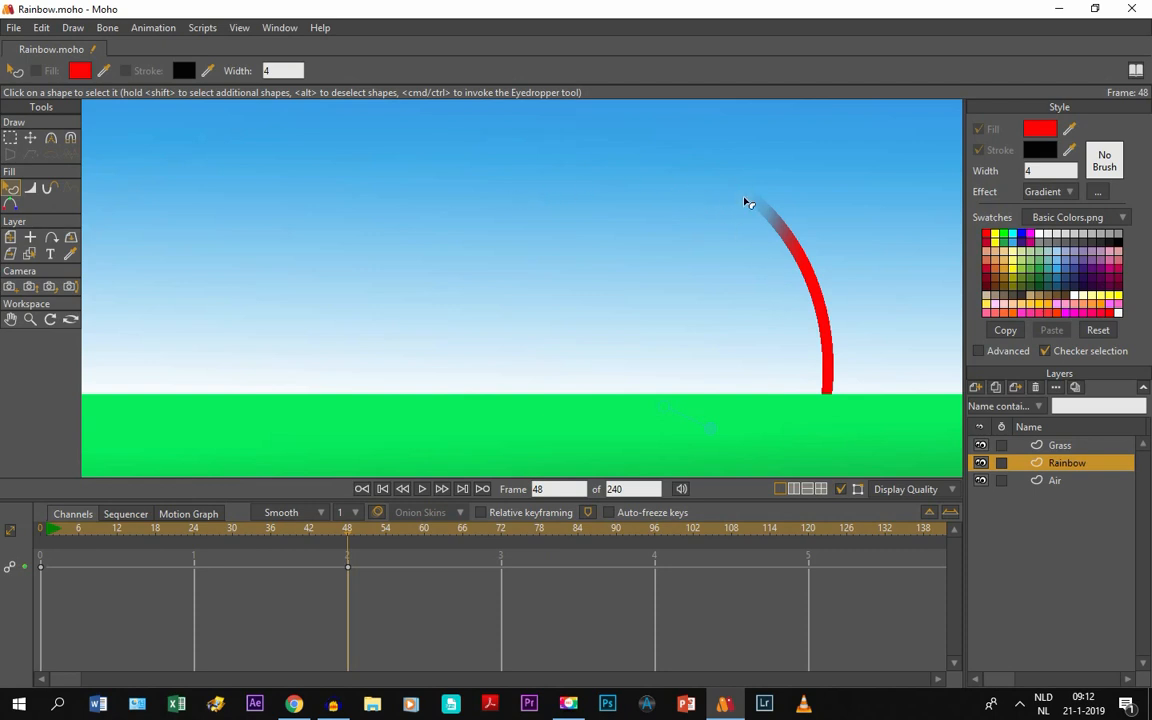
{"action": "mouse_move", "coordinate": [836, 380]}
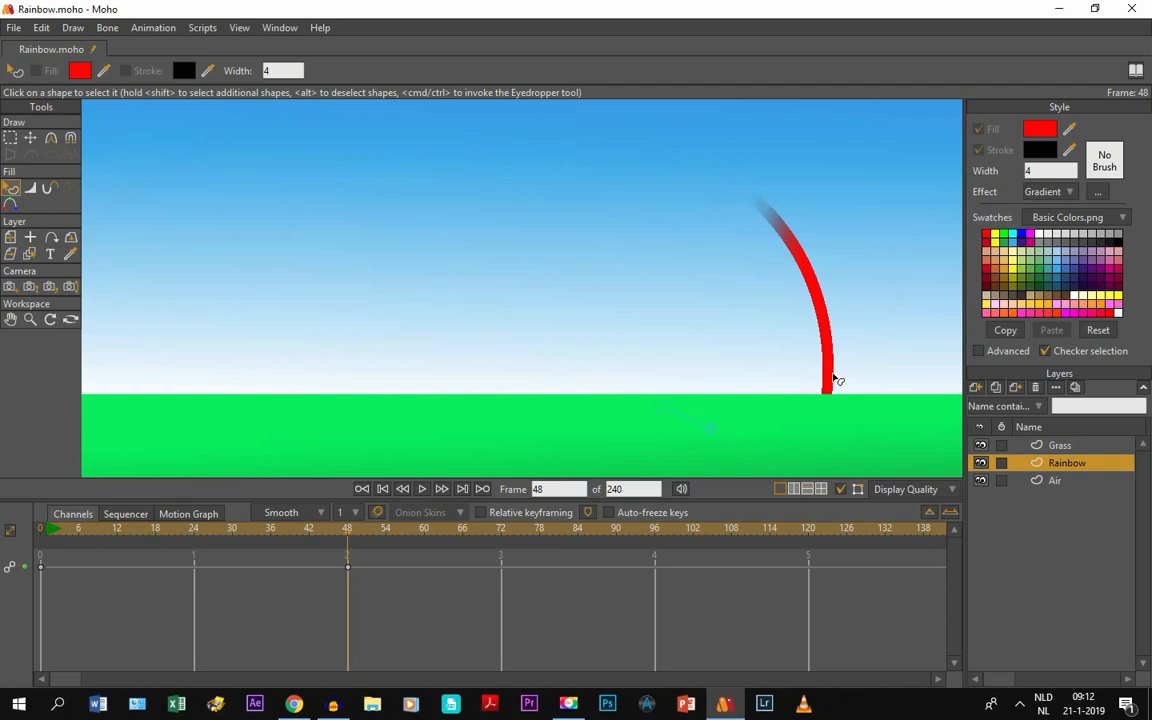
{"action": "mouse_move", "coordinate": [660, 404]}
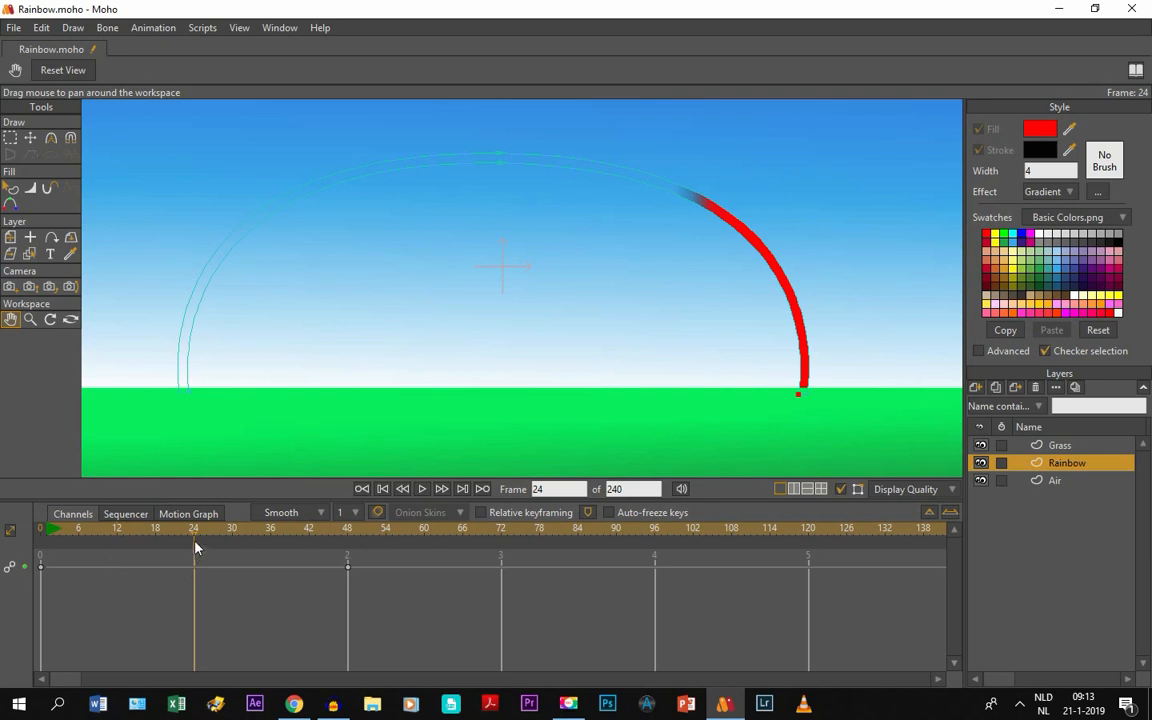
{"action": "mouse_move", "coordinate": [98, 568]}
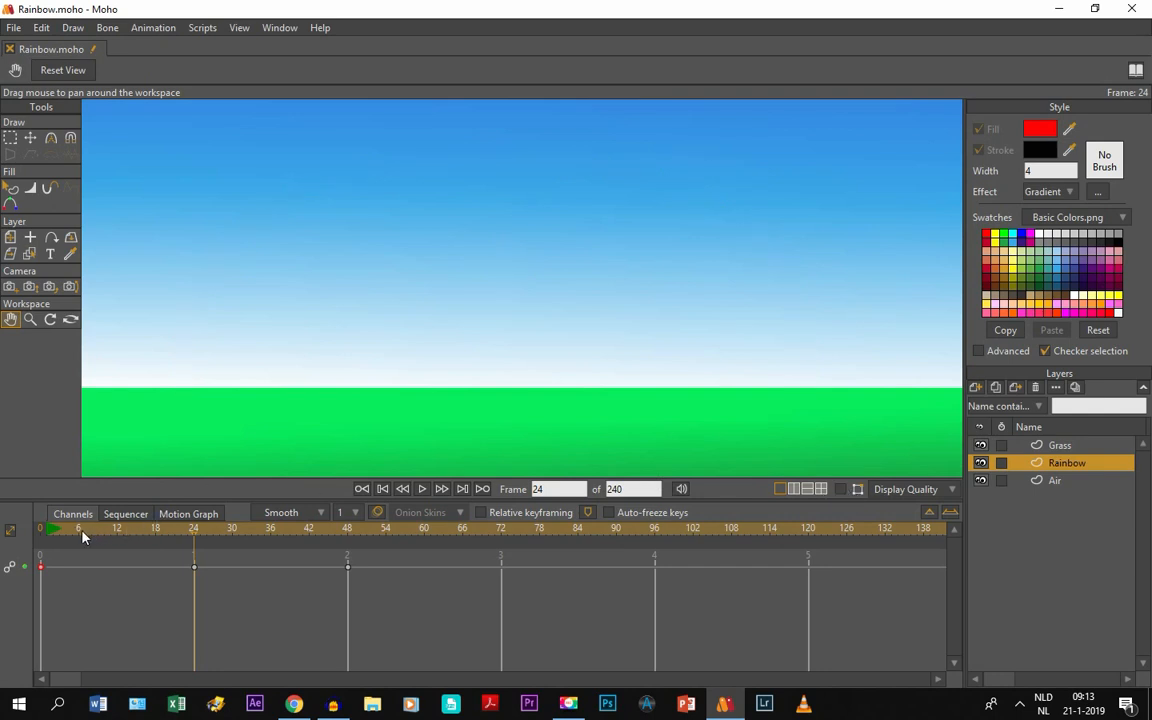
Scrub to an earlier frame, play the arch growing in, and stop at frame 48.
{"action": "left_click", "coordinate": [110, 528]}
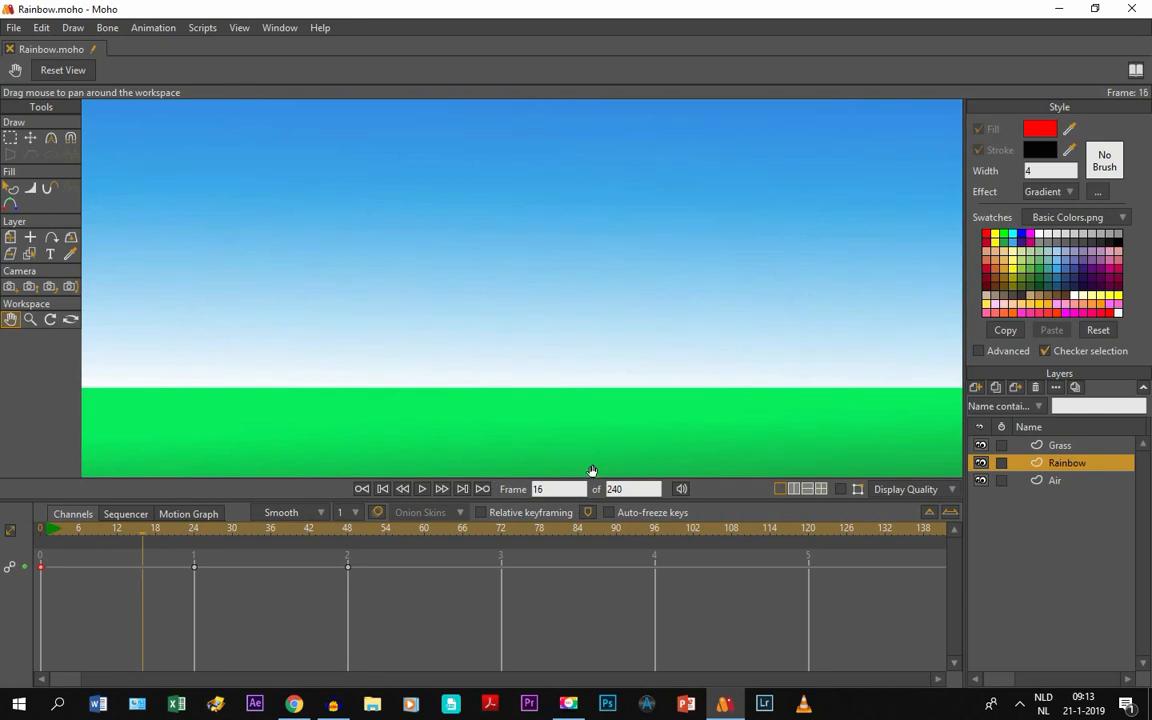
{"action": "left_click", "coordinate": [194, 528]}
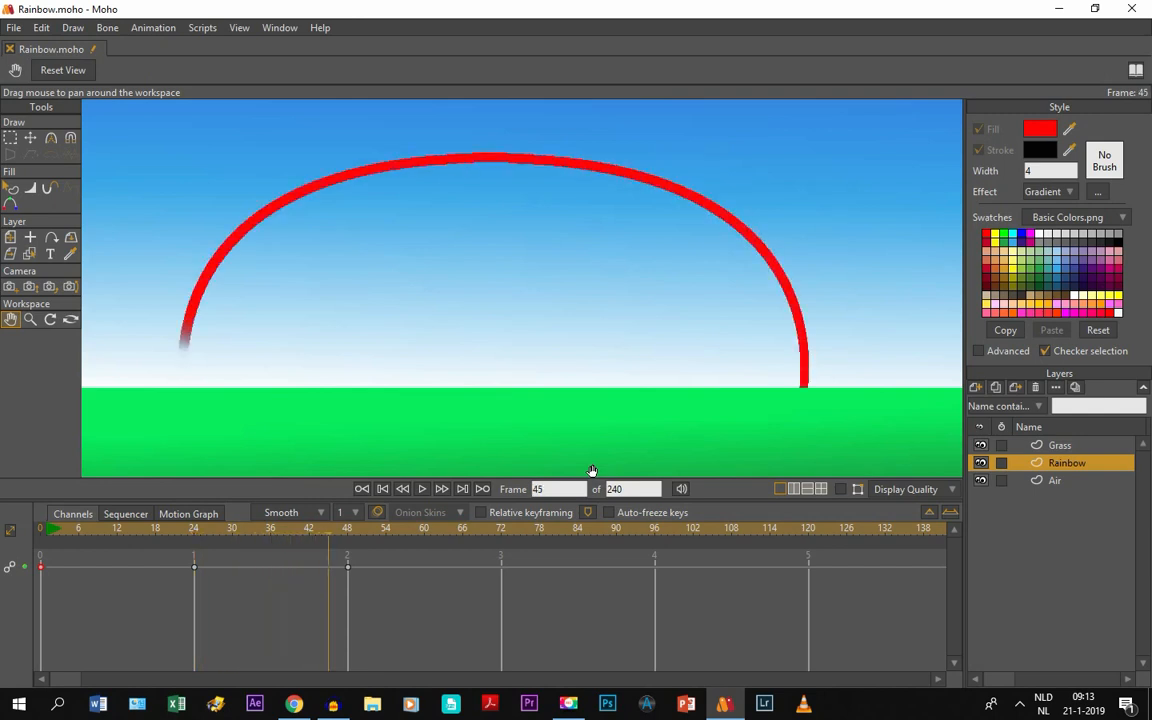
{"action": "left_click", "coordinate": [442, 488]}
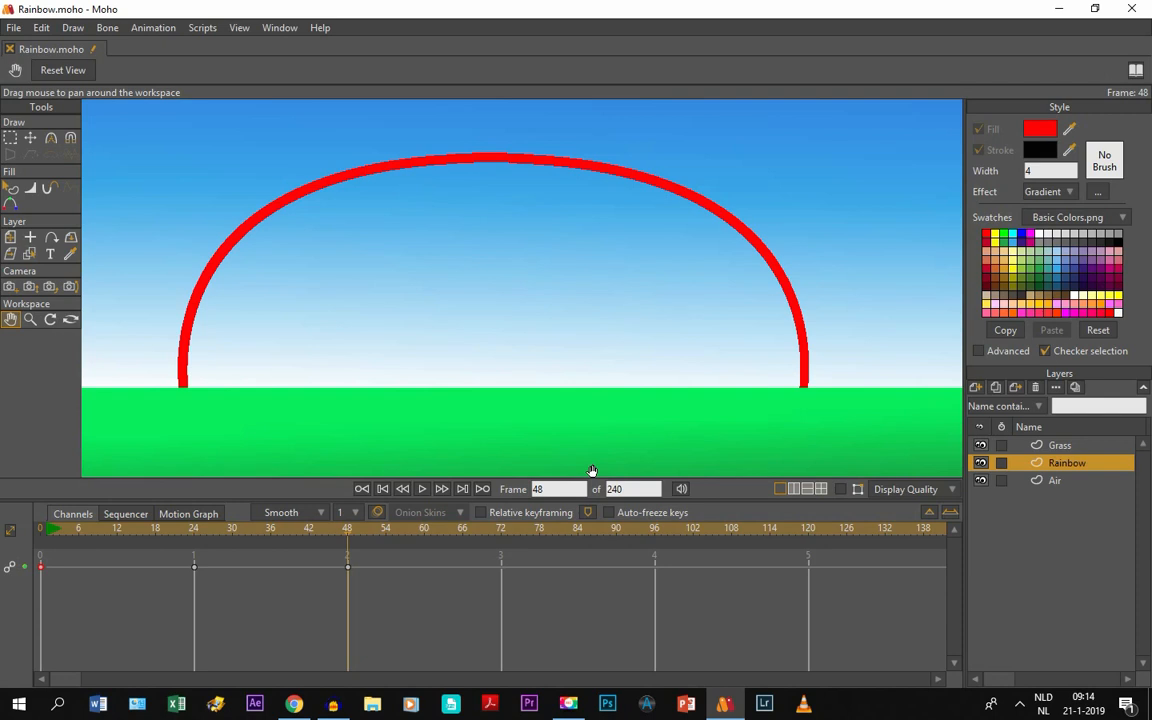
{"action": "mouse_move", "coordinate": [528, 204]}
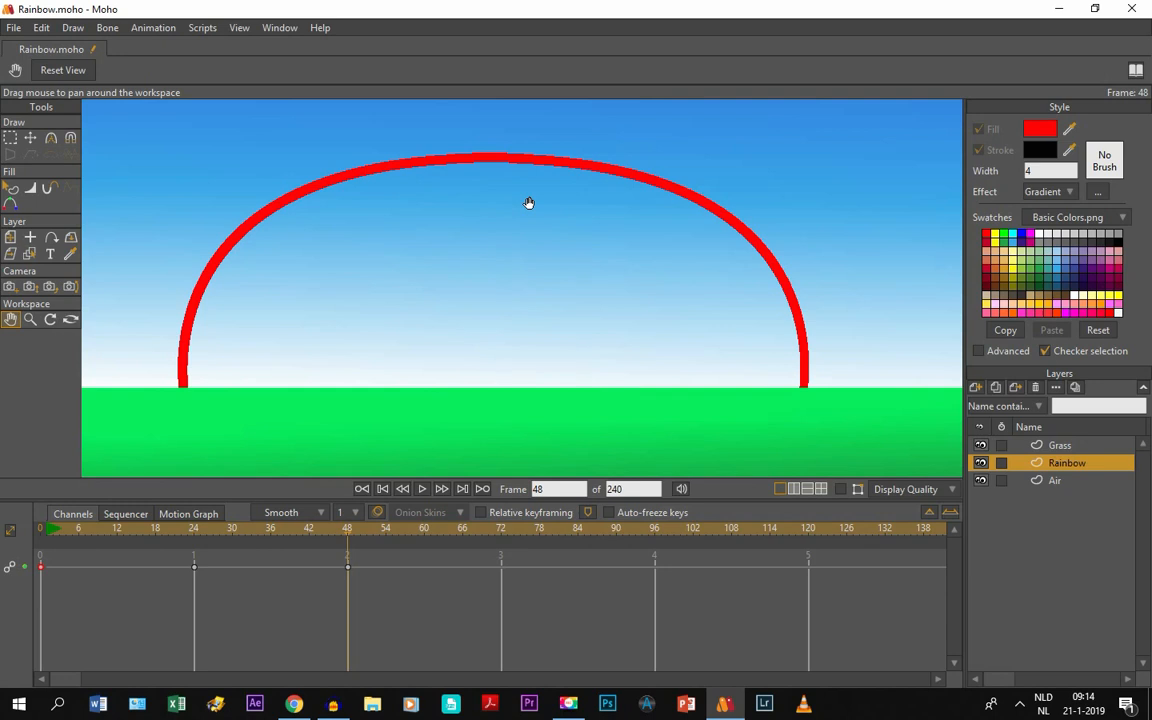
{"action": "mouse_move", "coordinate": [196, 512]}
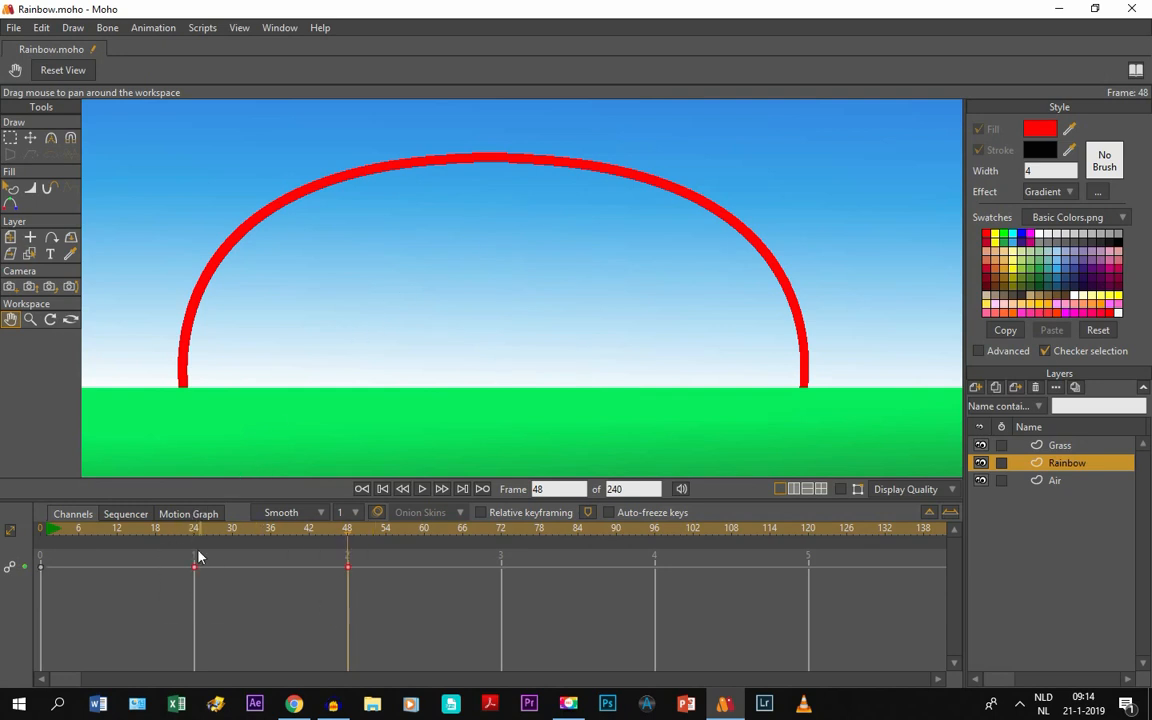
Move back through the timeline to frame 0 showing the complete red arch.
{"action": "left_click", "coordinate": [168, 528]}
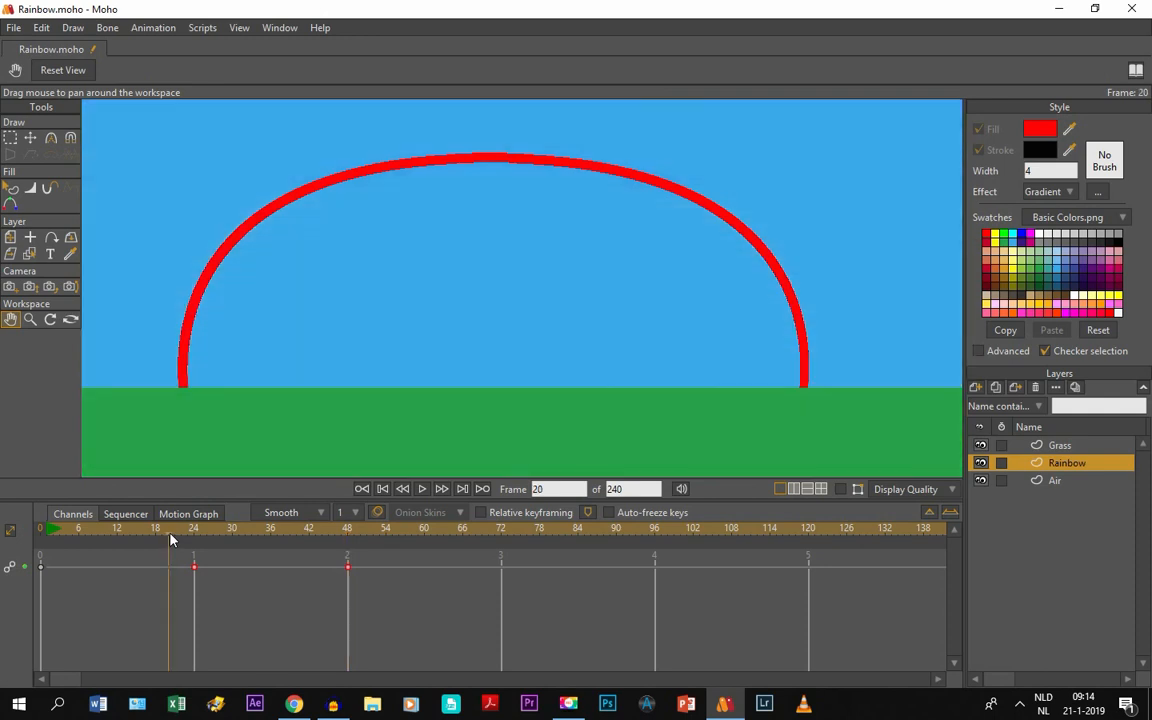
{"action": "left_click", "coordinate": [194, 528]}
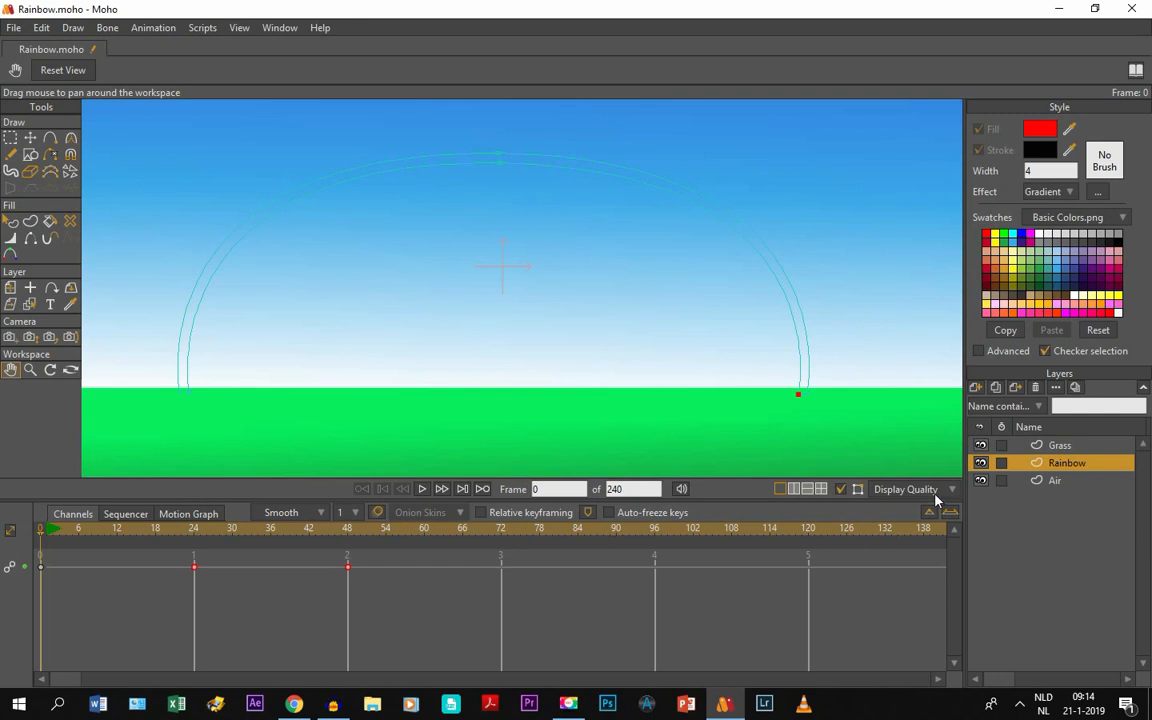
{"action": "left_click", "coordinate": [904, 488]}
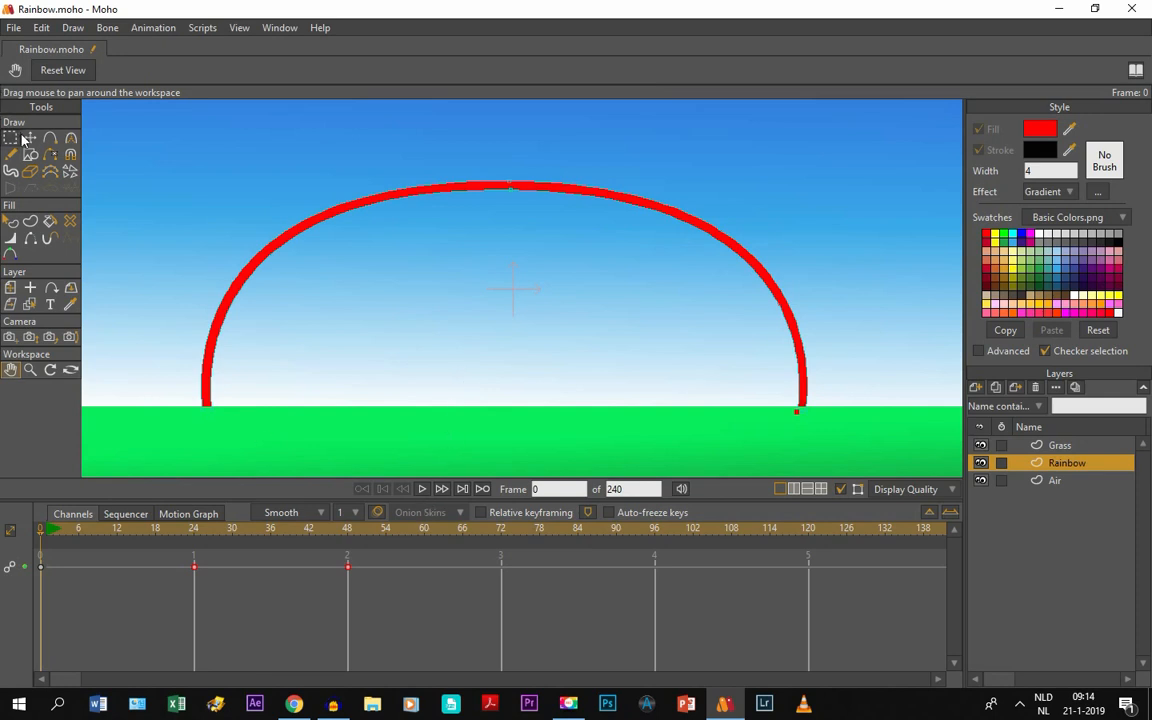
Select every point of the red arch with the Select Points tool.
{"action": "left_click", "coordinate": [30, 138]}
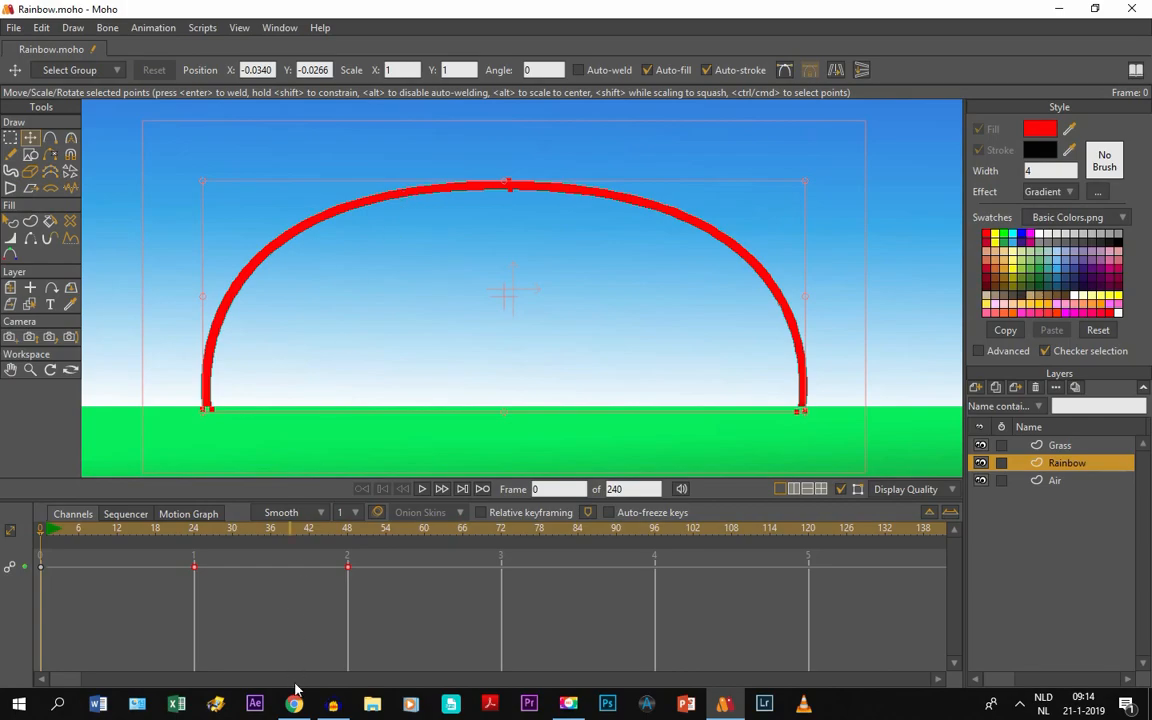
{"action": "left_click", "coordinate": [292, 704]}
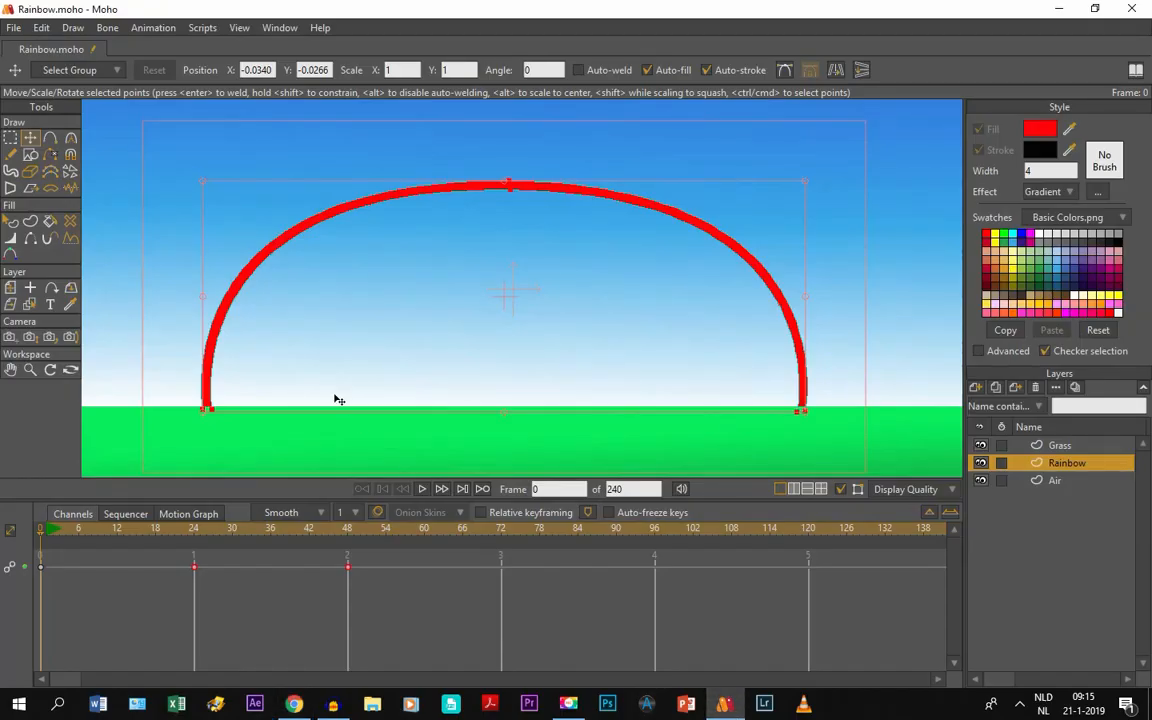
{"action": "mouse_move", "coordinate": [422, 202]}
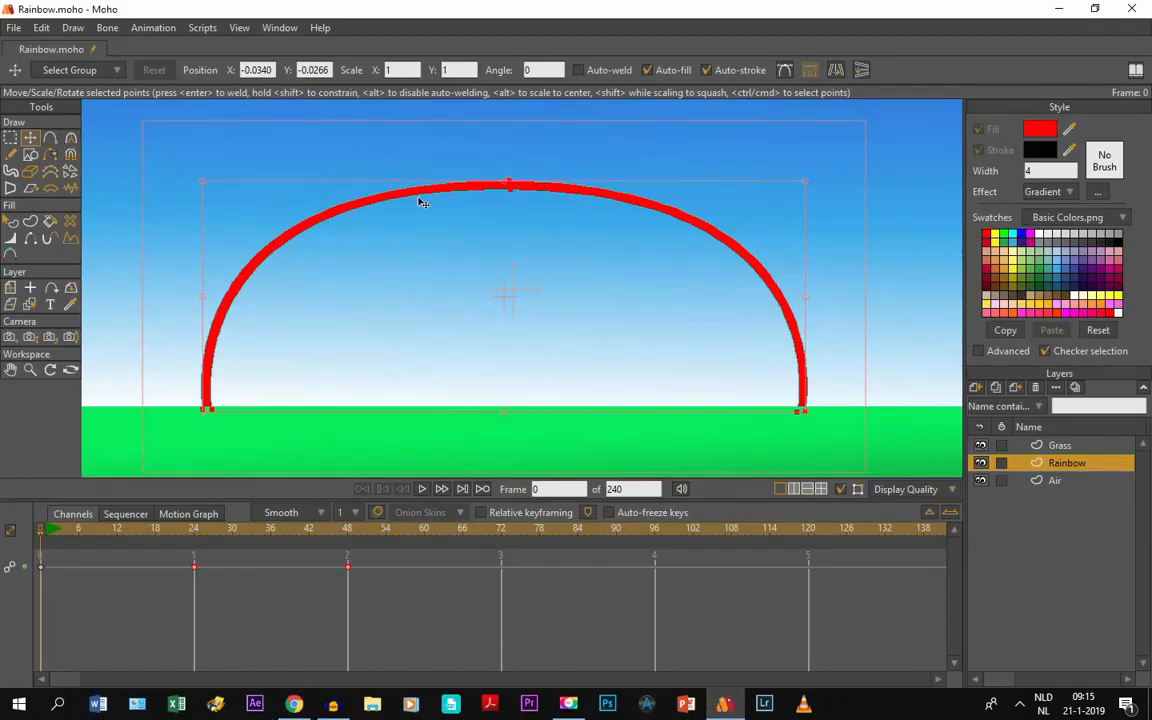
Copy the selected red arch via the Edit menu.
{"action": "left_click", "coordinate": [40, 28]}
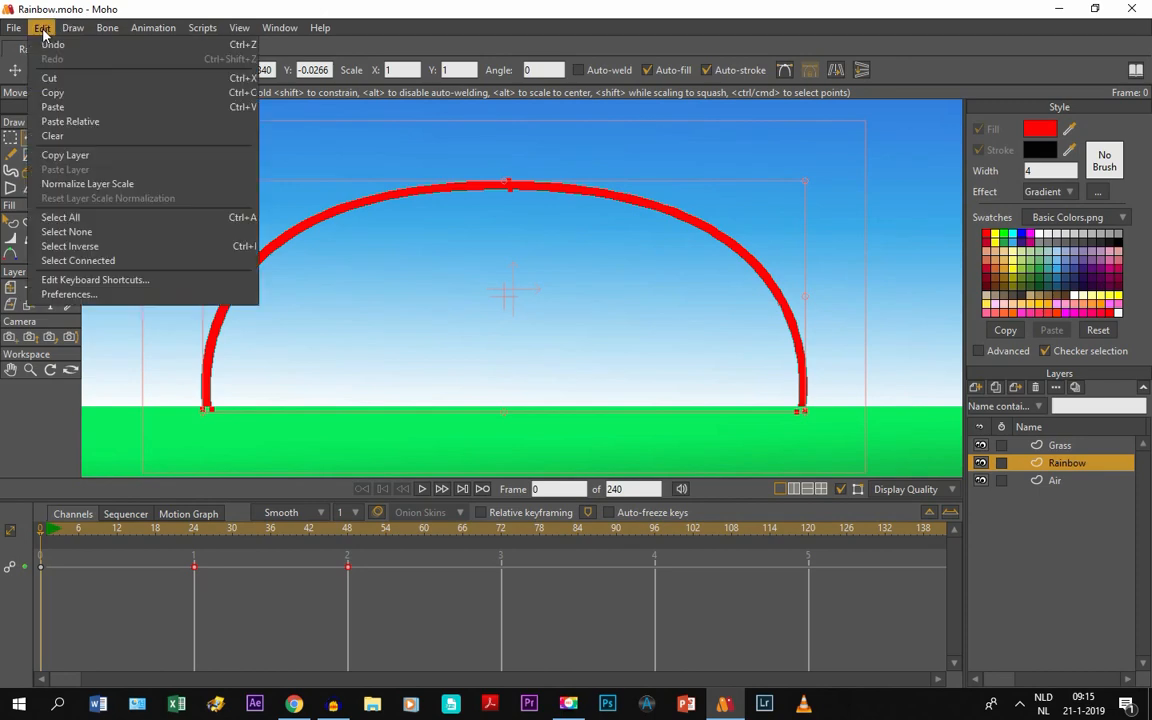
{"action": "left_click", "coordinate": [42, 28]}
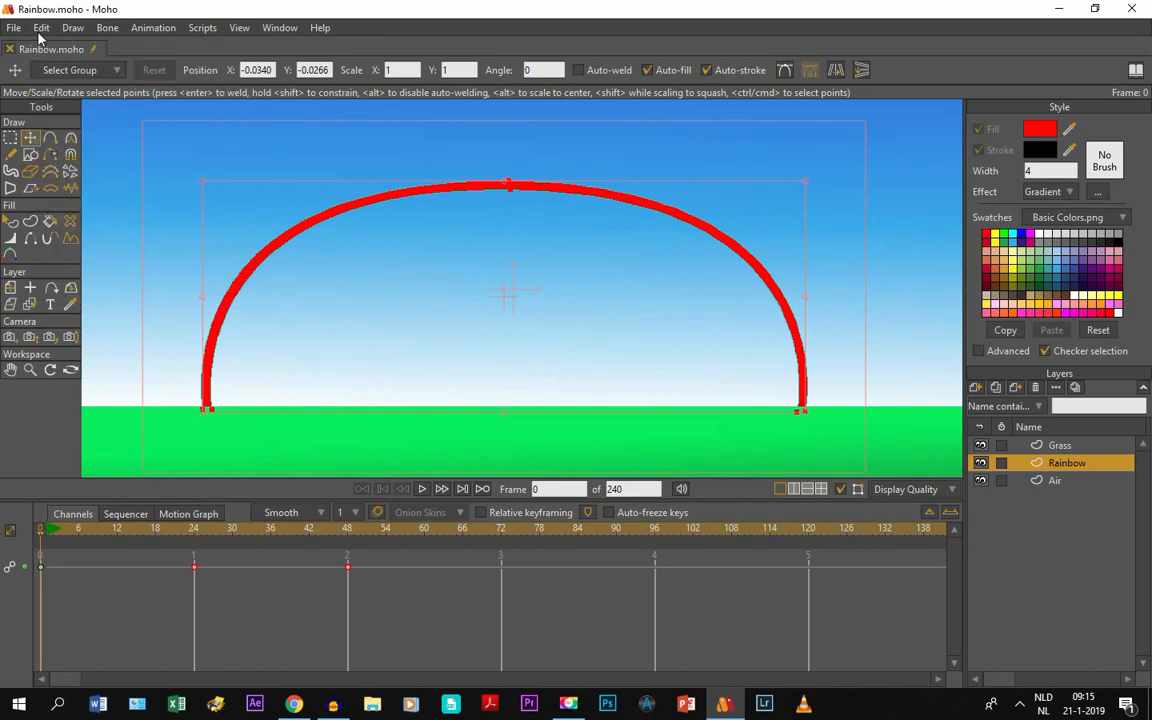
{"action": "mouse_move", "coordinate": [92, 124]}
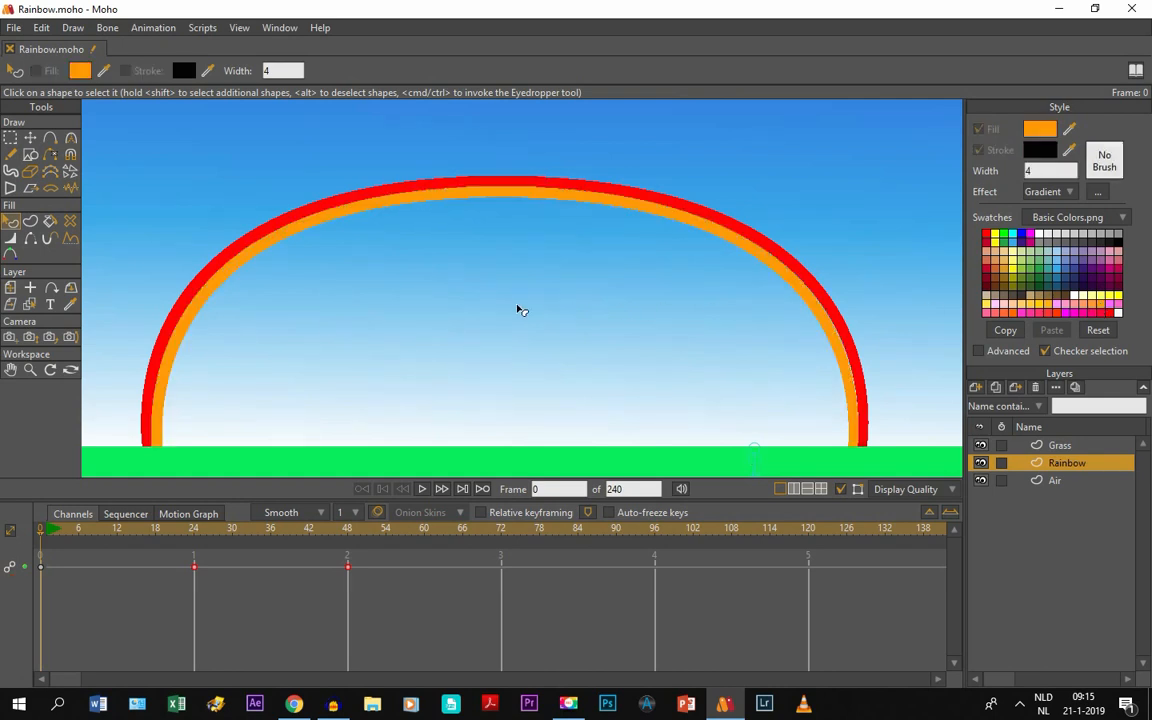
{"action": "mouse_move", "coordinate": [760, 136]}
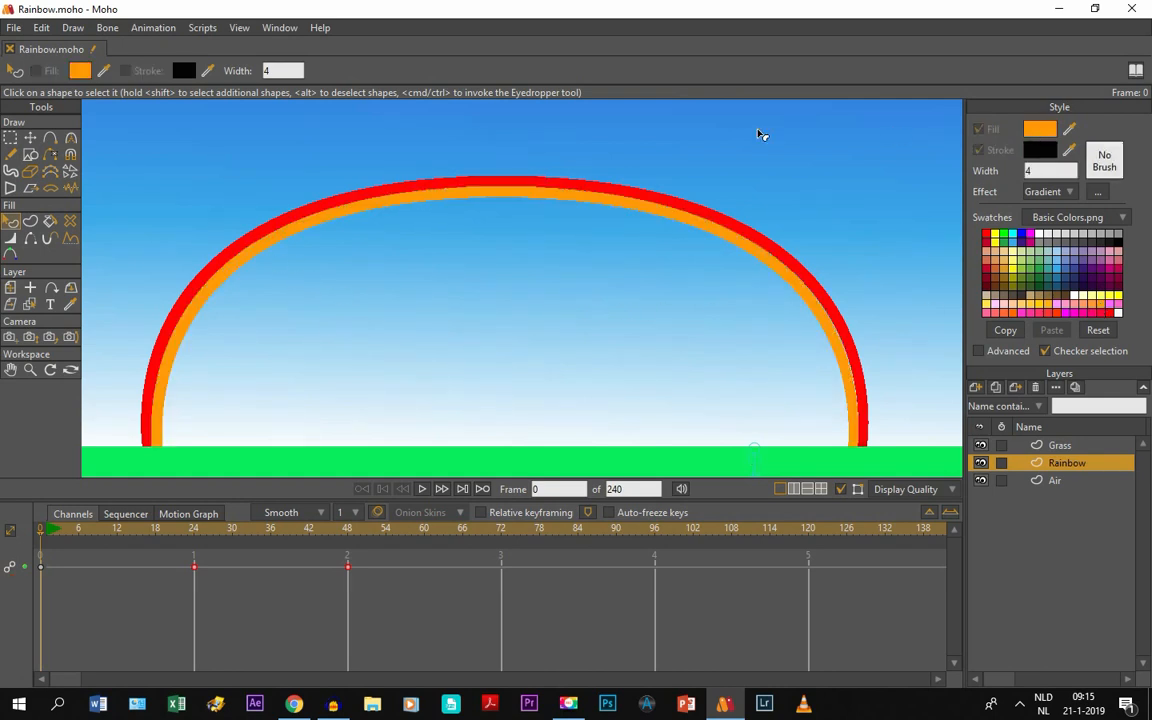
{"action": "mouse_move", "coordinate": [348, 222]}
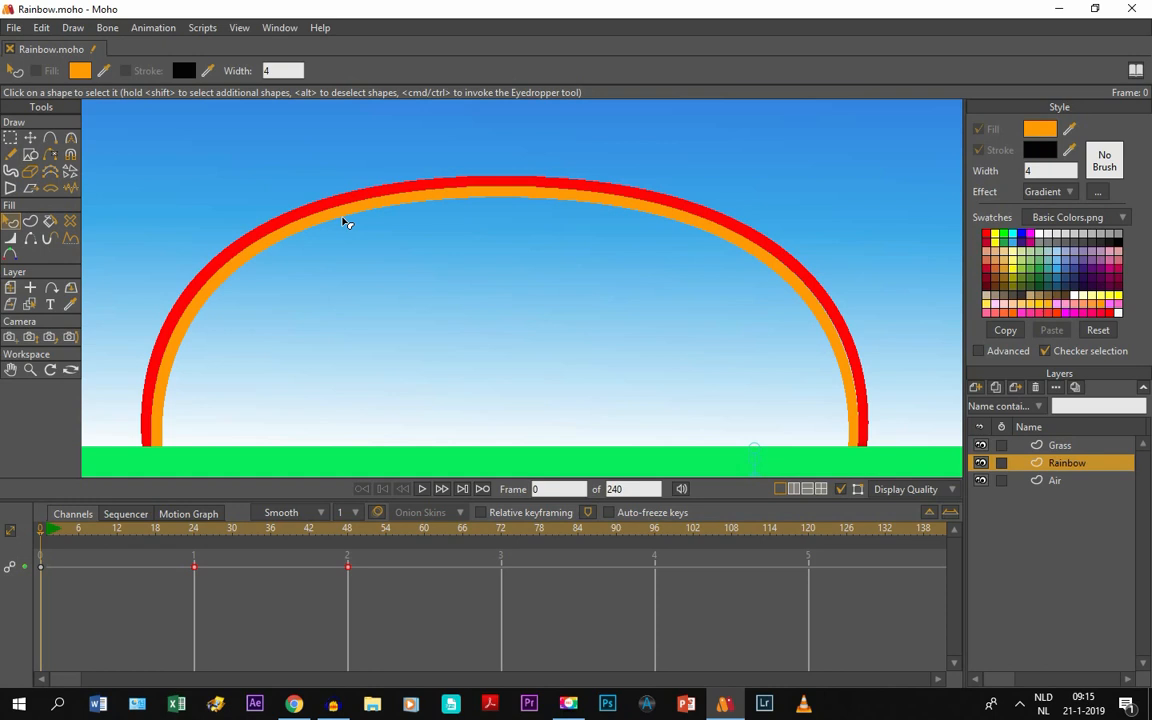
{"action": "mouse_move", "coordinate": [1078, 198]}
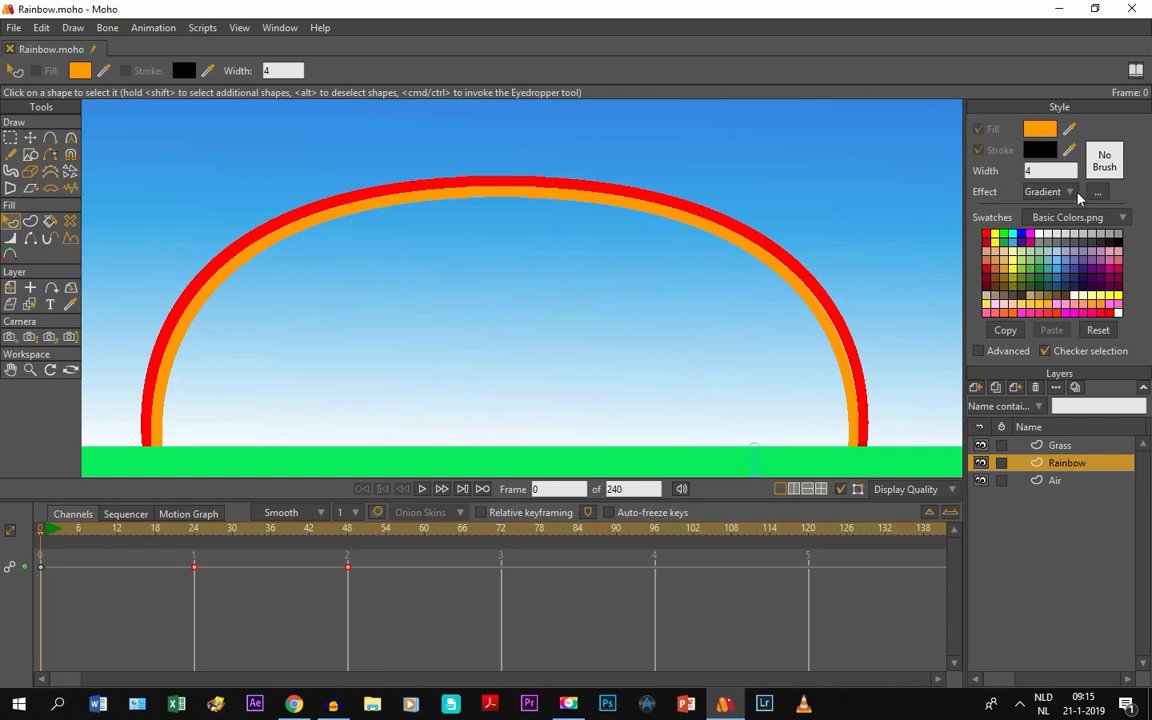
{"action": "mouse_move", "coordinate": [532, 224]}
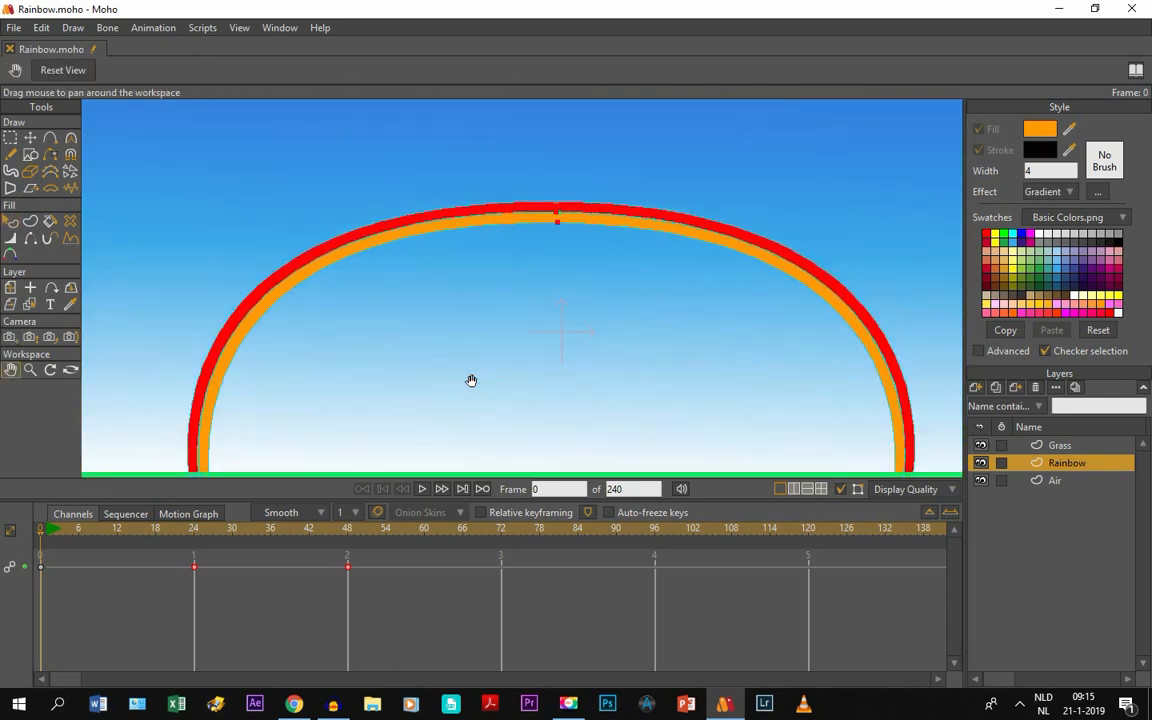
{"action": "mouse_move", "coordinate": [724, 252]}
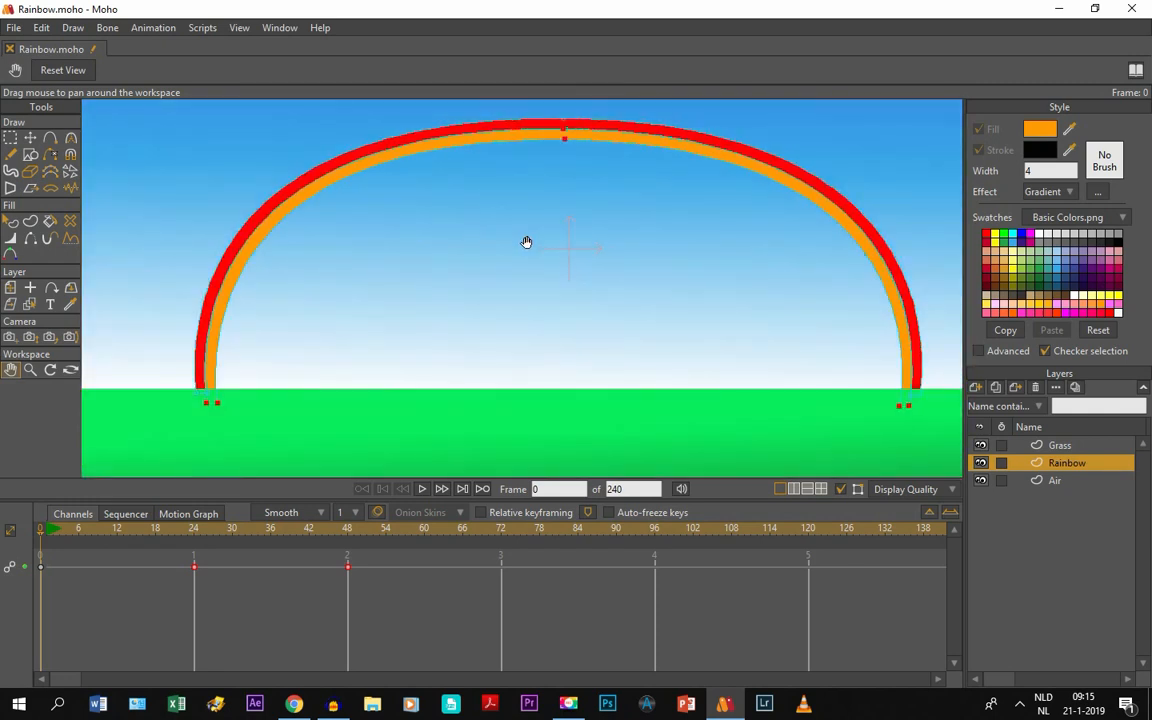
Pan the view down to see the arc's base and recentre the rainbow.
{"action": "left_click_drag", "start_coordinate": [528, 240], "coordinate": [512, 294]}
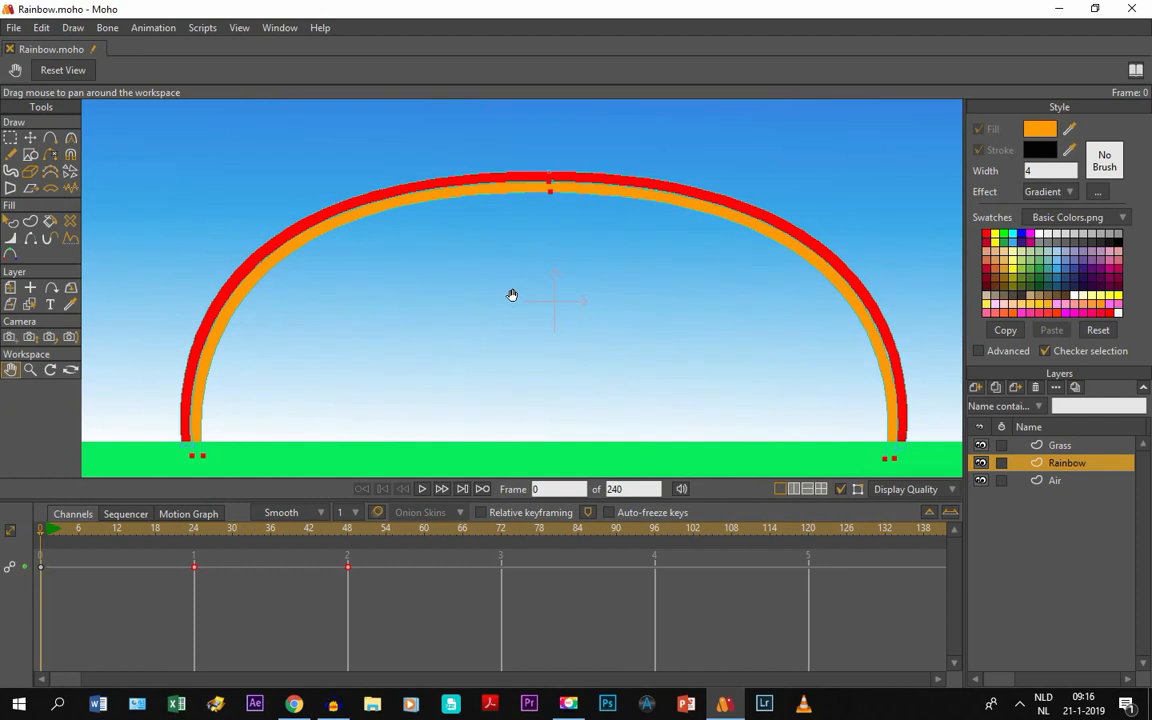
{"action": "left_click_drag", "start_coordinate": [512, 294], "coordinate": [484, 324]}
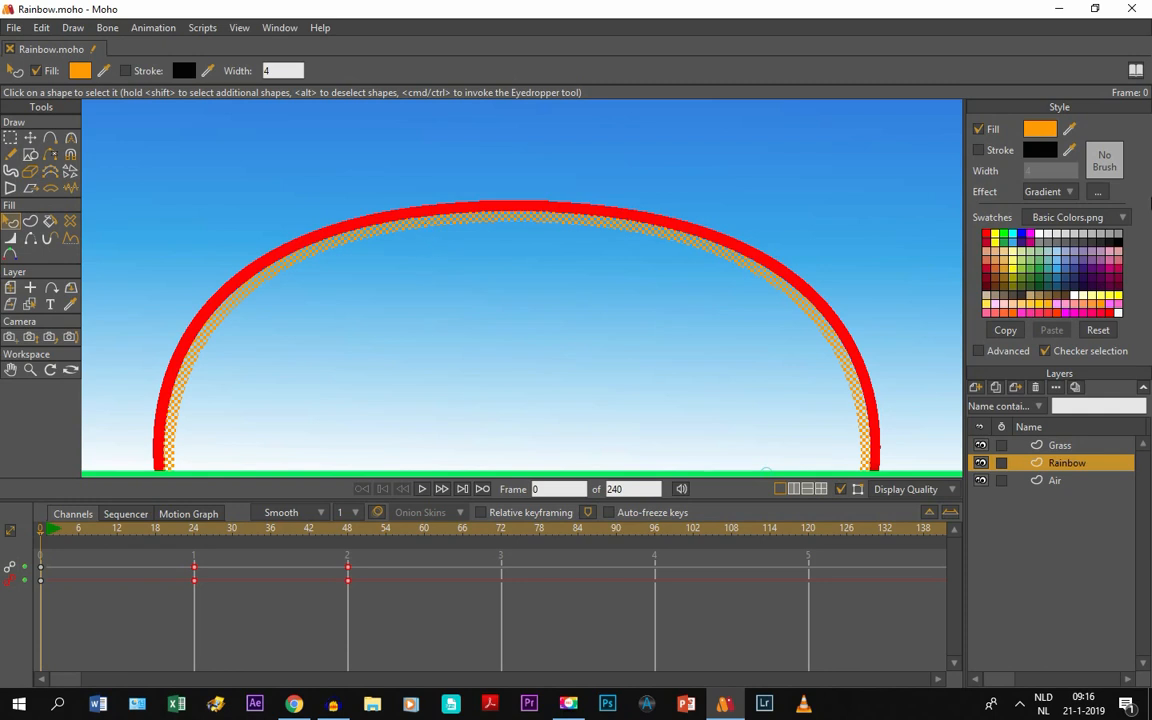
Set the orange band's gradient colour stop to a deeper orange and confirm.
{"action": "left_click", "coordinate": [1098, 192]}
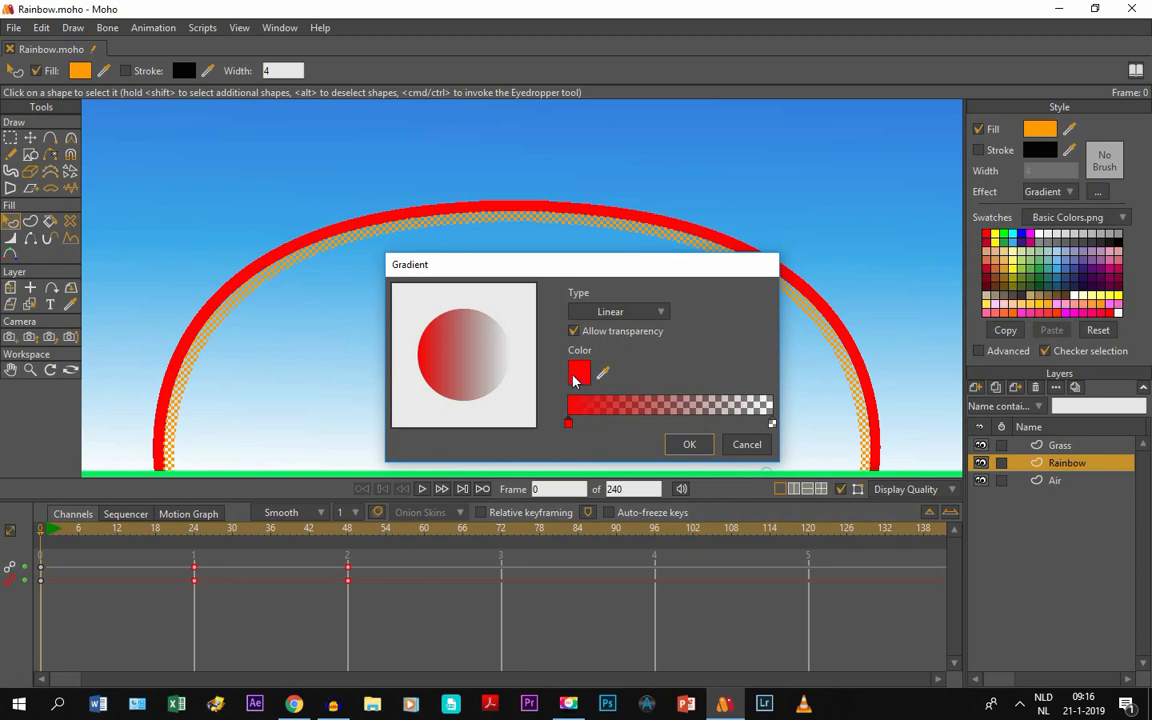
{"action": "left_click", "coordinate": [580, 374]}
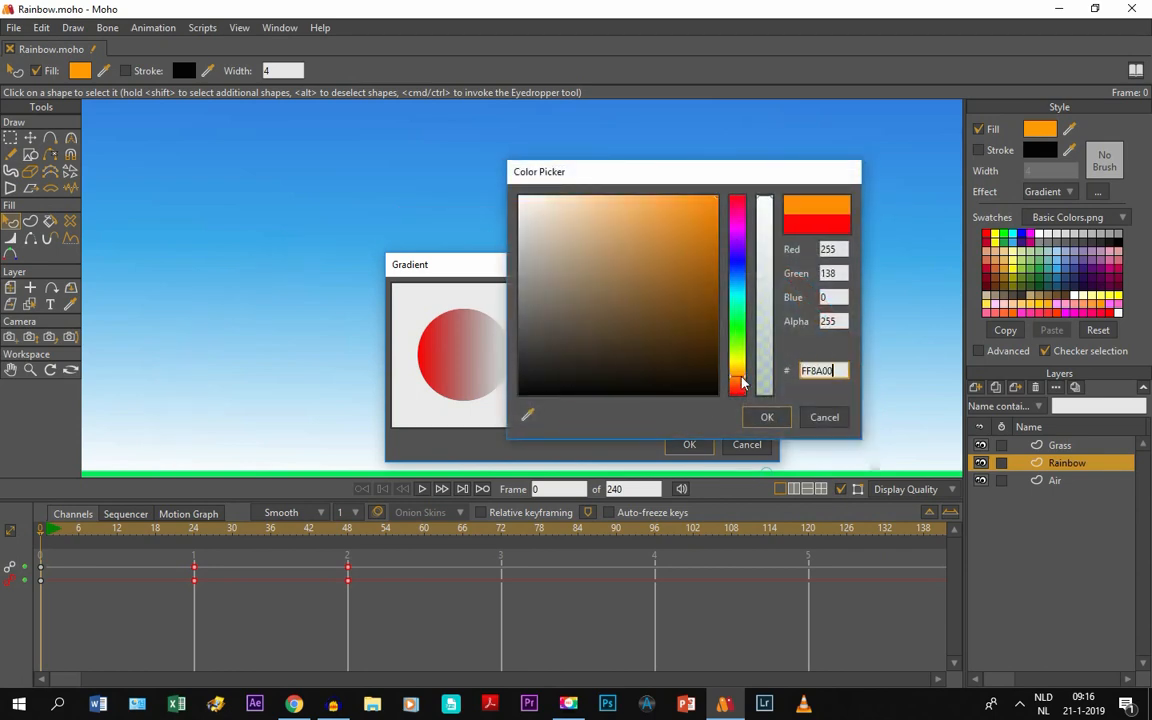
{"action": "left_click", "coordinate": [684, 244]}
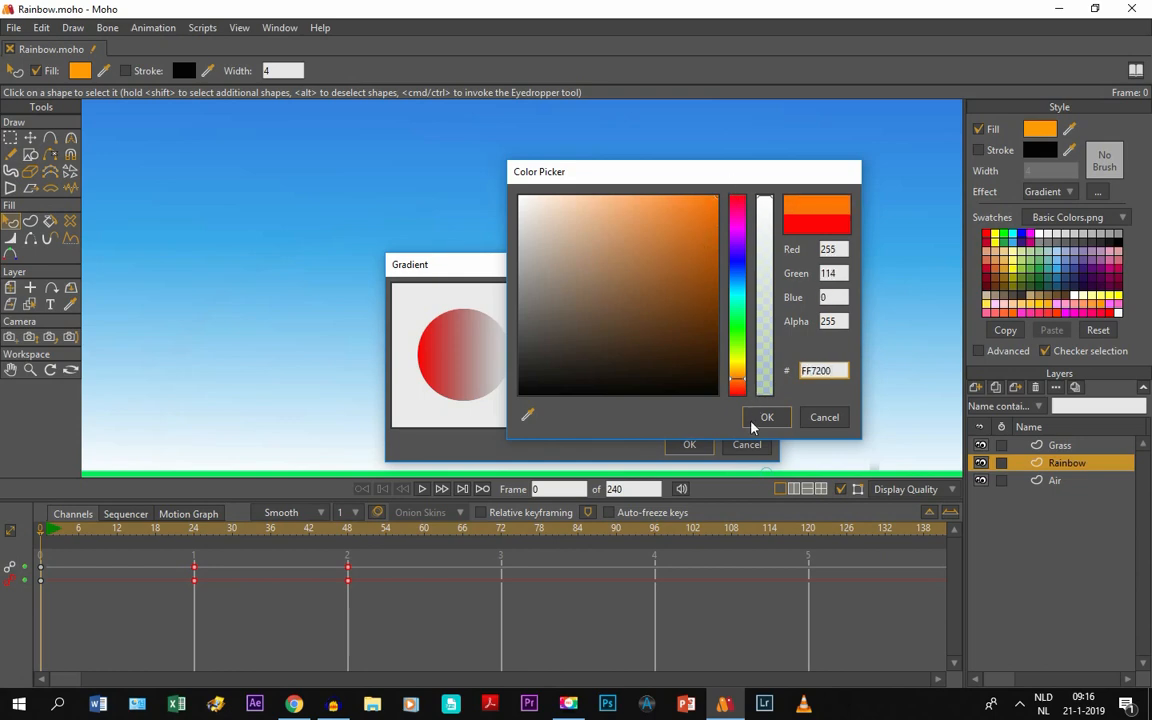
{"action": "left_click", "coordinate": [768, 418]}
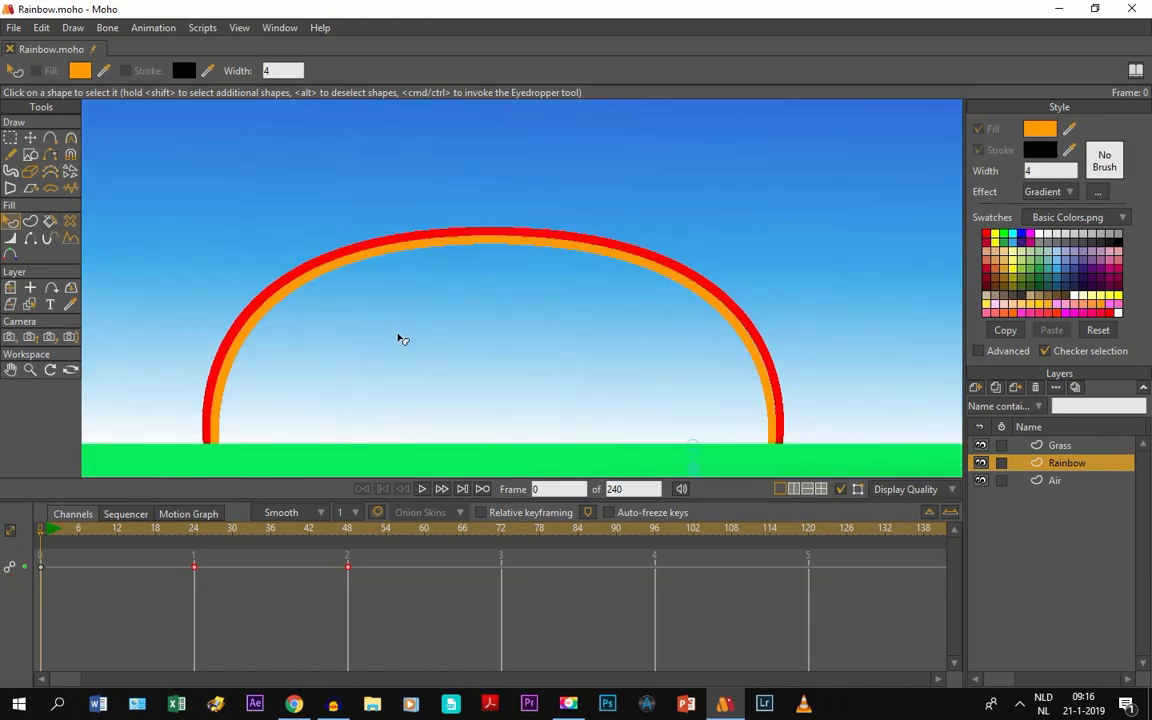
{"action": "mouse_move", "coordinate": [388, 388]}
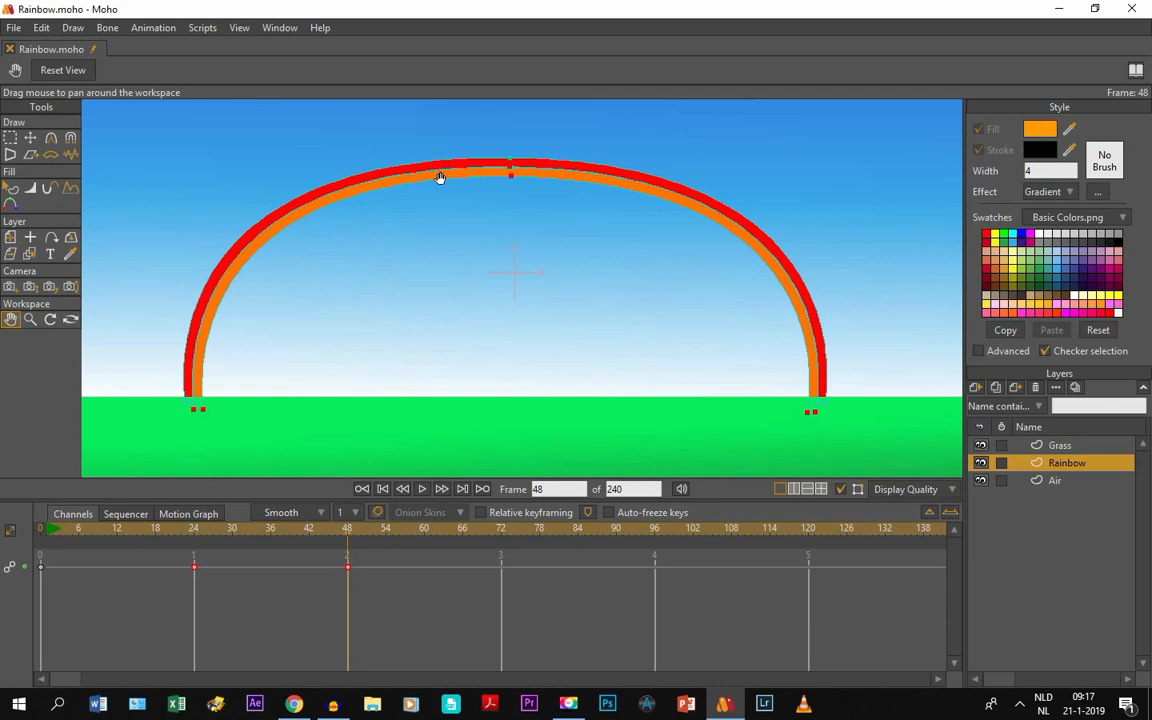
{"action": "mouse_move", "coordinate": [184, 572]}
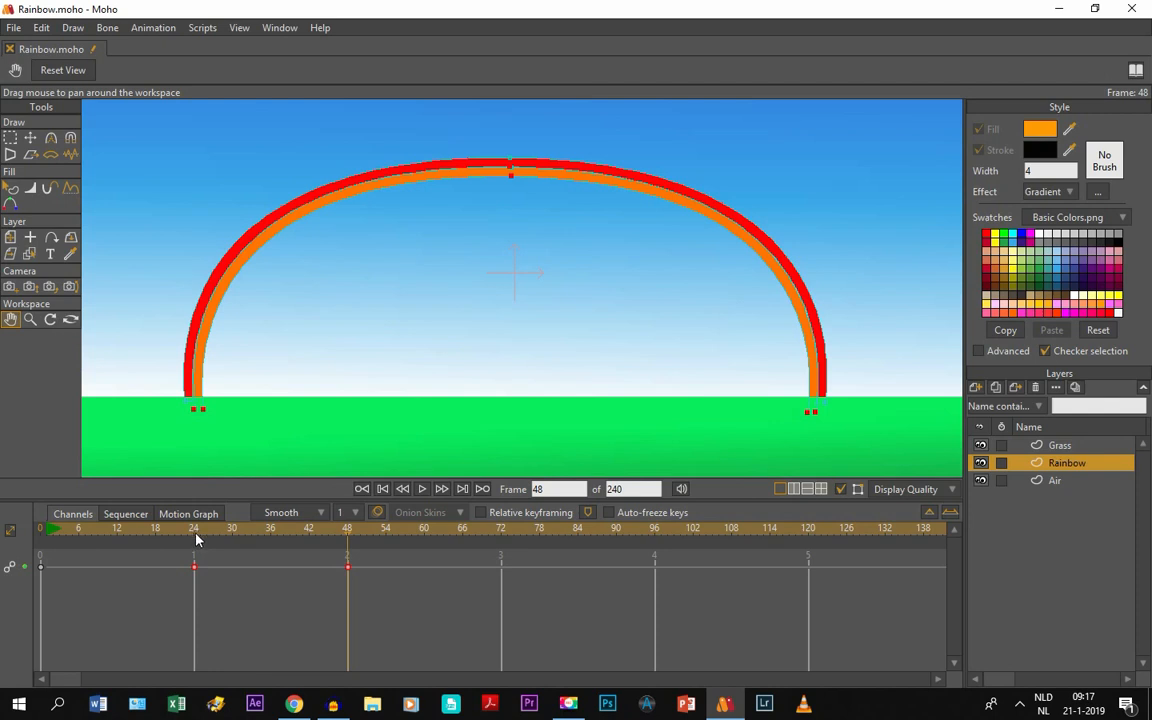
{"action": "mouse_move", "coordinate": [340, 196]}
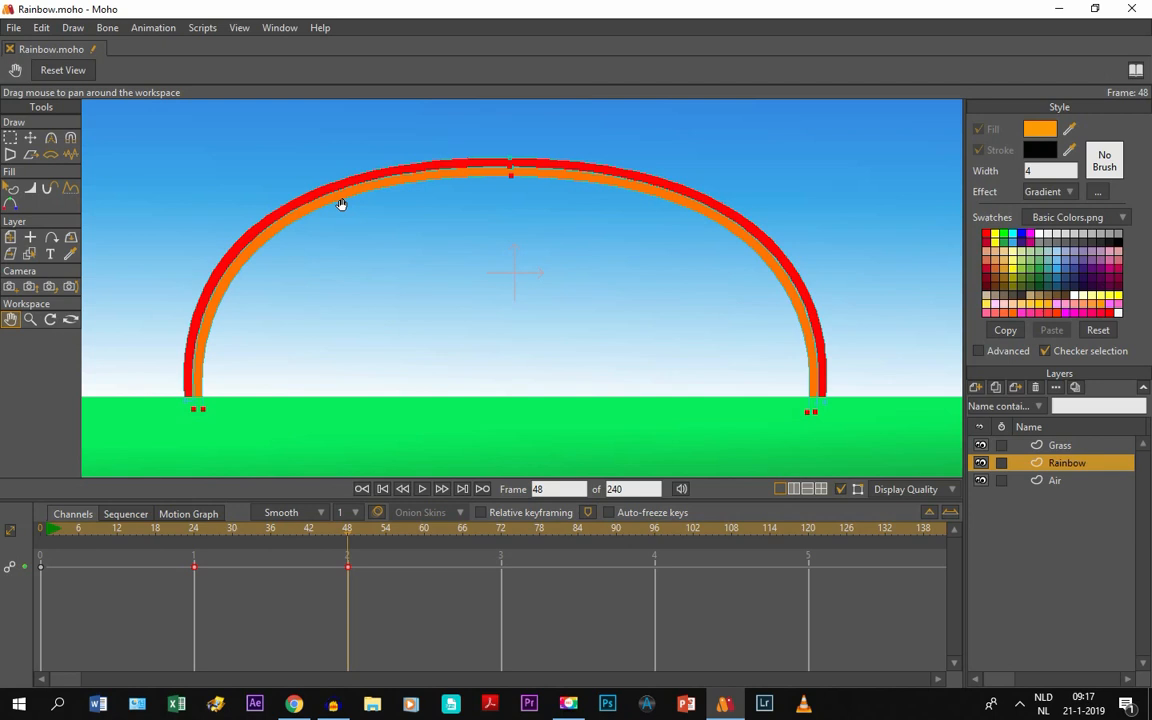
{"action": "mouse_move", "coordinate": [184, 570]}
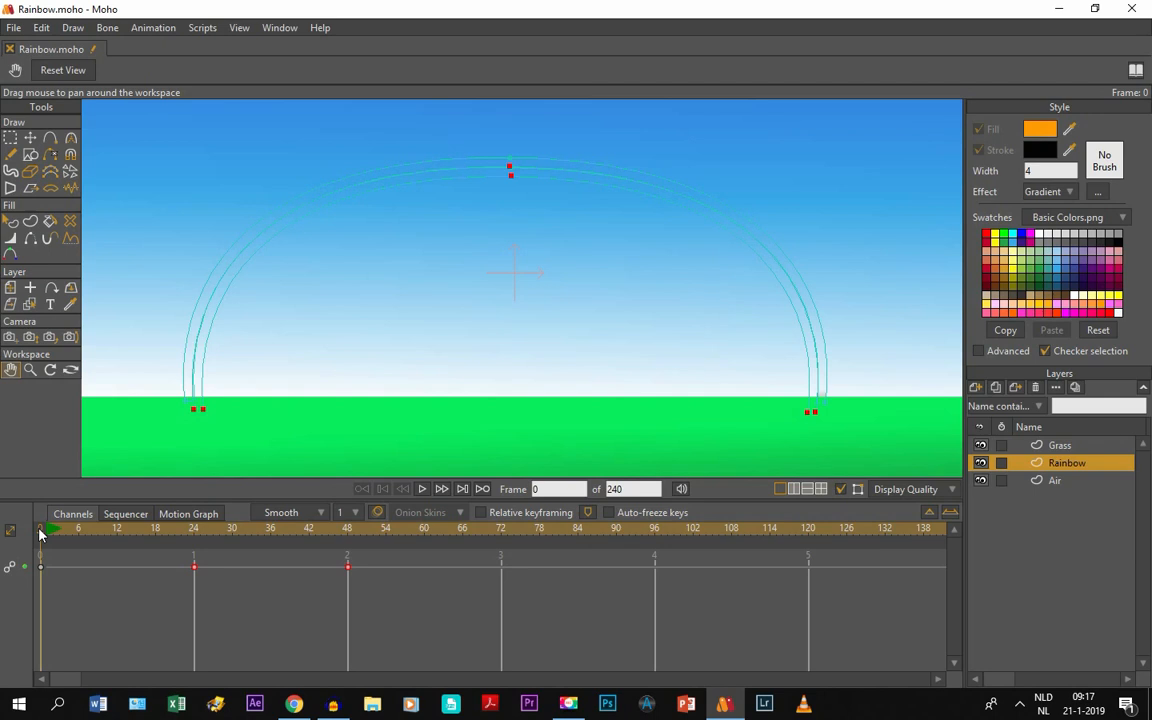
{"action": "mouse_move", "coordinate": [40, 536]}
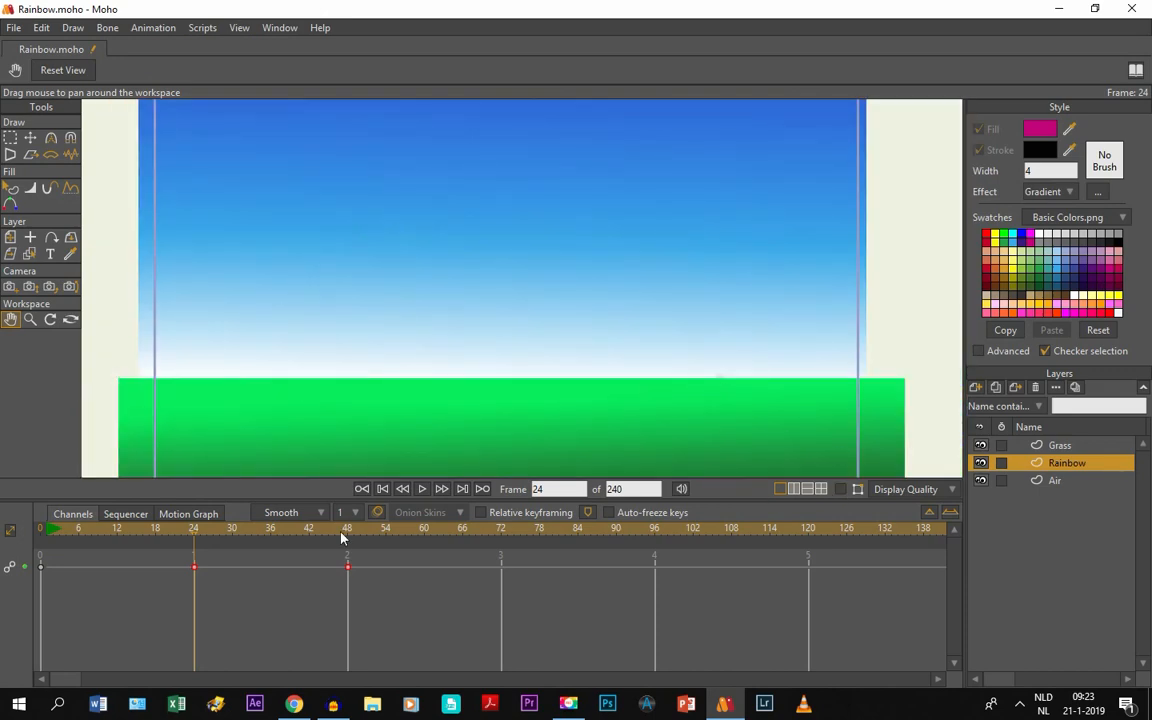
Play and stop the full rainbow animation, centre the canvas, then start the animation export.
{"action": "left_click", "coordinate": [420, 488]}
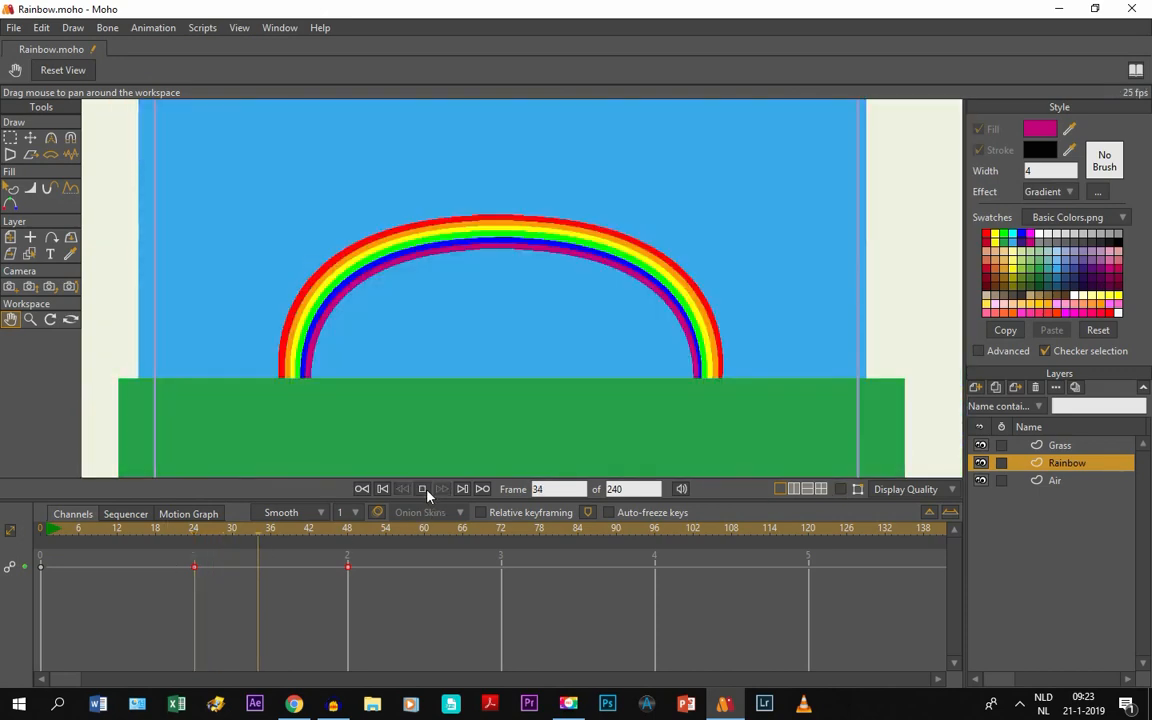
{"action": "left_click", "coordinate": [422, 488]}
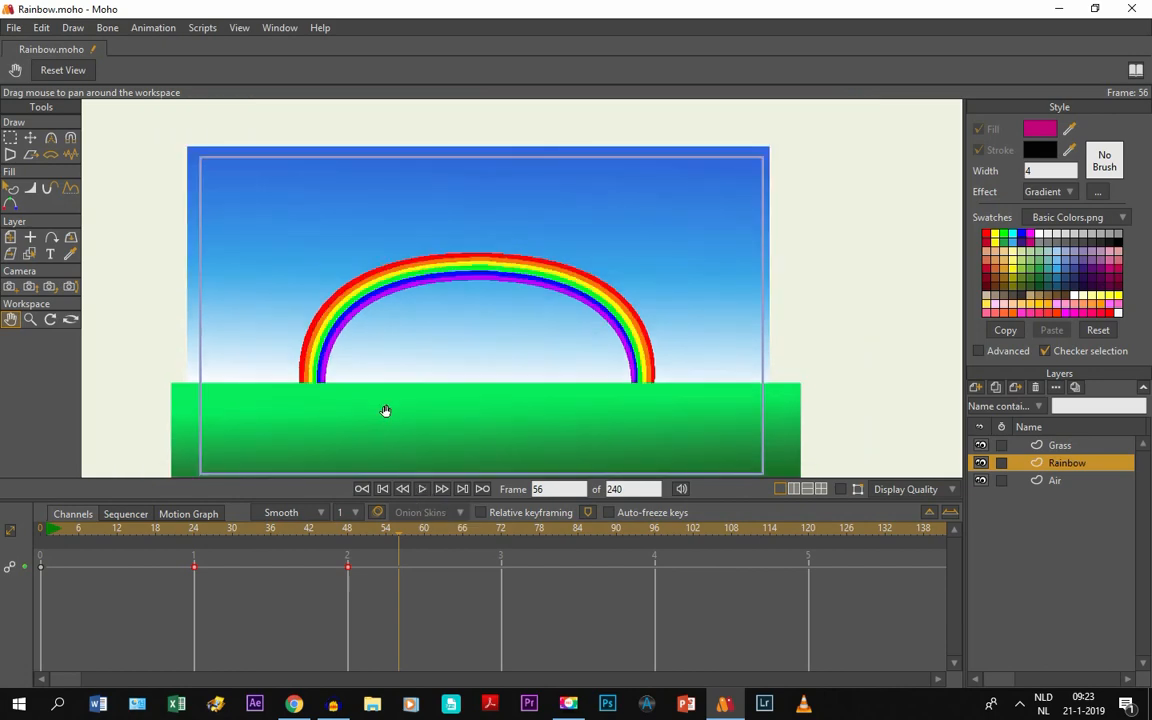
{"action": "left_click_drag", "start_coordinate": [386, 410], "coordinate": [388, 384]}
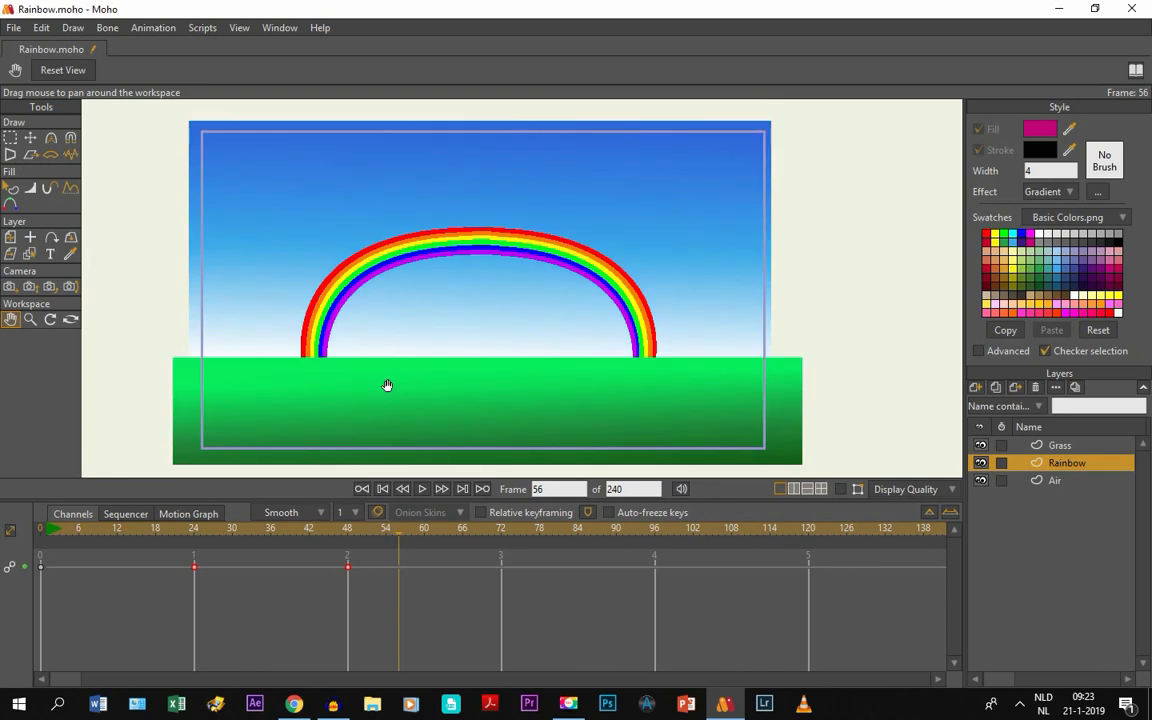
{"action": "mouse_move", "coordinate": [168, 352]}
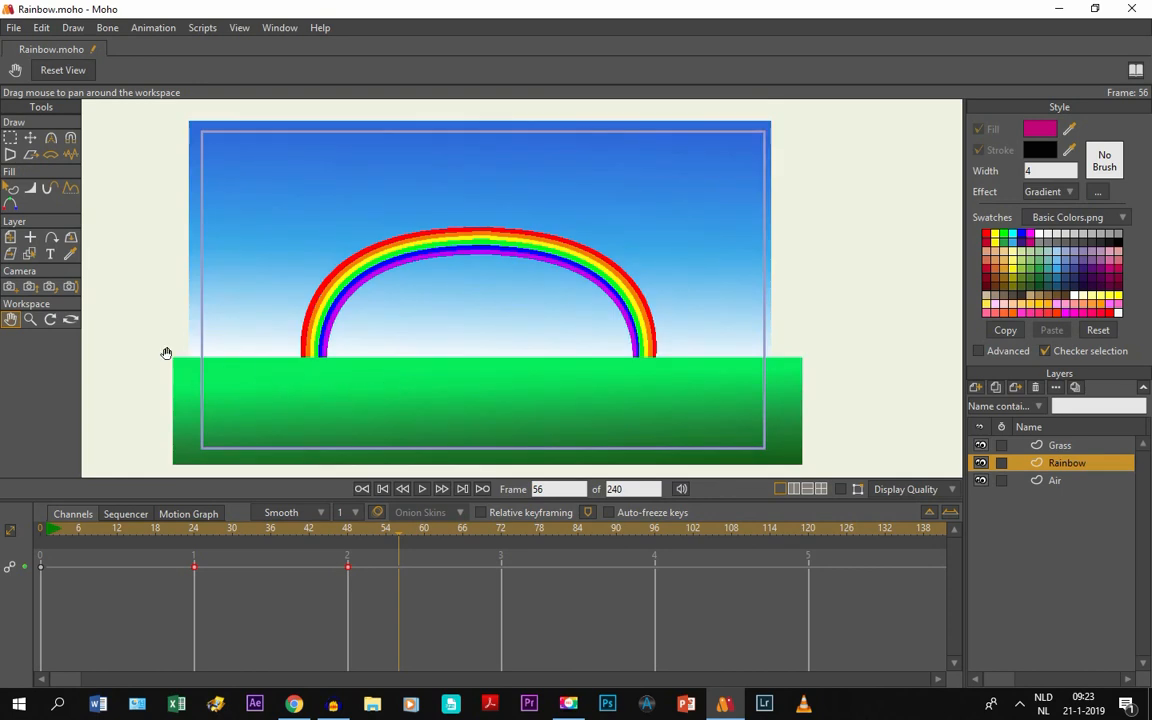
{"action": "mouse_move", "coordinate": [168, 368]}
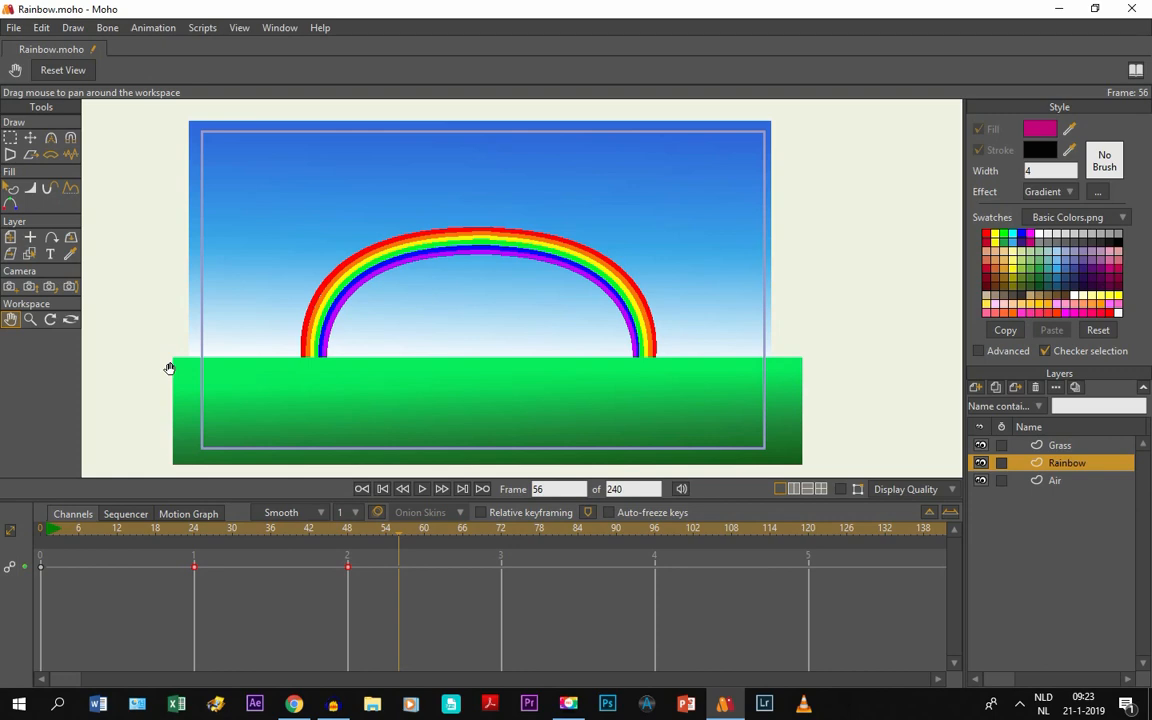
{"action": "left_click", "coordinate": [14, 28]}
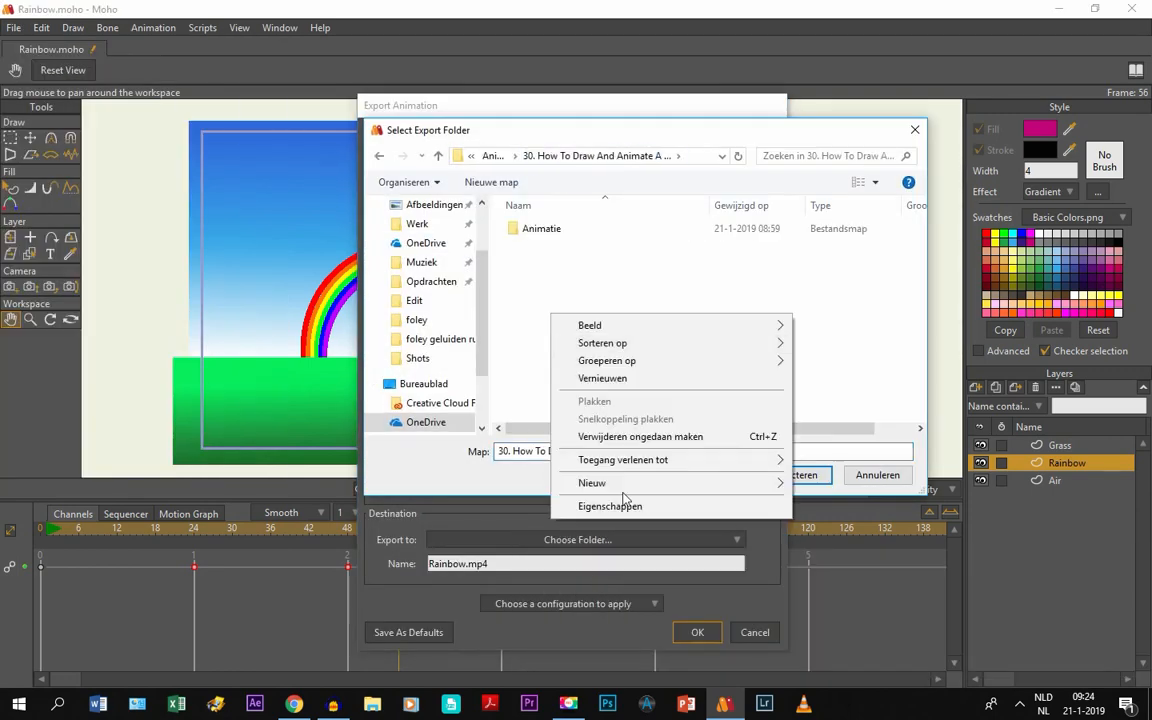
Confirm the export of Rainbow.mp4 into the Shots folder.
{"action": "left_click", "coordinate": [696, 632]}
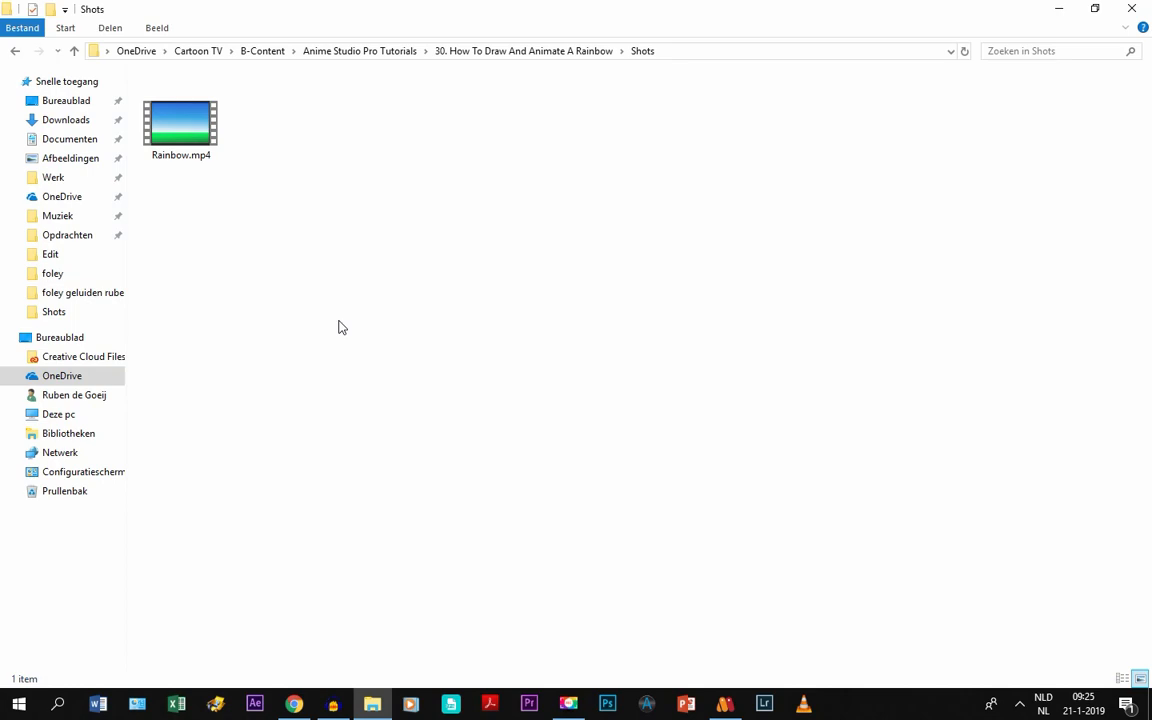
Play Rainbow.mp4 in Films & TV, pausing and resuming, then close the player.
{"action": "left_click", "coordinate": [180, 122]}
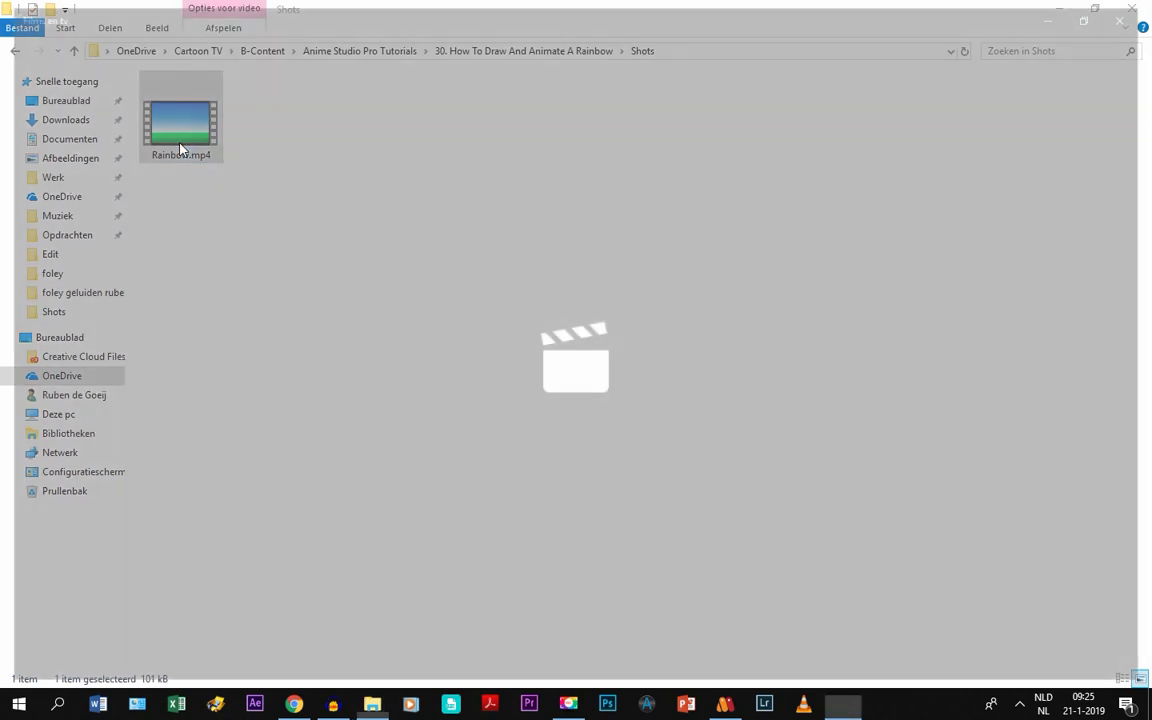
{"action": "double_click", "coordinate": [180, 120]}
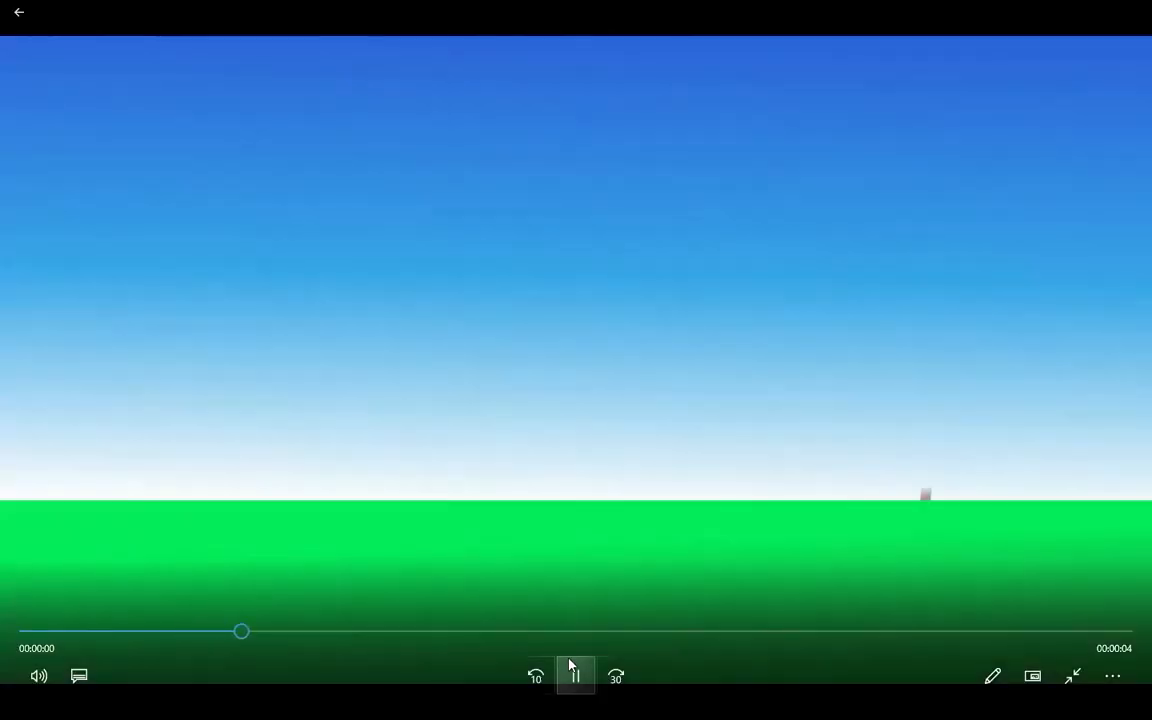
{"action": "left_click", "coordinate": [576, 676]}
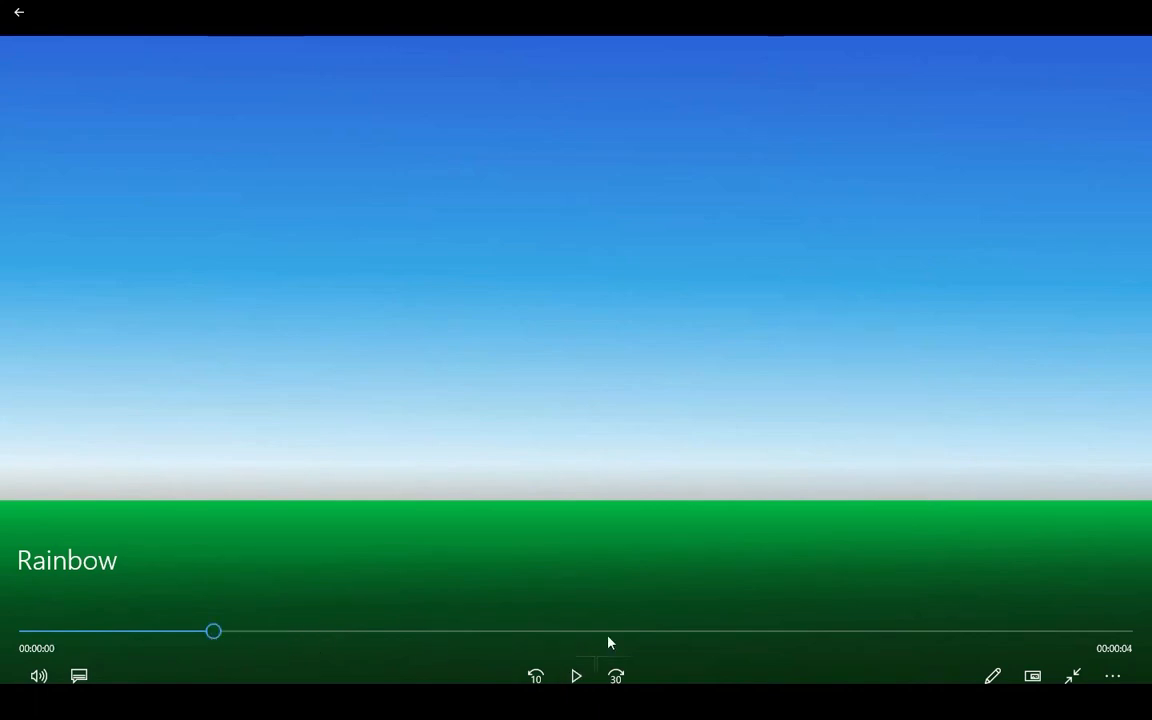
{"action": "left_click", "coordinate": [576, 676]}
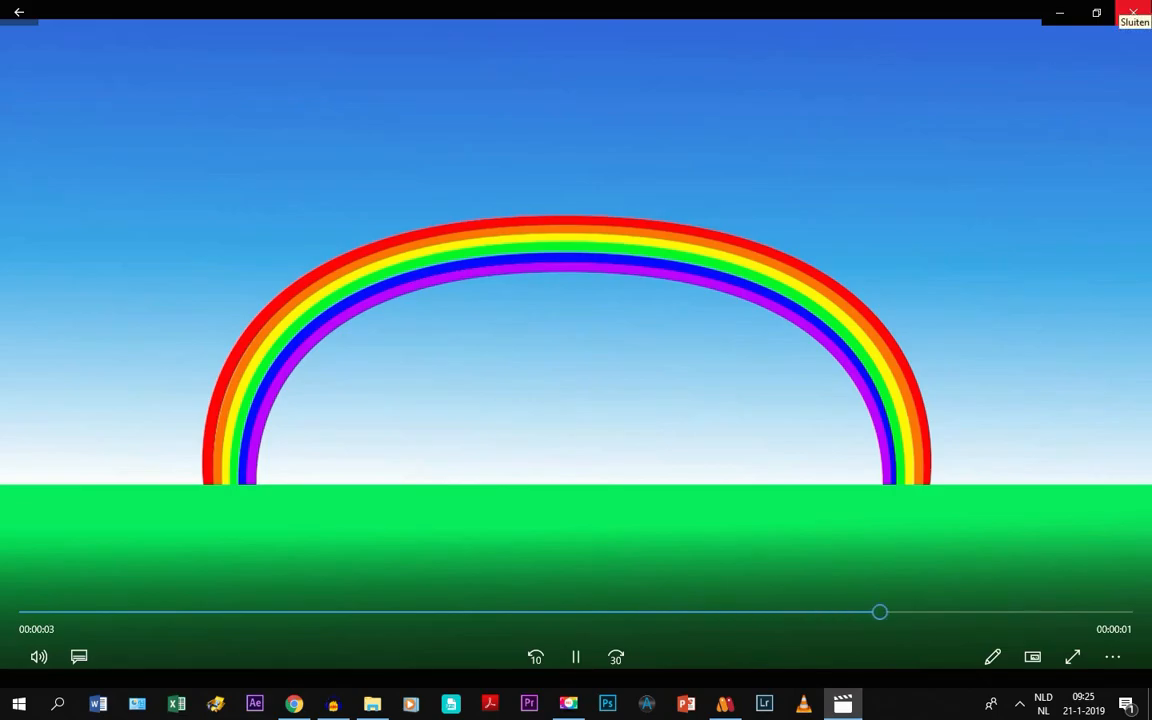
{"action": "left_click", "coordinate": [724, 704]}
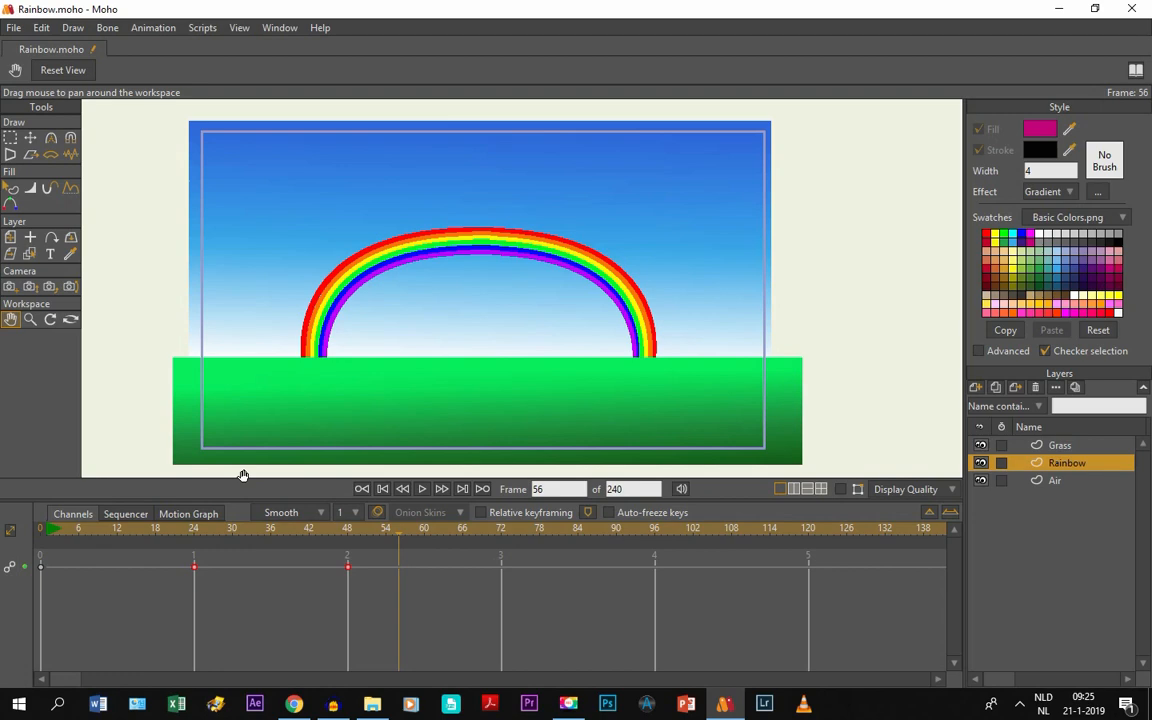
{"action": "mouse_move", "coordinate": [232, 464]}
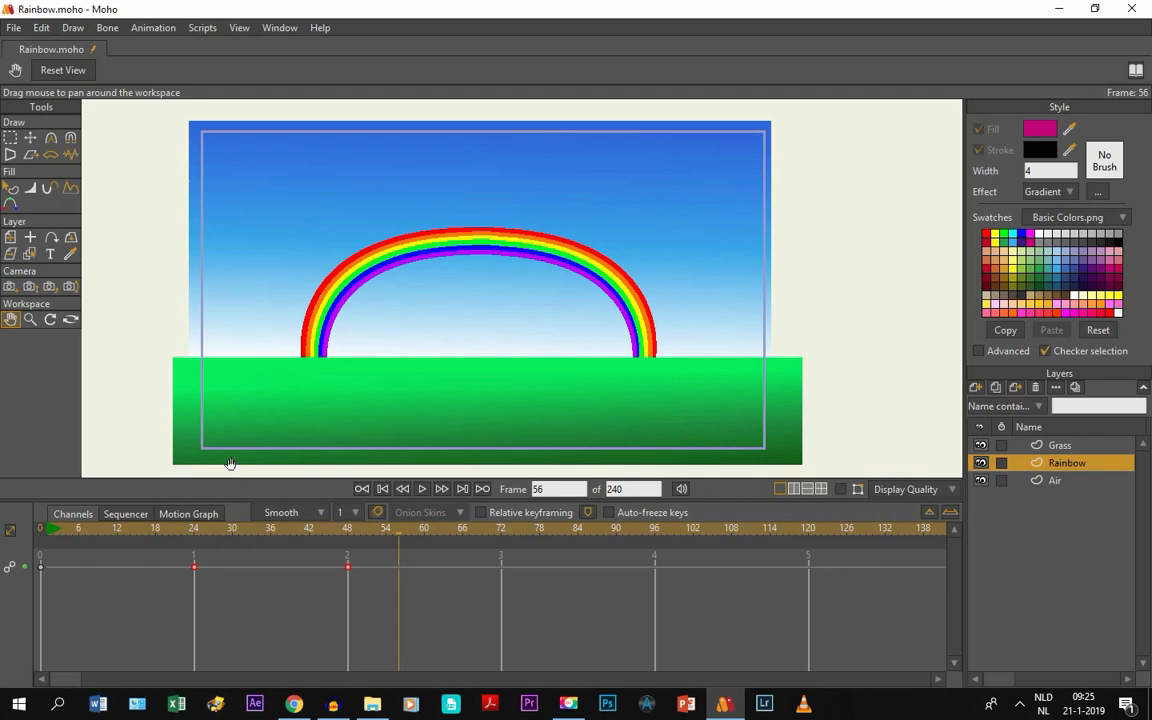
{"action": "mouse_move", "coordinate": [246, 464]}
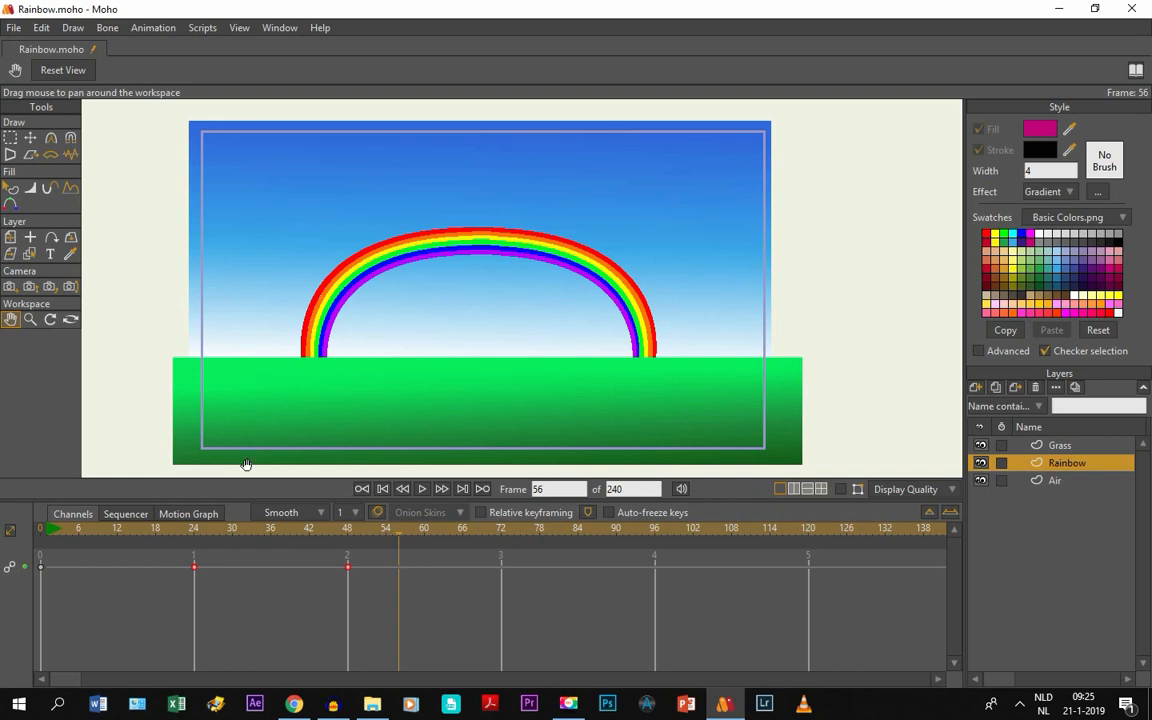
{"action": "mouse_move", "coordinate": [578, 312]}
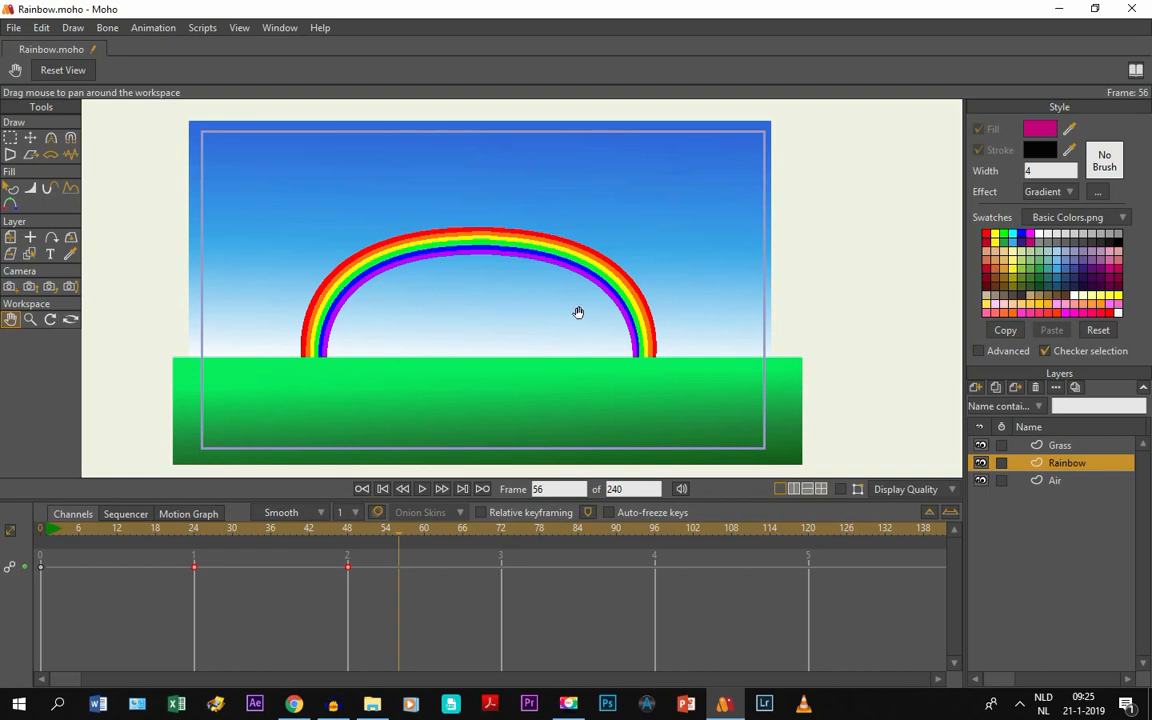
{"action": "mouse_move", "coordinate": [584, 314]}
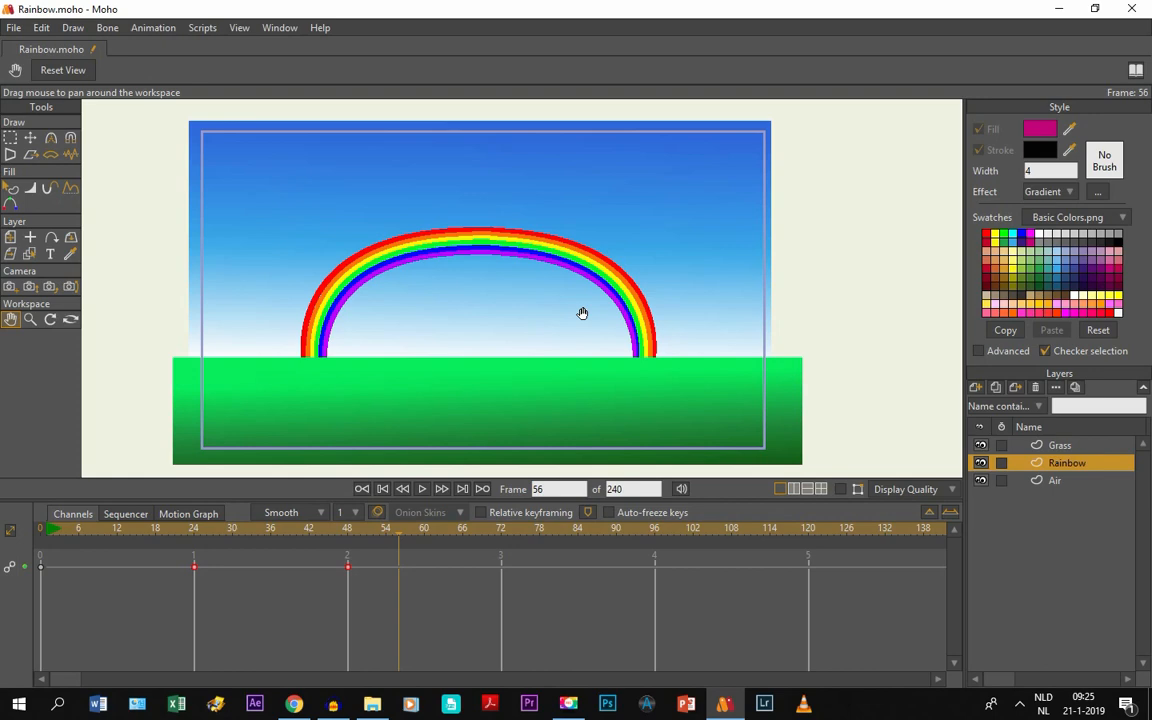